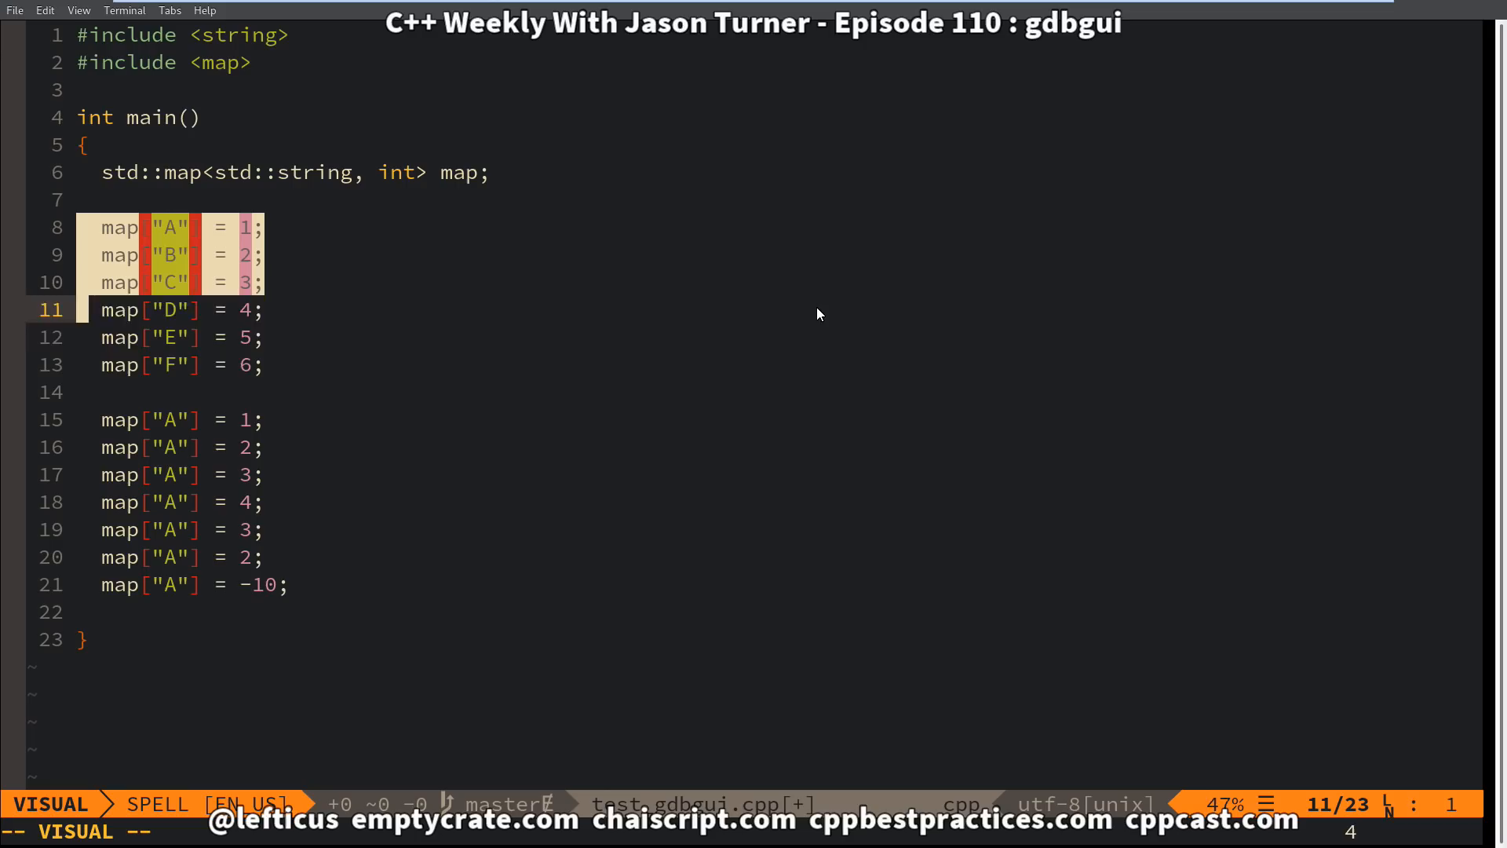
Compile test_gdbgui.cpp with g++ using the -g debug-info flag.
key(Escape)
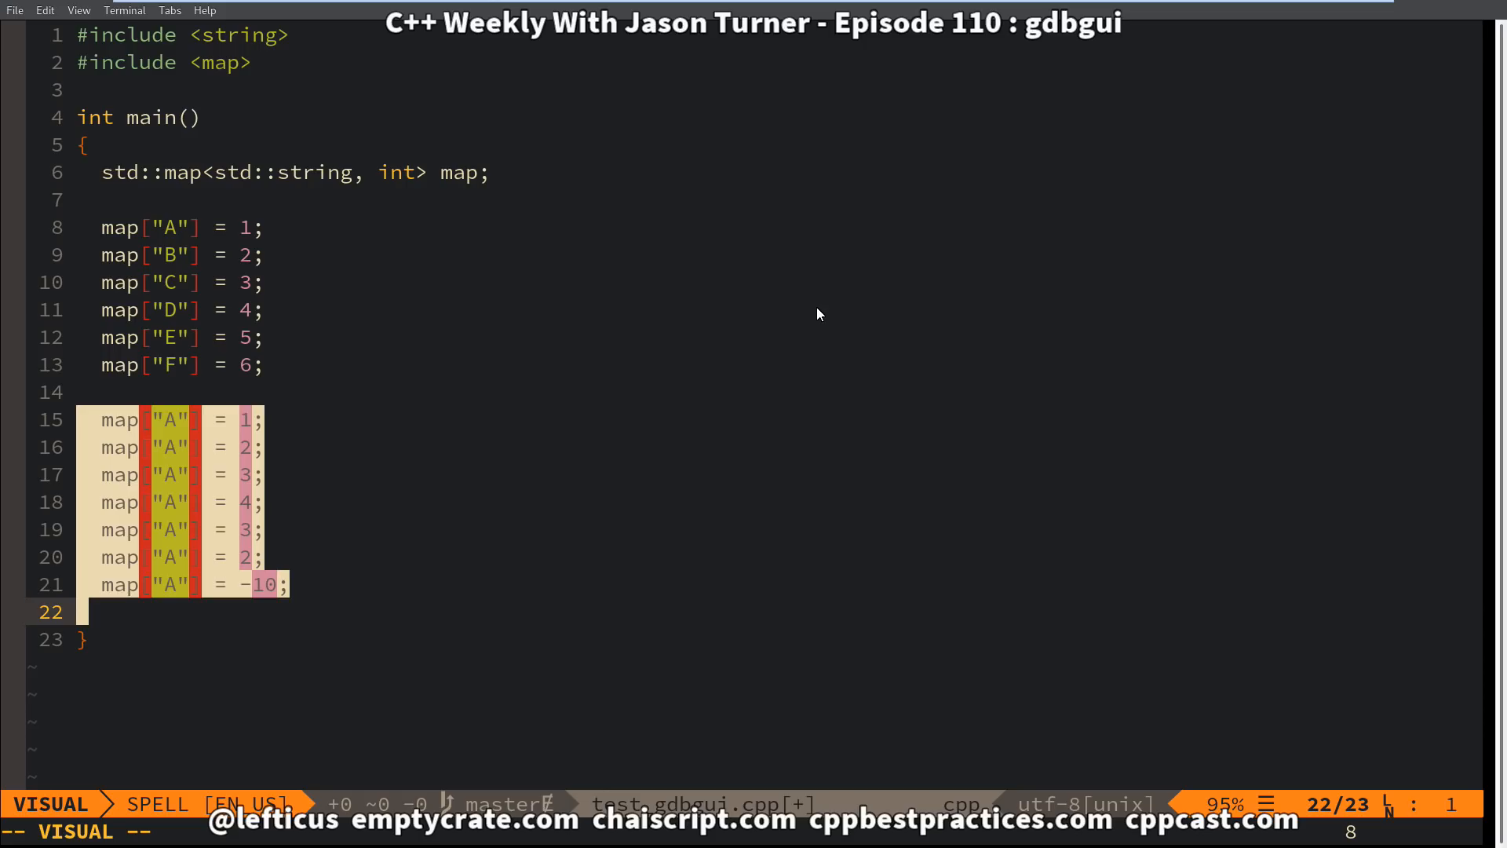
key(Escape)
text(g++ tes)
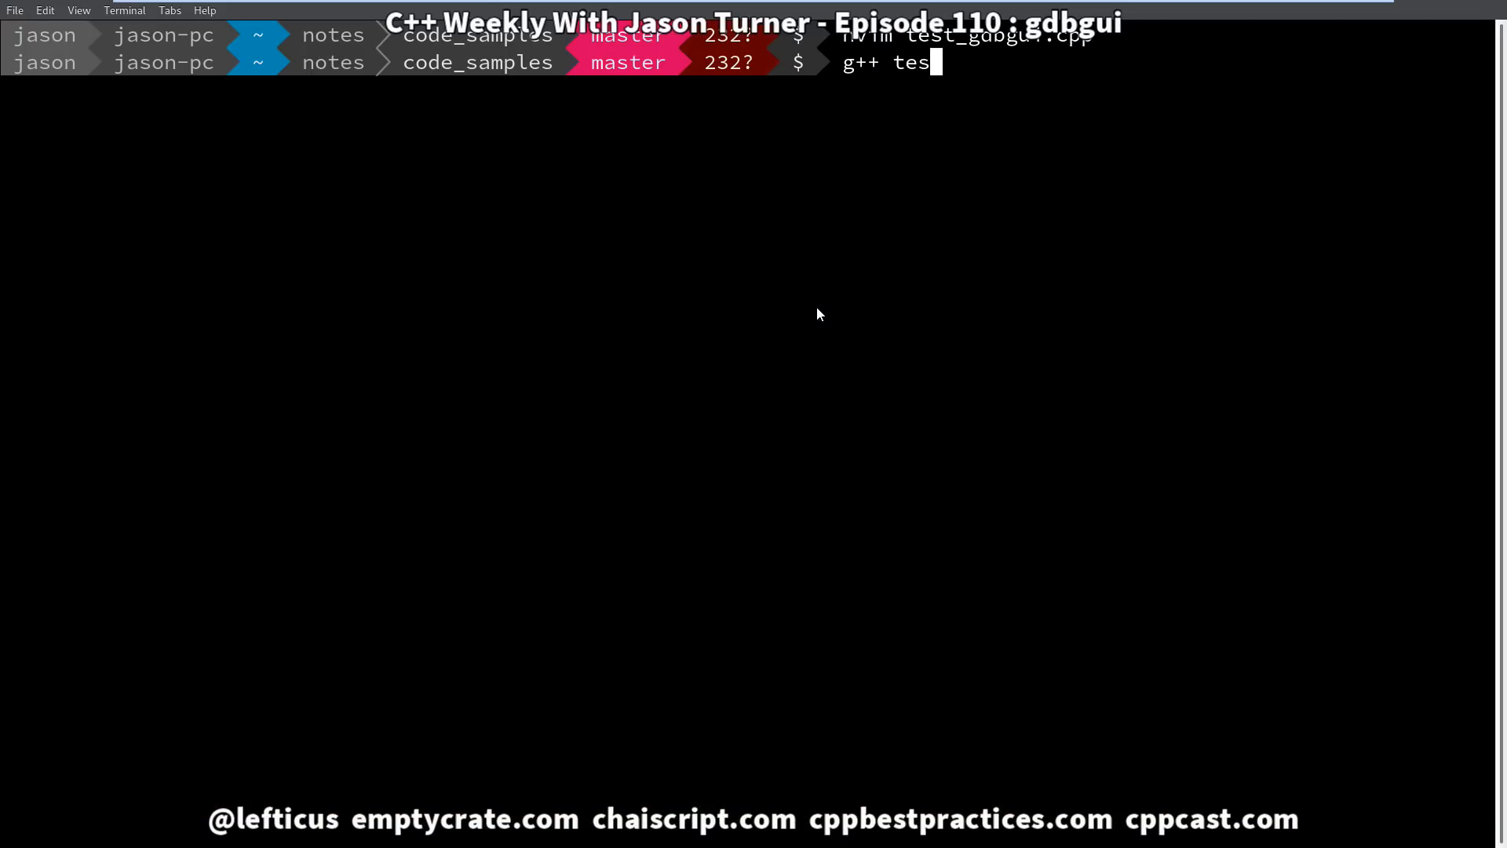
key(Return)
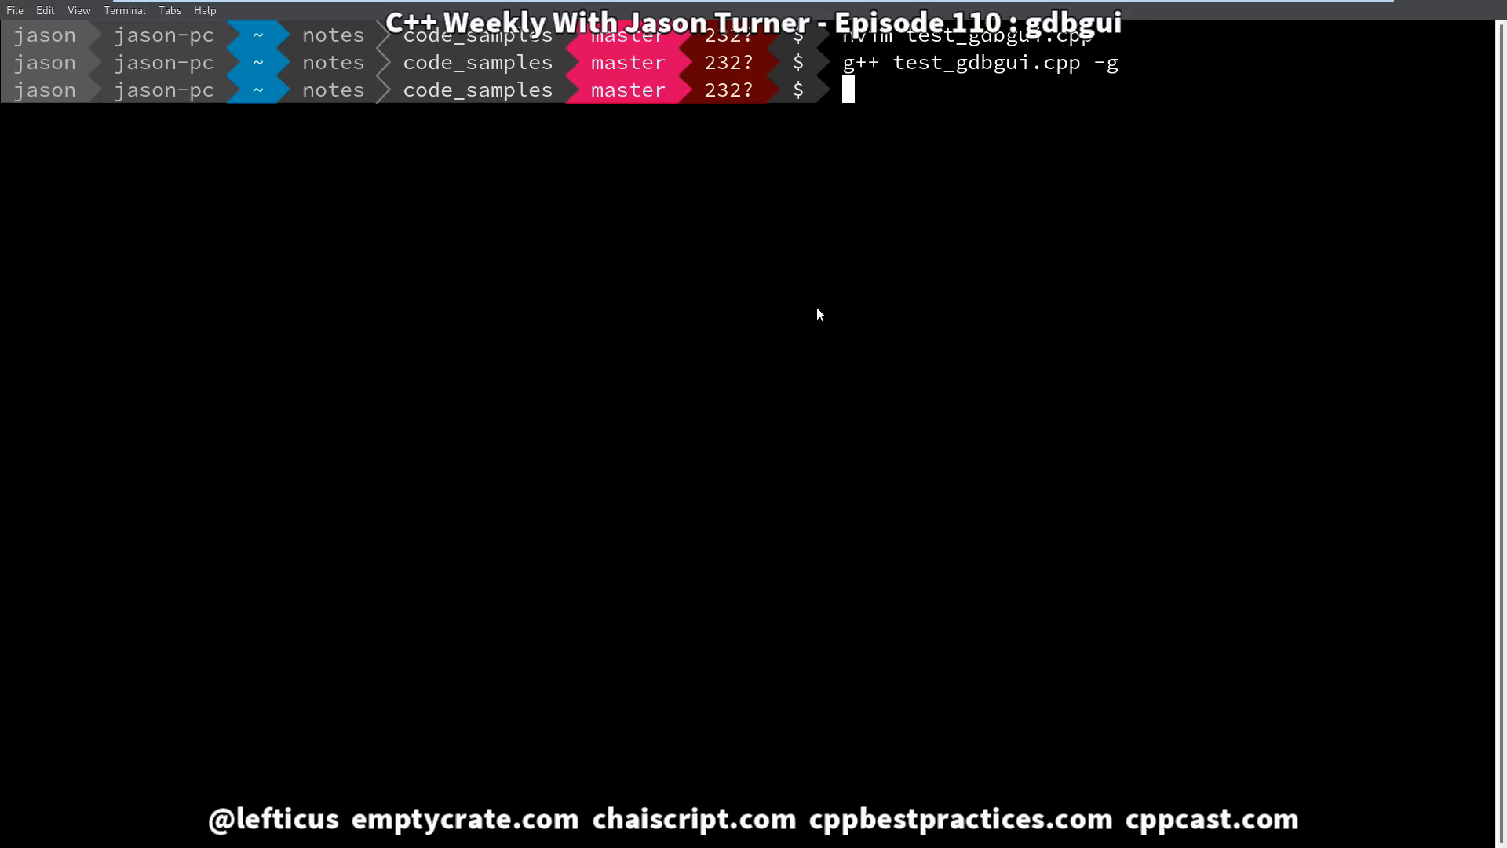
Confirm gdbgui is installed by running pip3 install gdbgui.
text(gd)
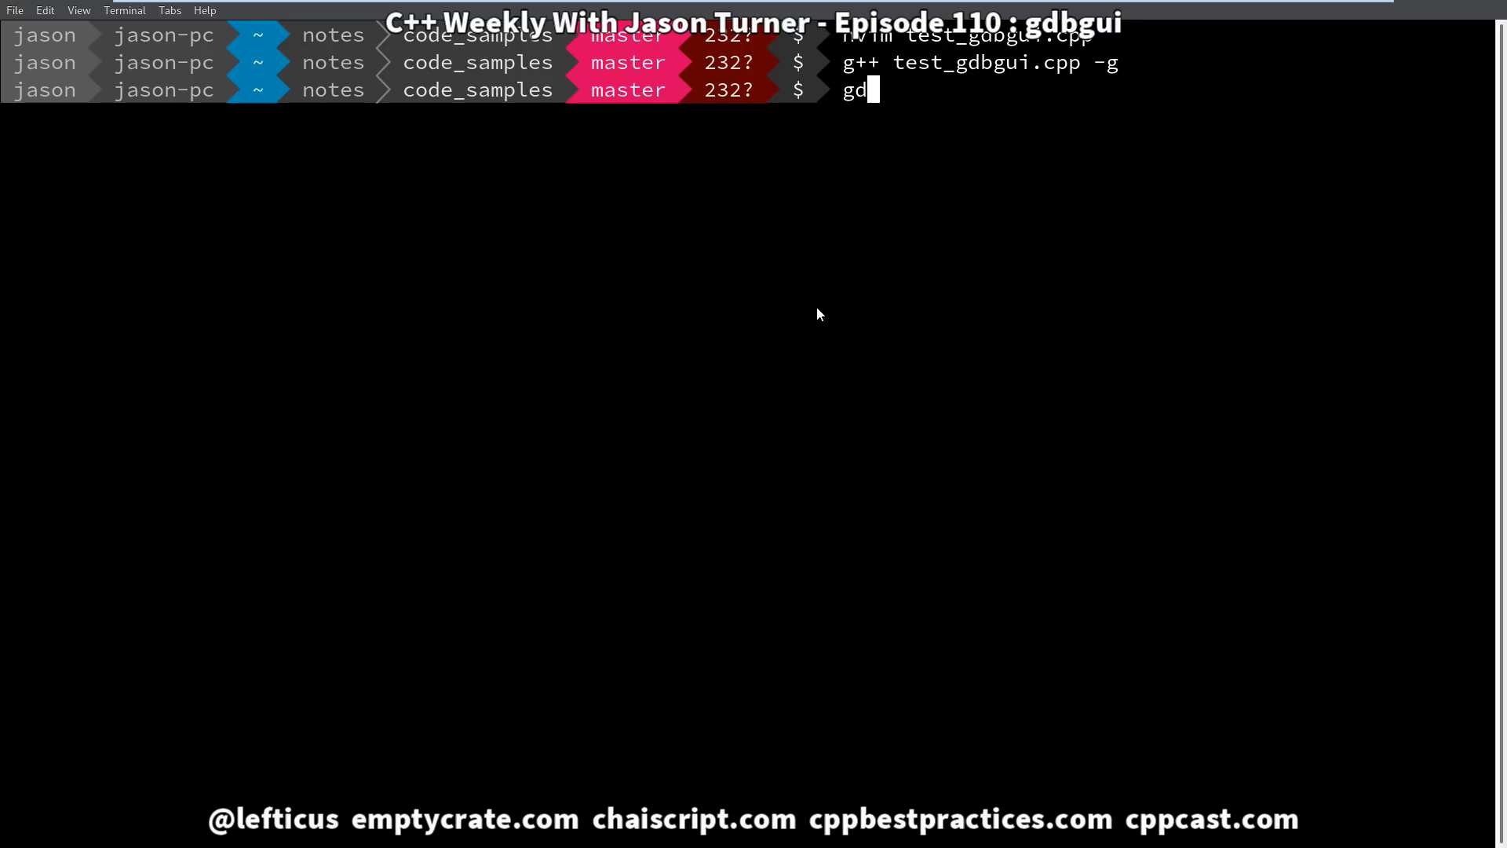
text(bgui)
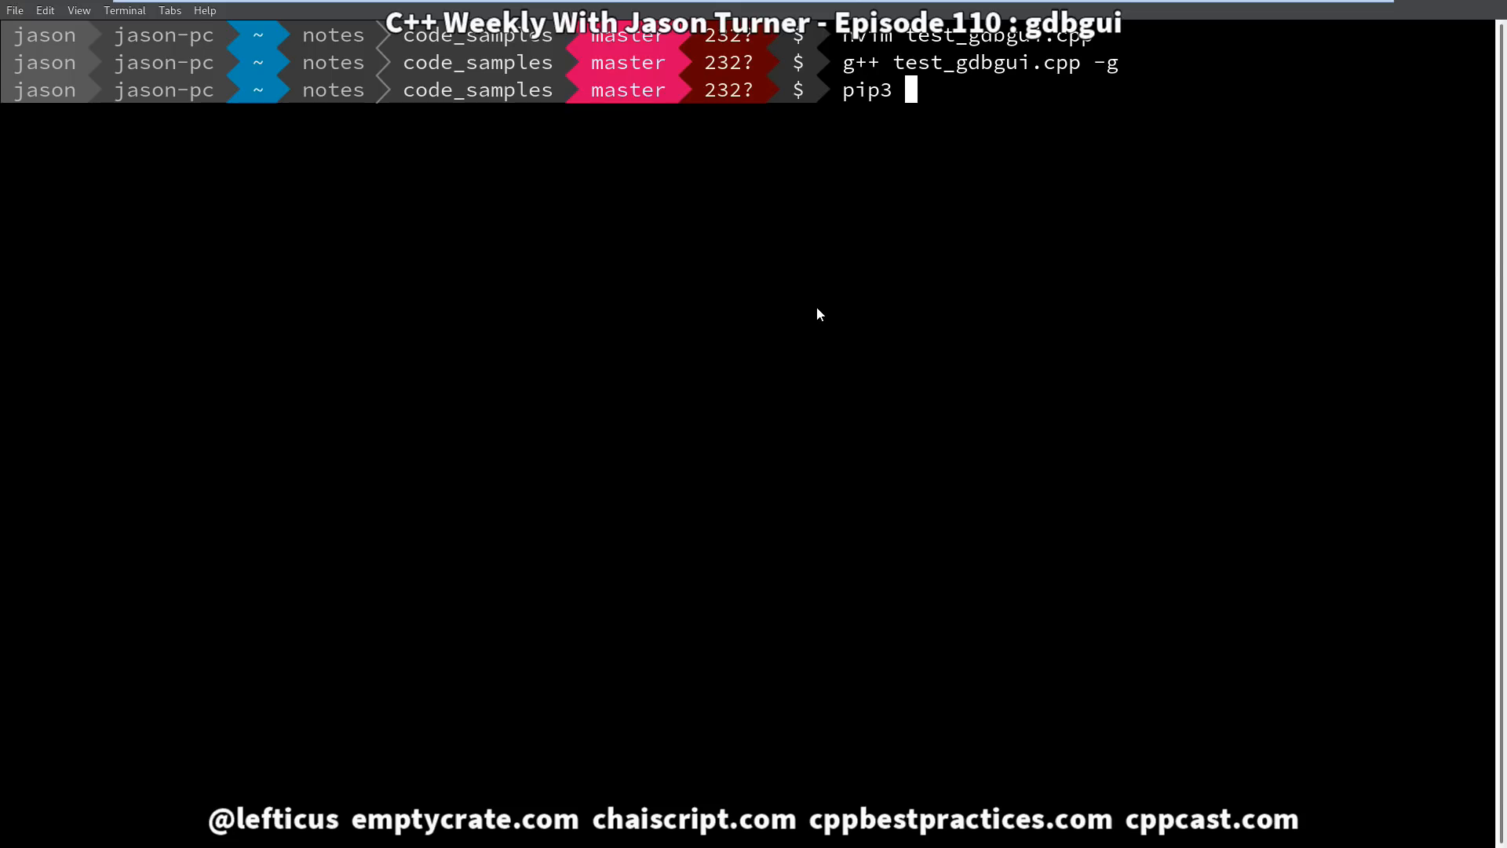
text(install gdbg)
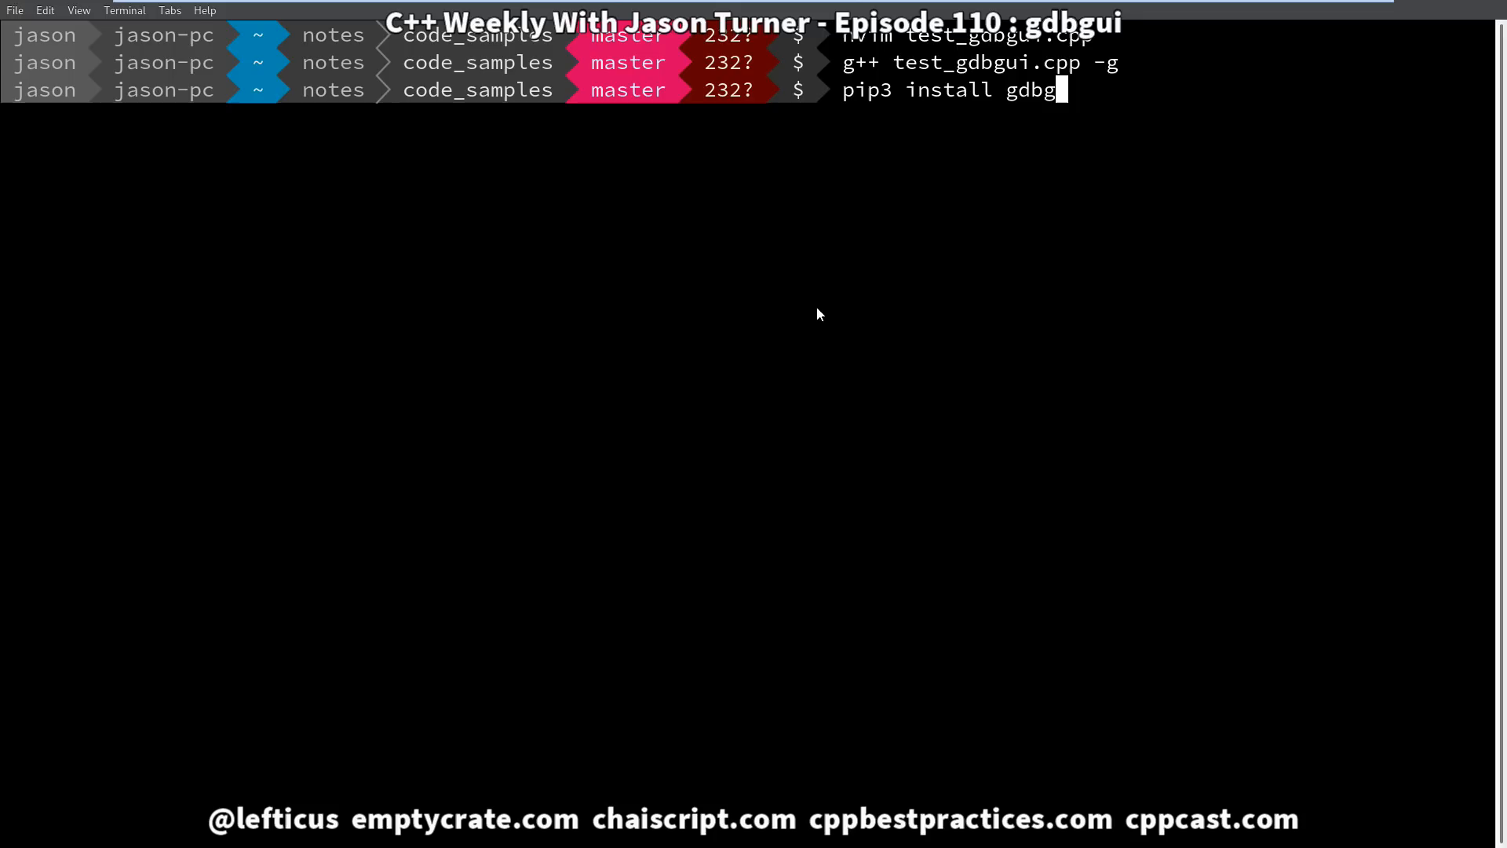
key(Return)
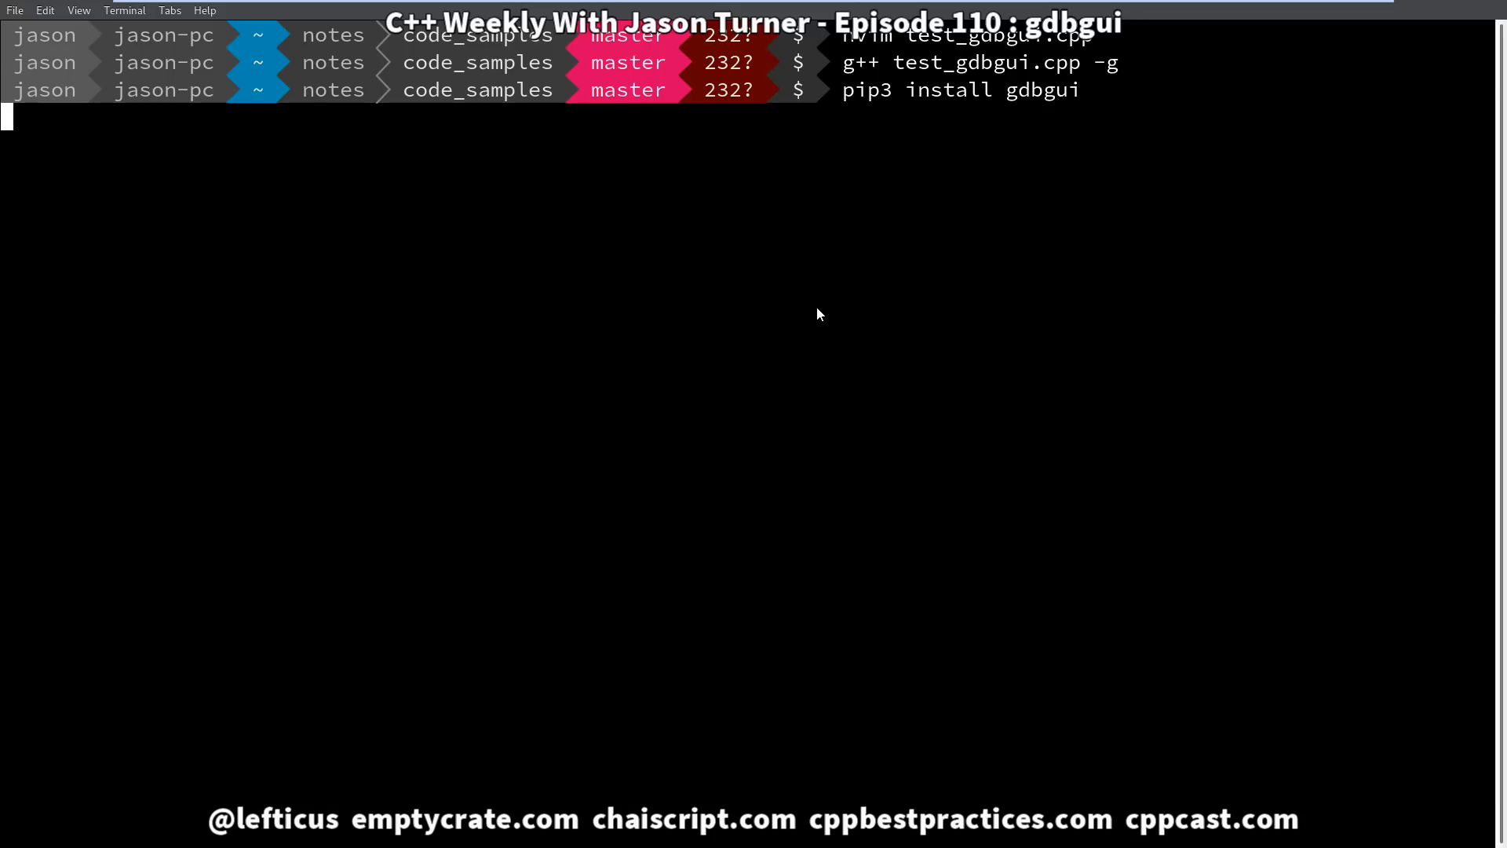
key(Return)
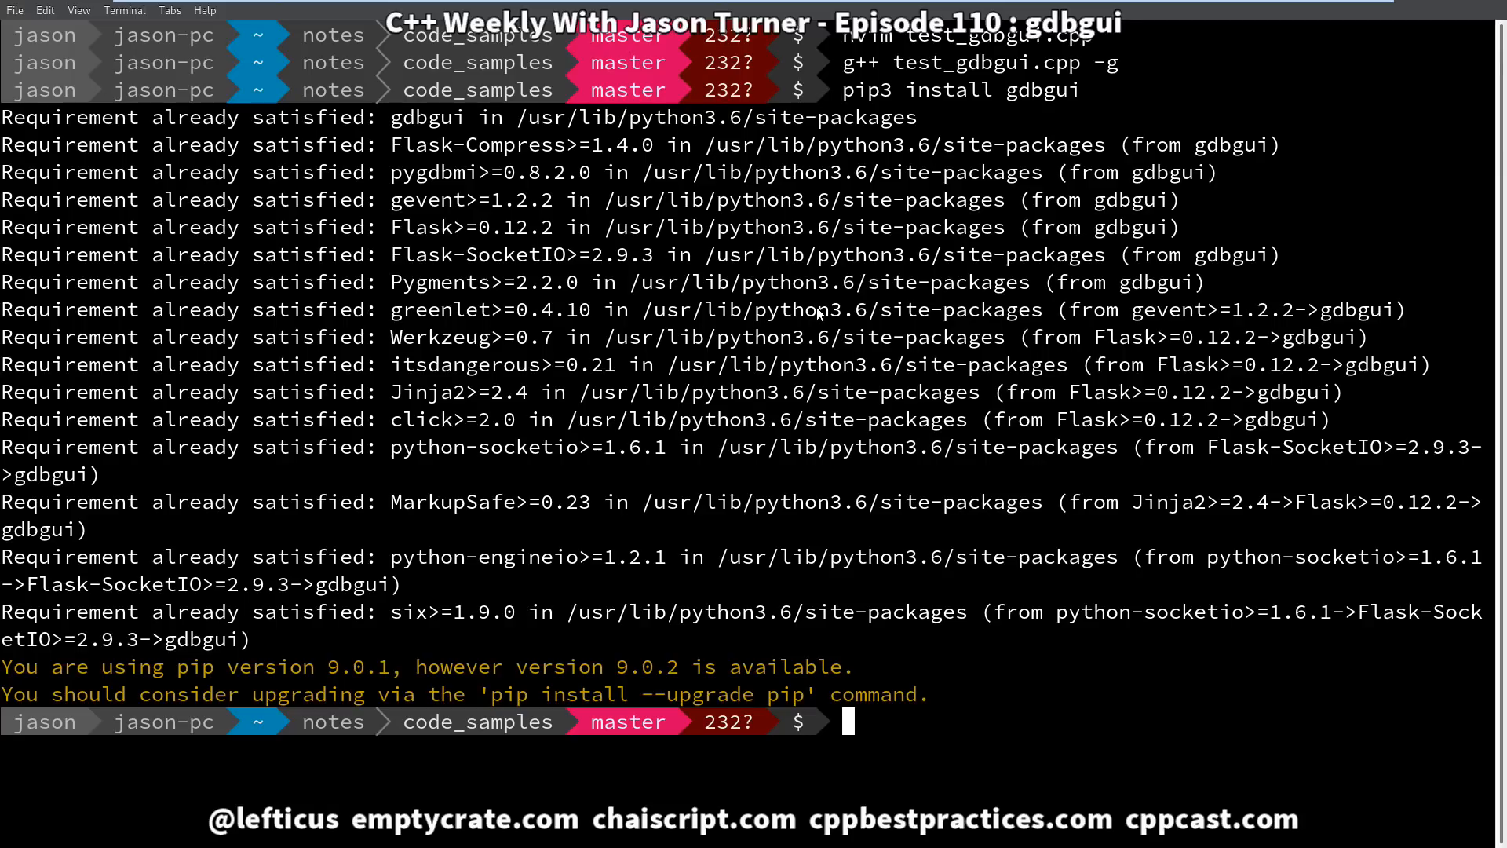
Launch gdbgui on the compiled ./a.out binary.
text(gd)
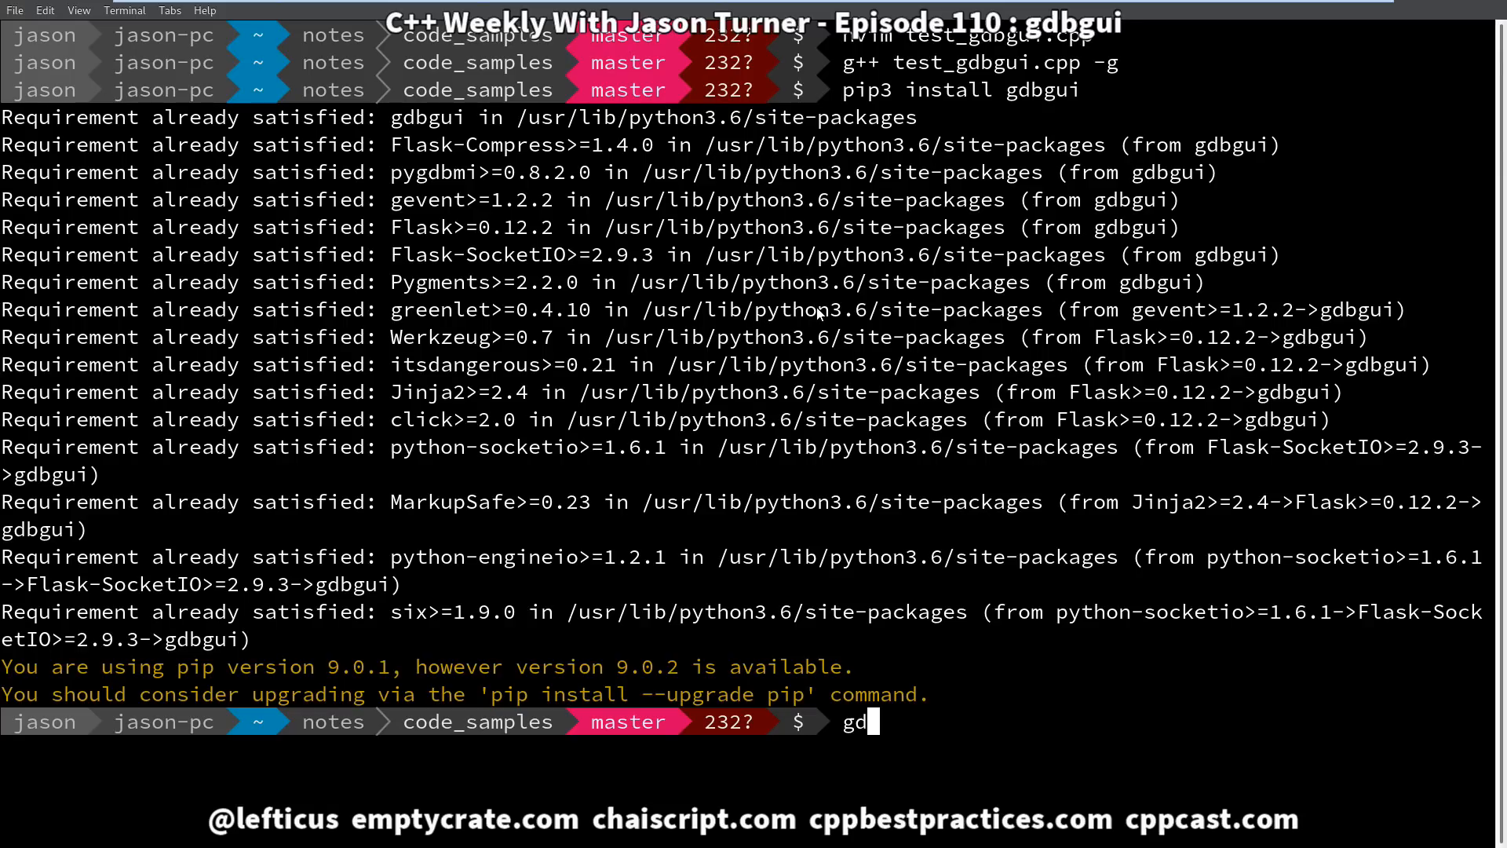
text(bgui)
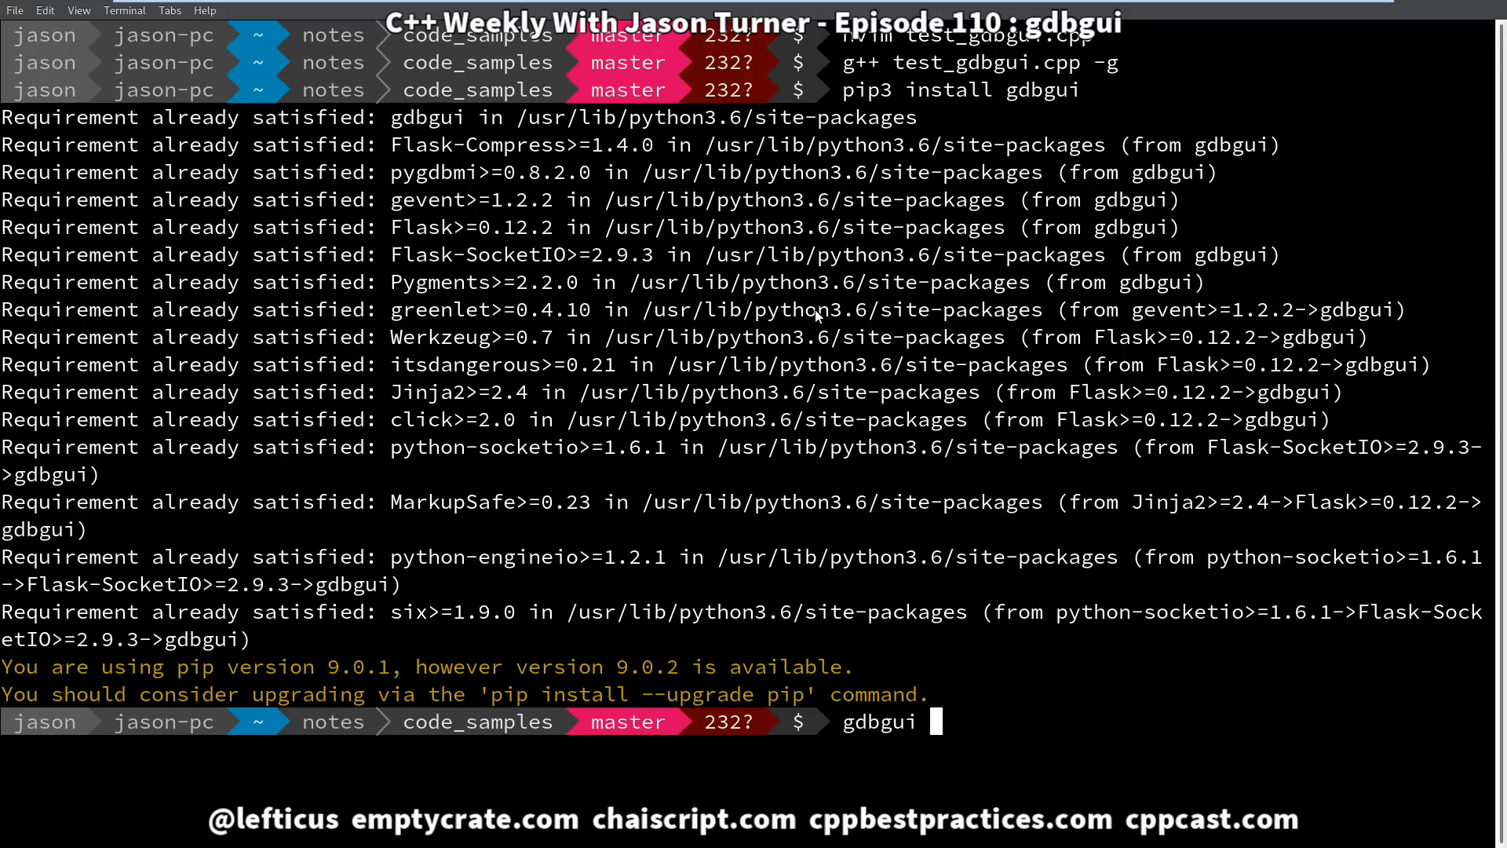
text(./a.out)
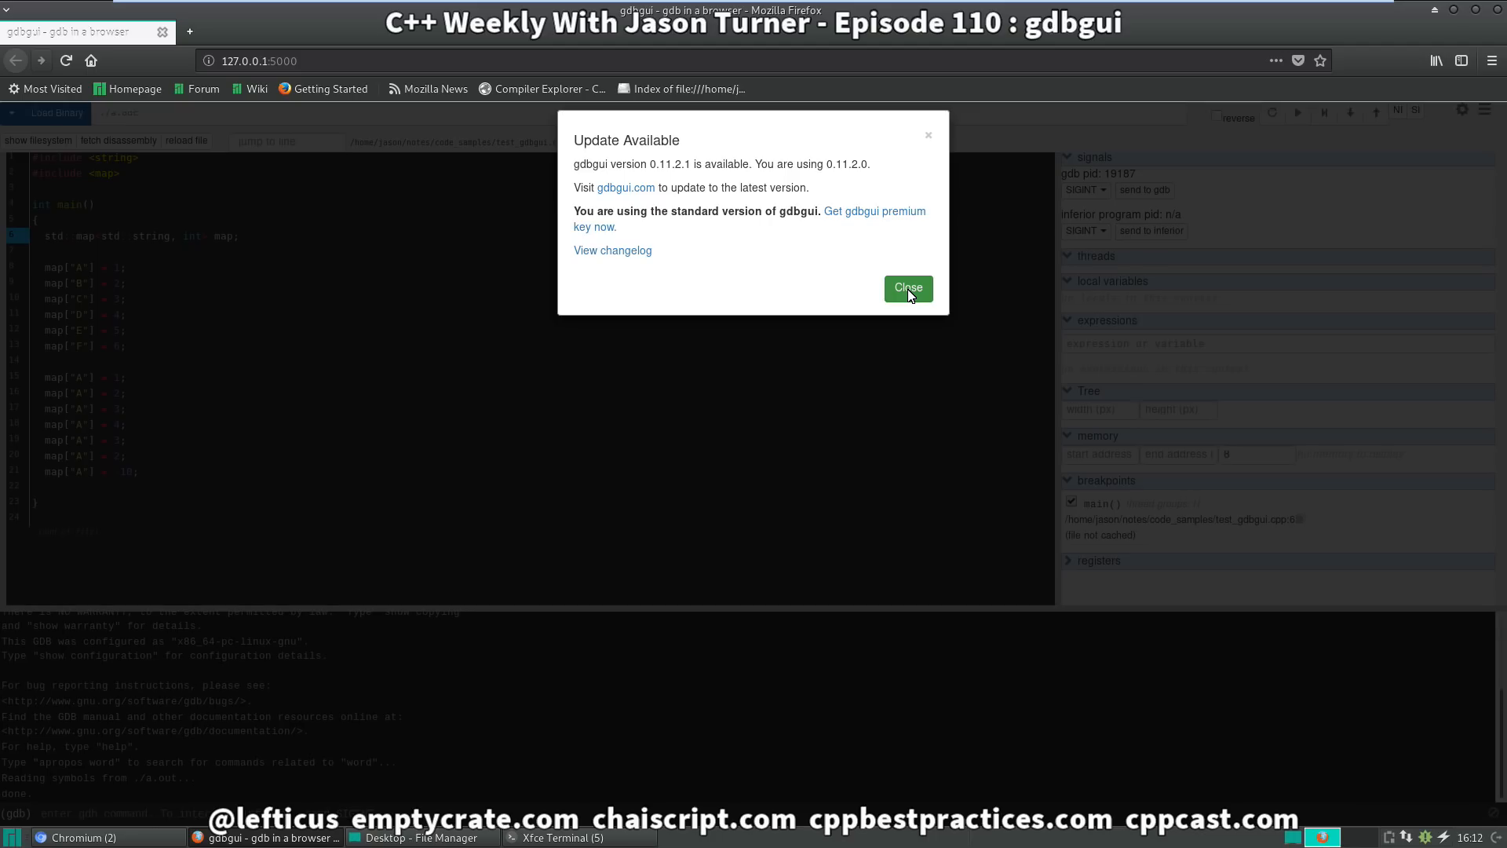
Close the Update Available notice to reveal the map source and debugger panels.
click(907, 288)
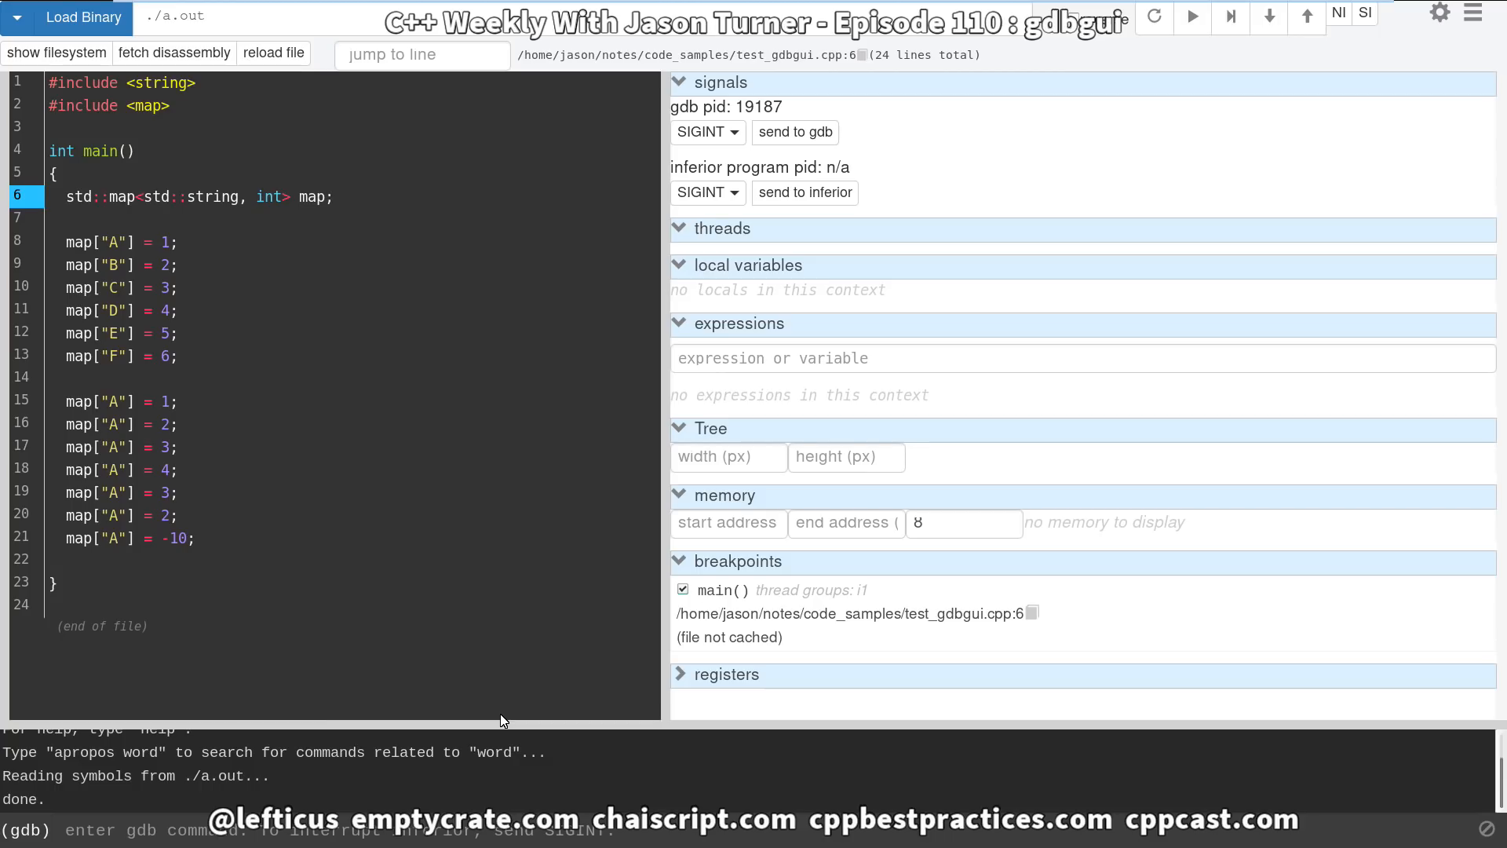
mouse_move(341, 814)
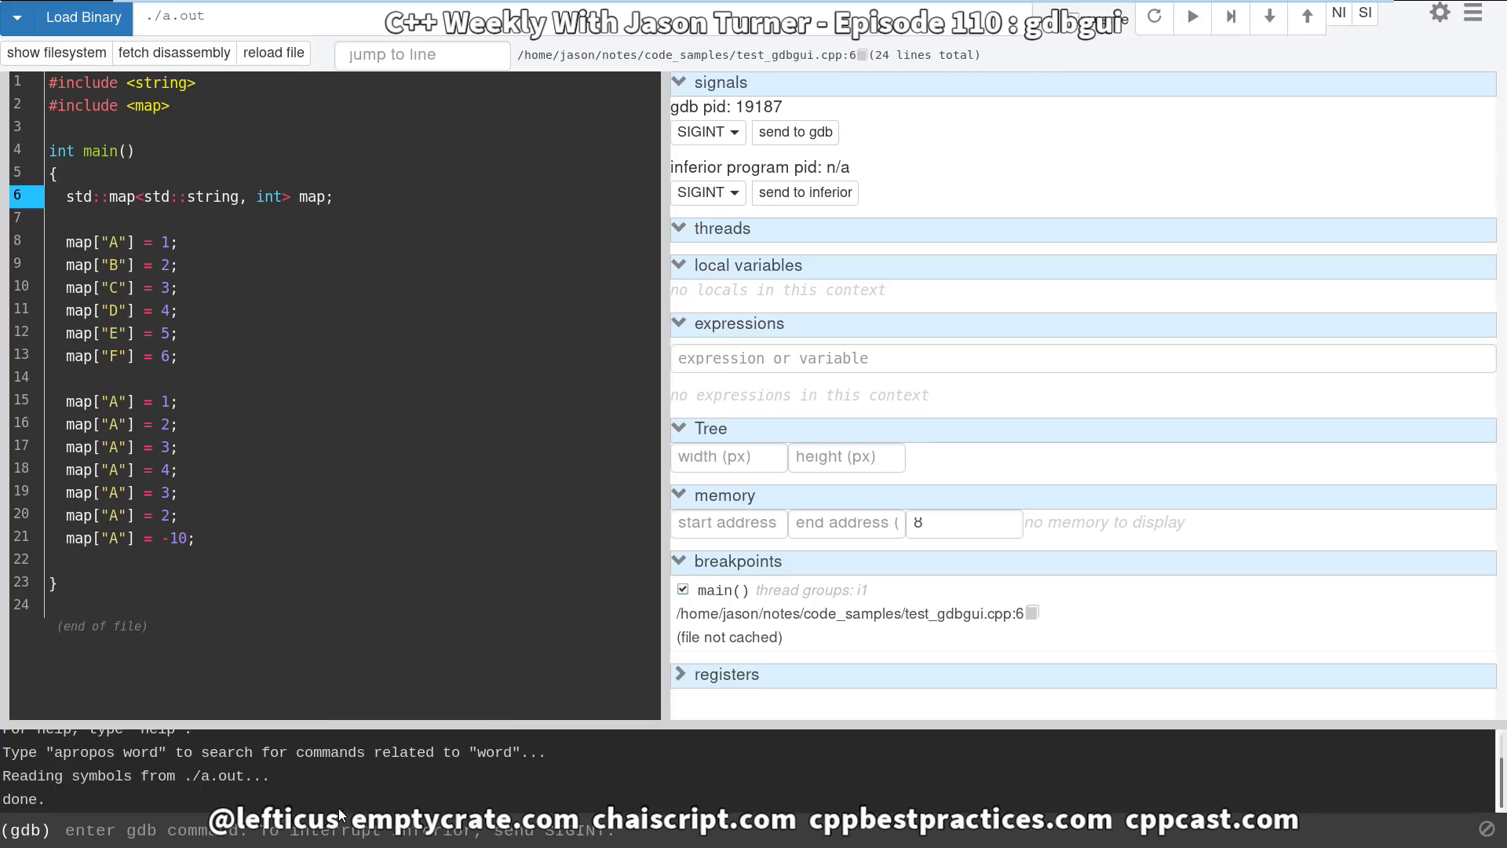
mouse_move(706, 613)
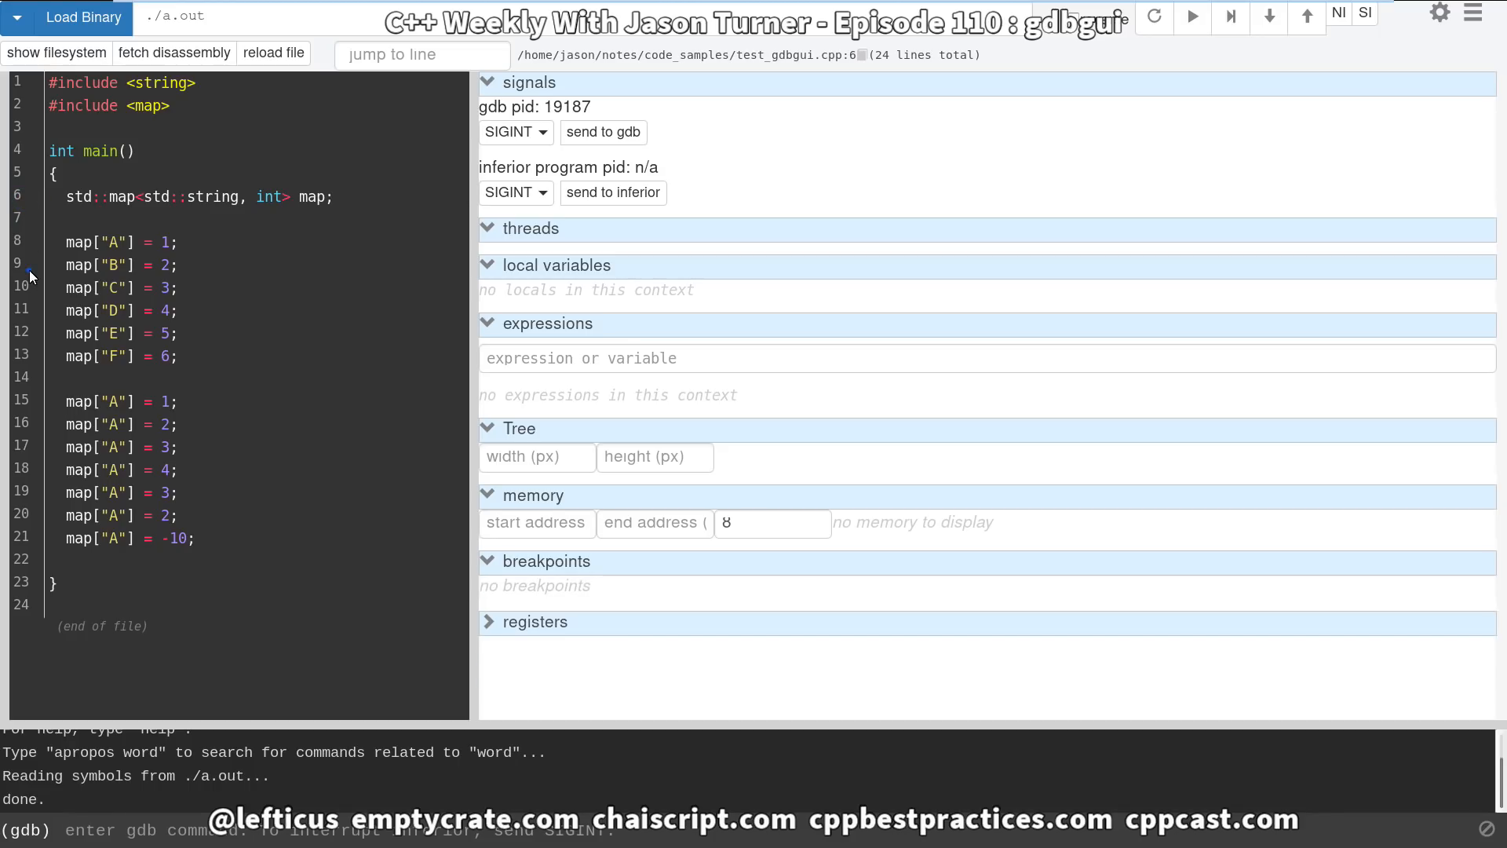
Add a breakpoint at line 15 and run the program until it stops at line 6.
click(19, 265)
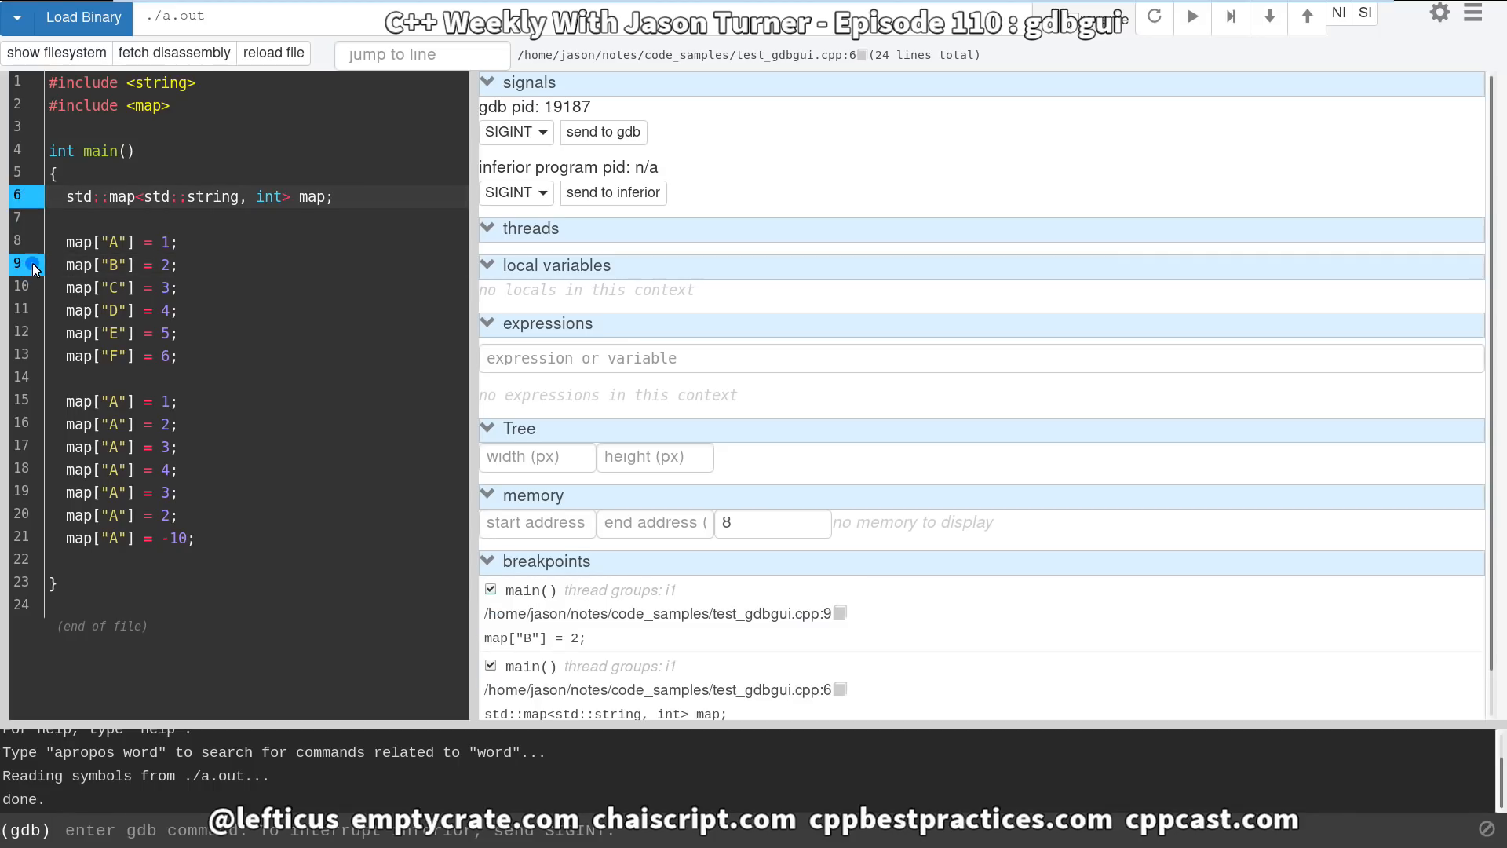
click(29, 401)
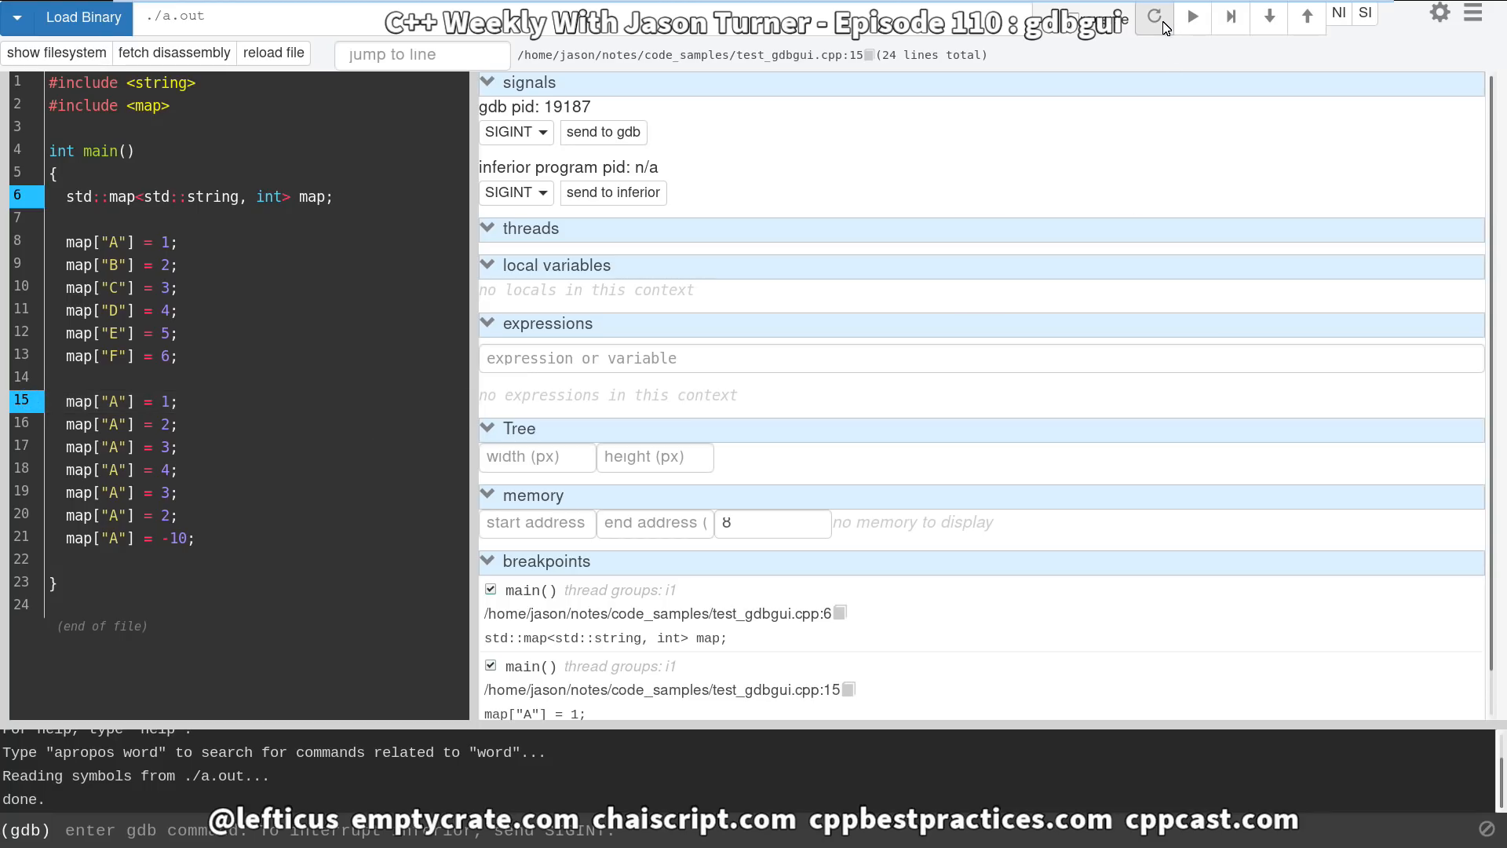
click(1153, 17)
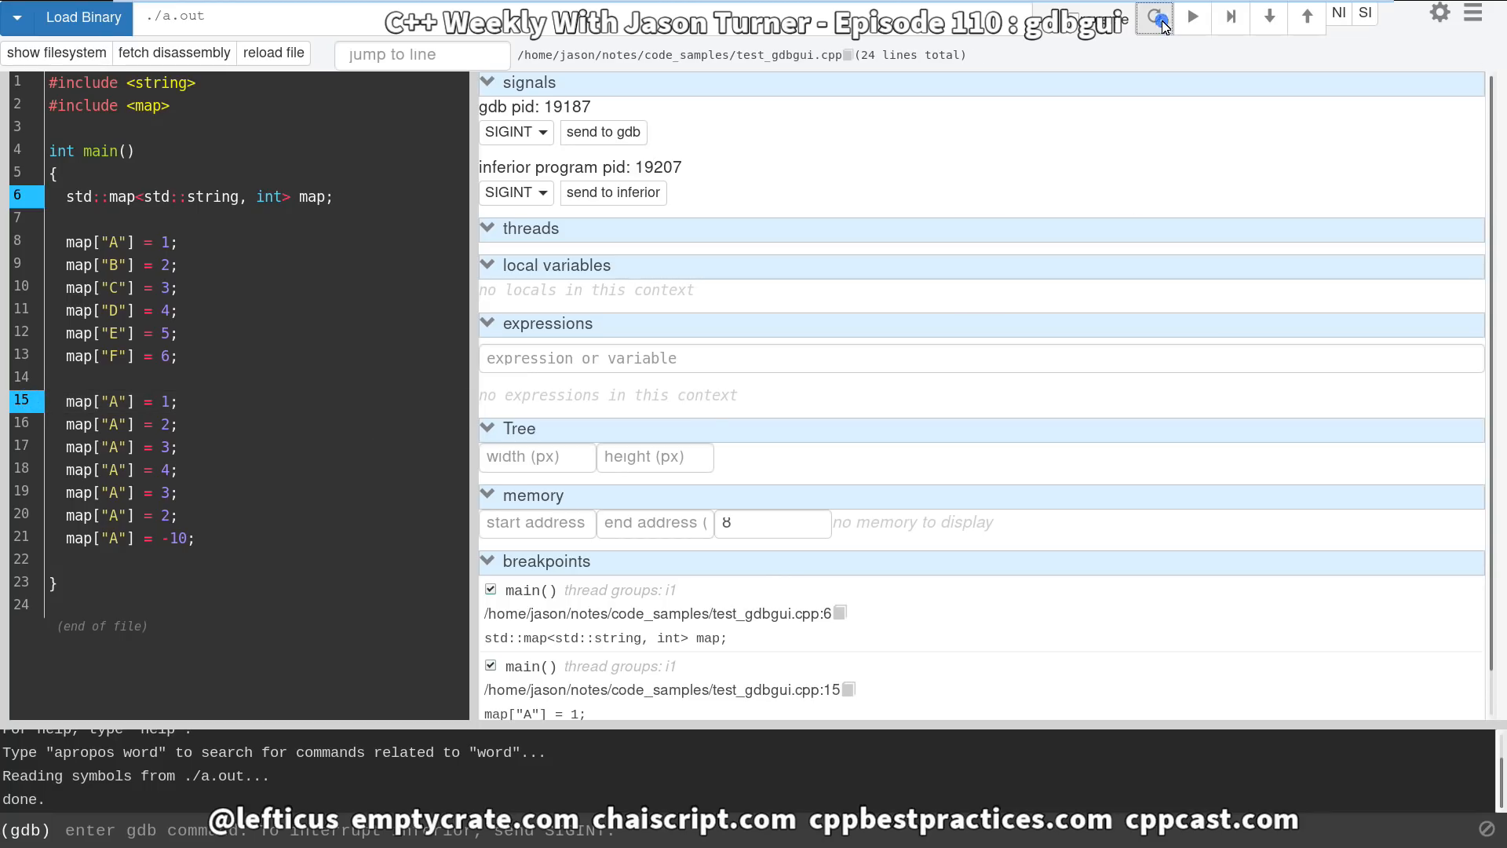
click(1153, 17)
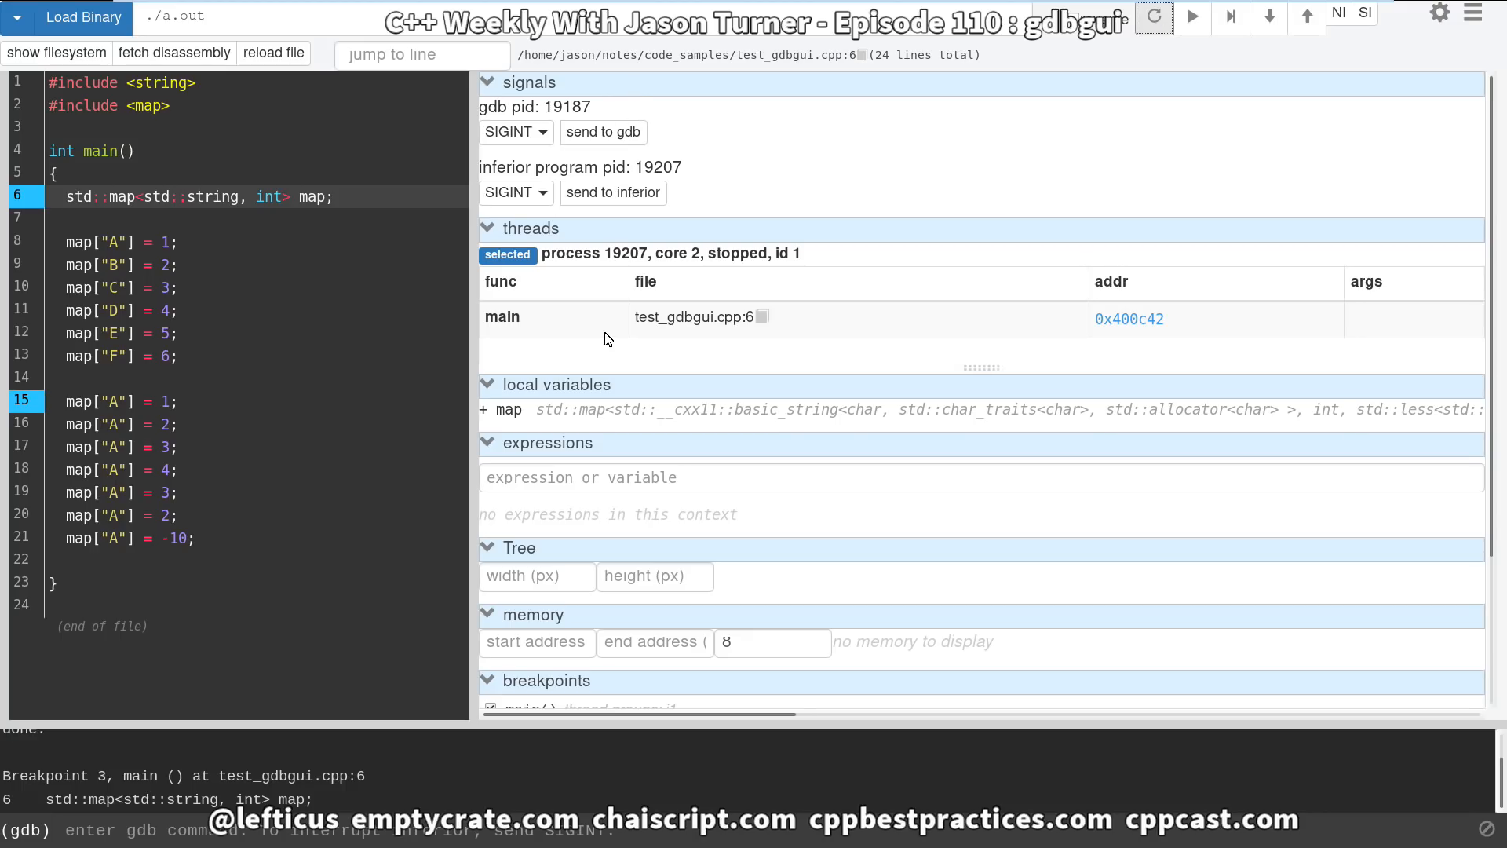
mouse_move(659, 291)
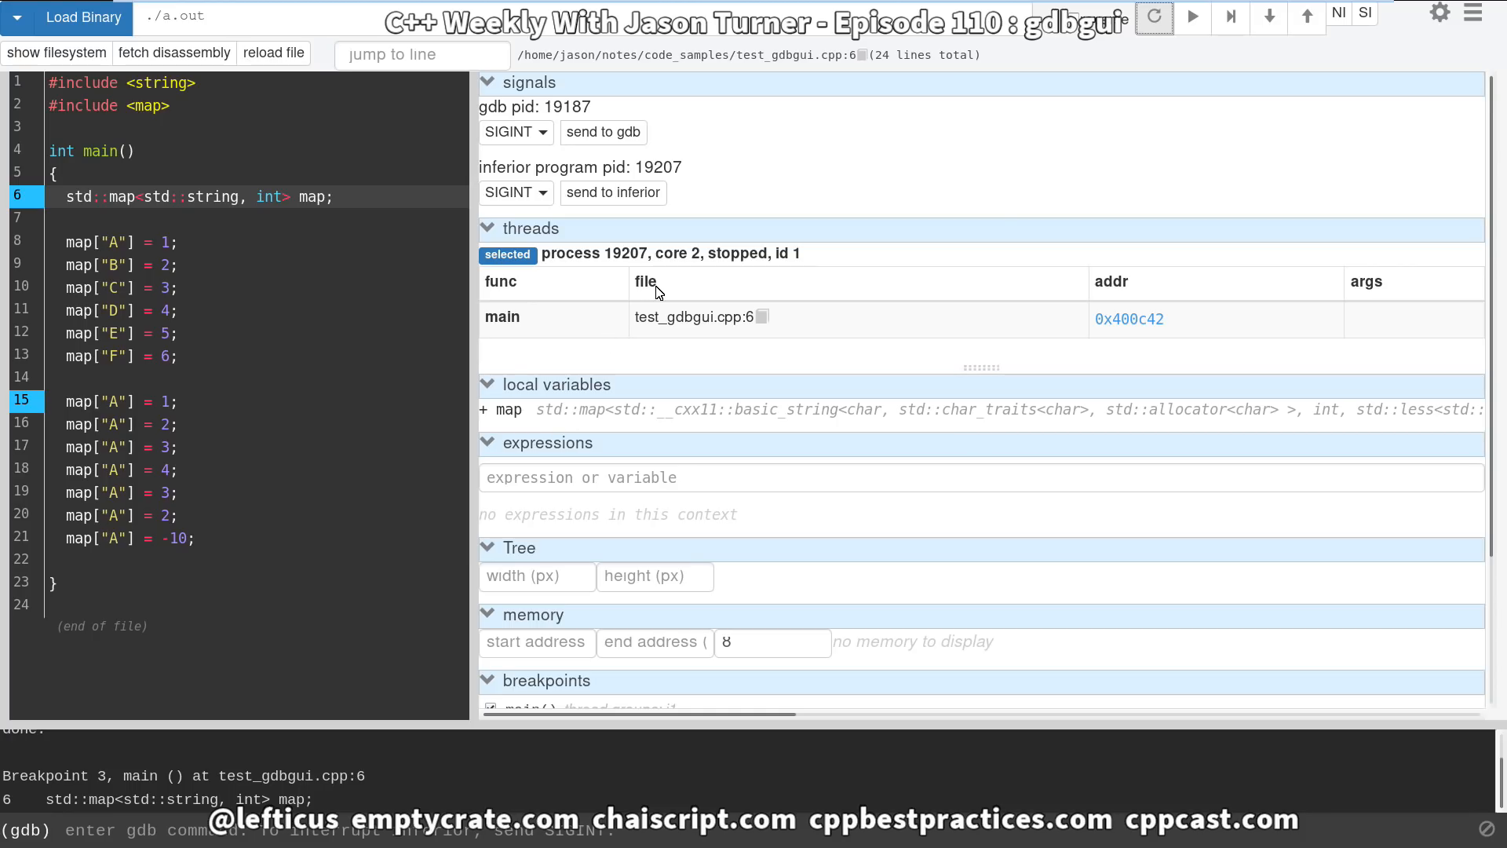
mouse_move(810, 373)
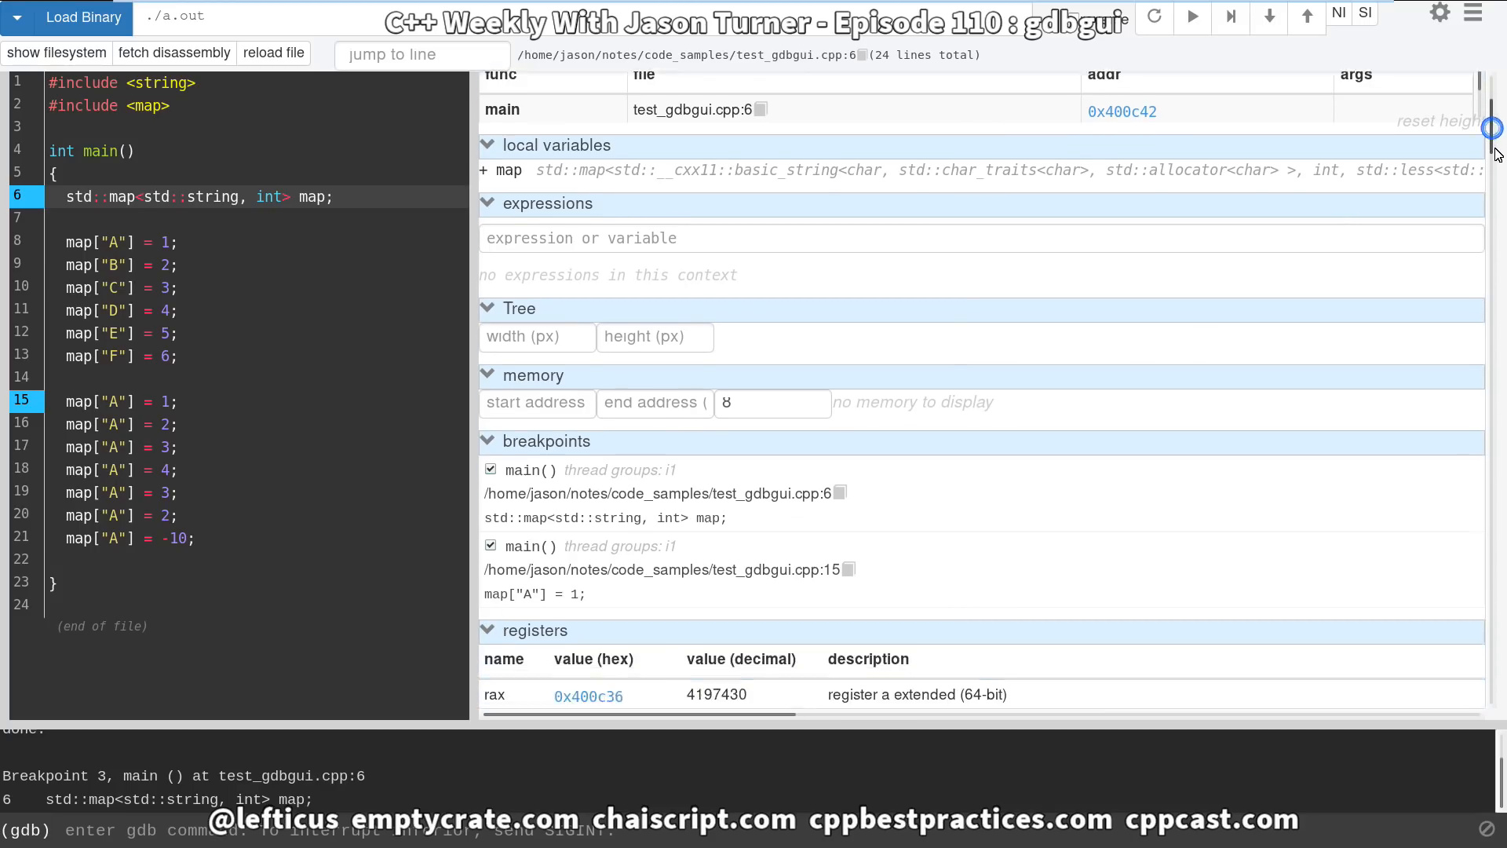
Scroll through the registers listing to reach the breakpoints panel showing lines 6 and 15.
scroll(down, 3)
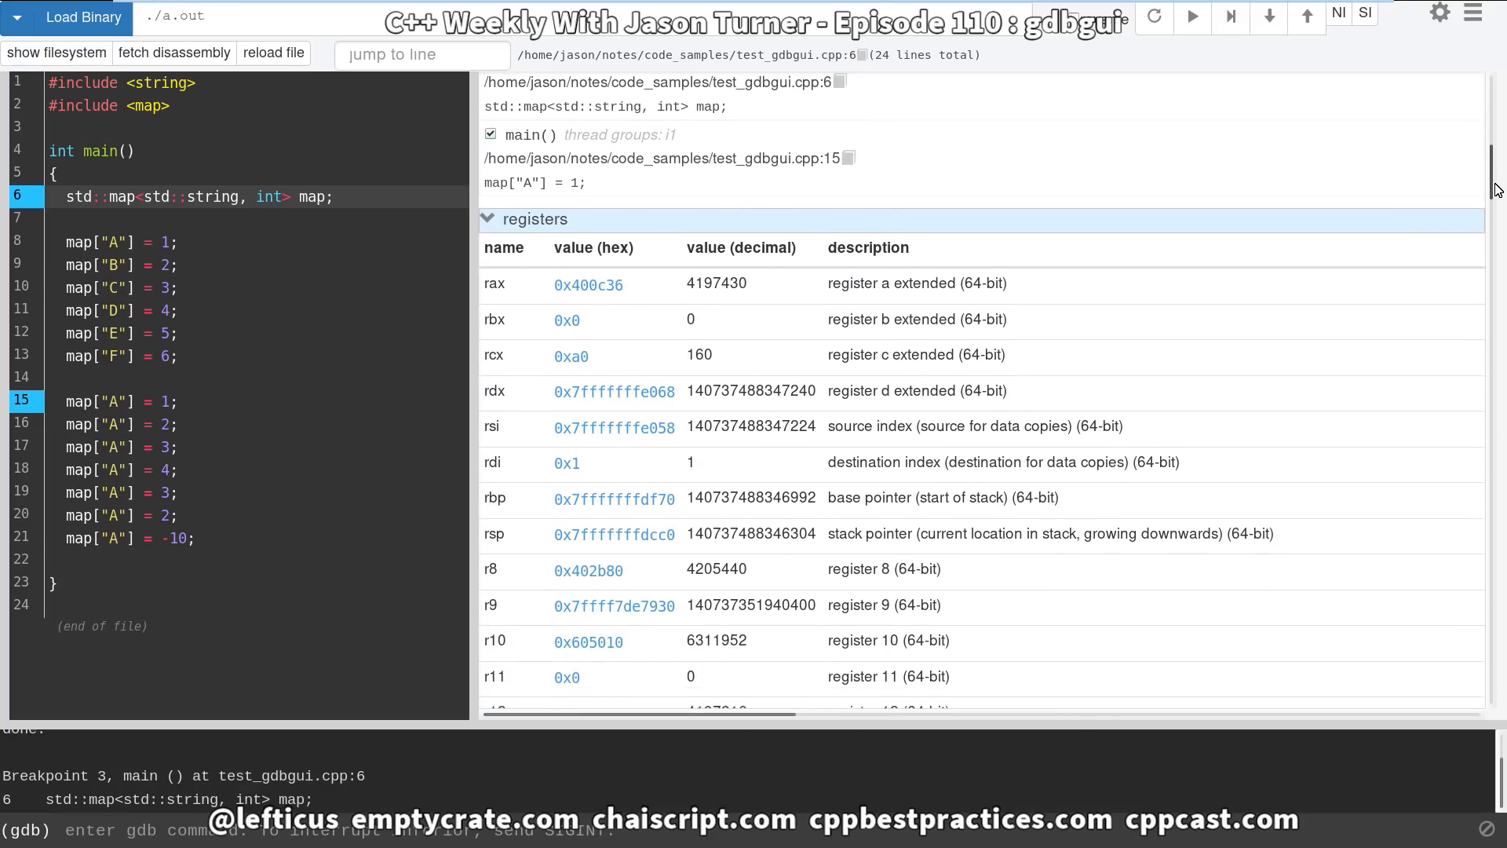
scroll(down, 3)
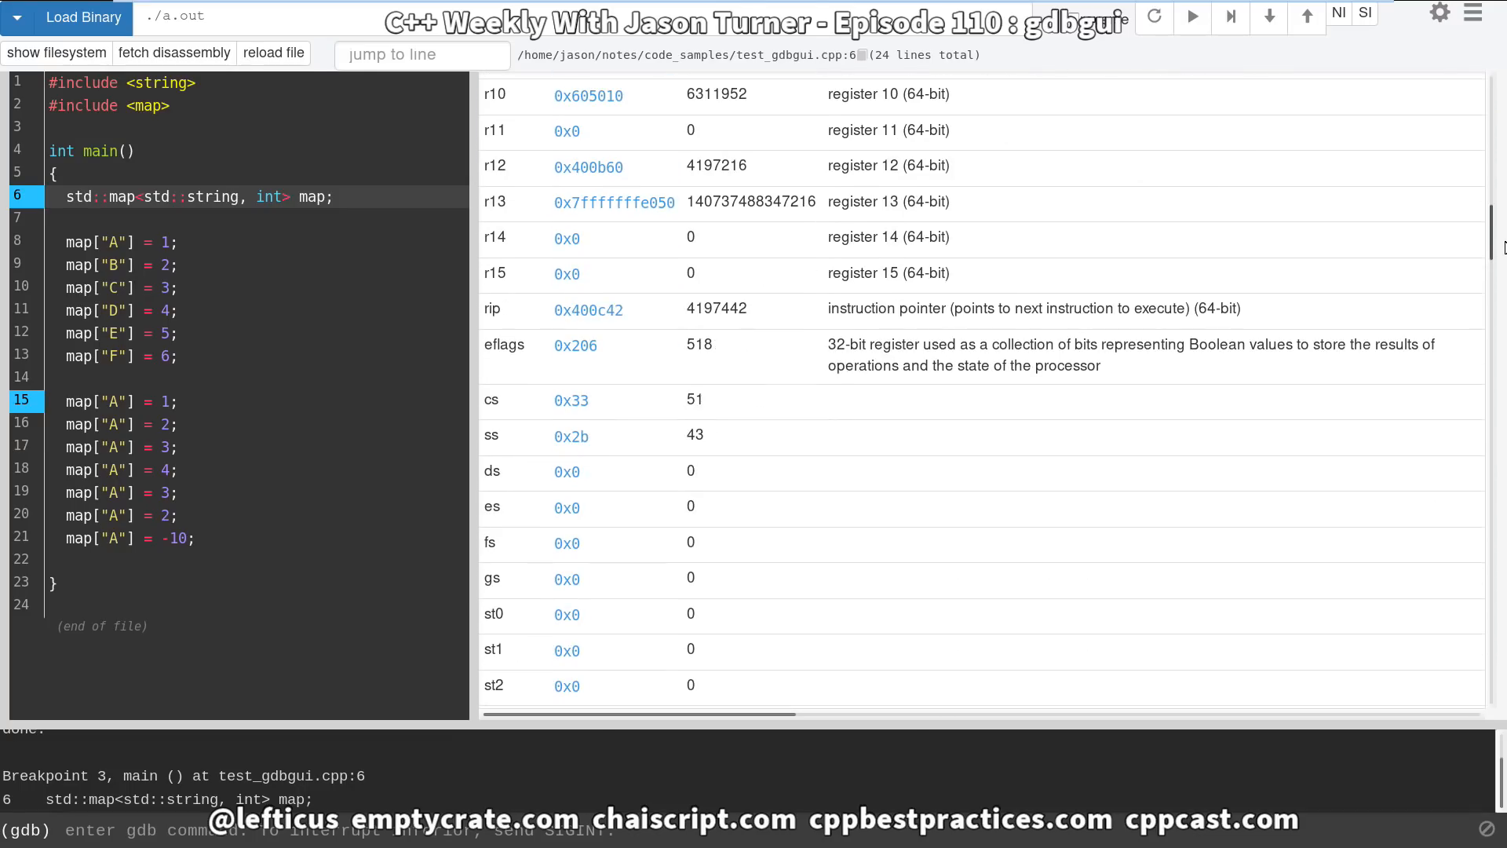
scroll(down, 3)
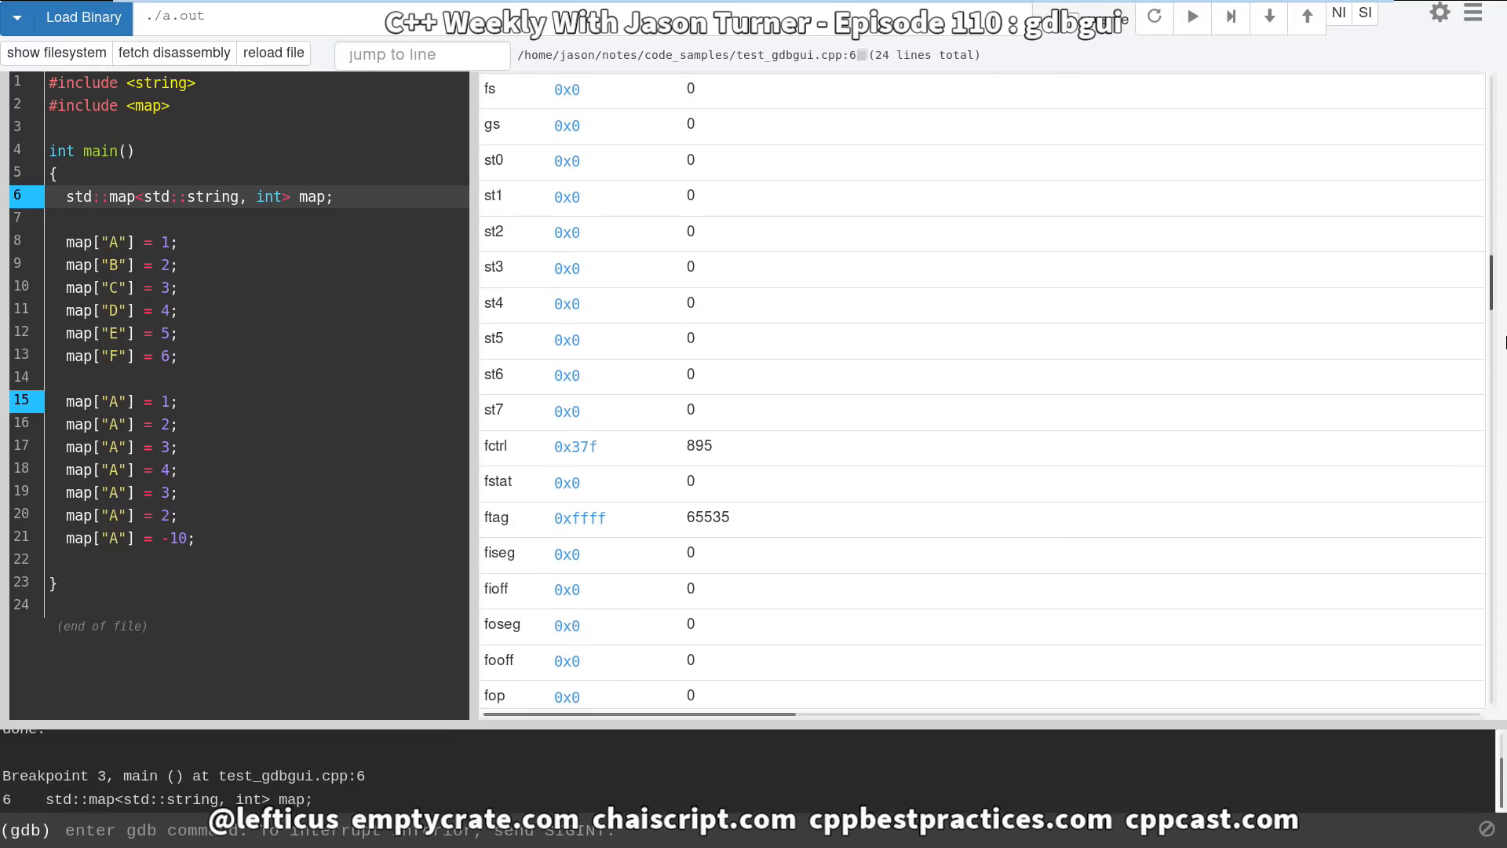
scroll(down, 3)
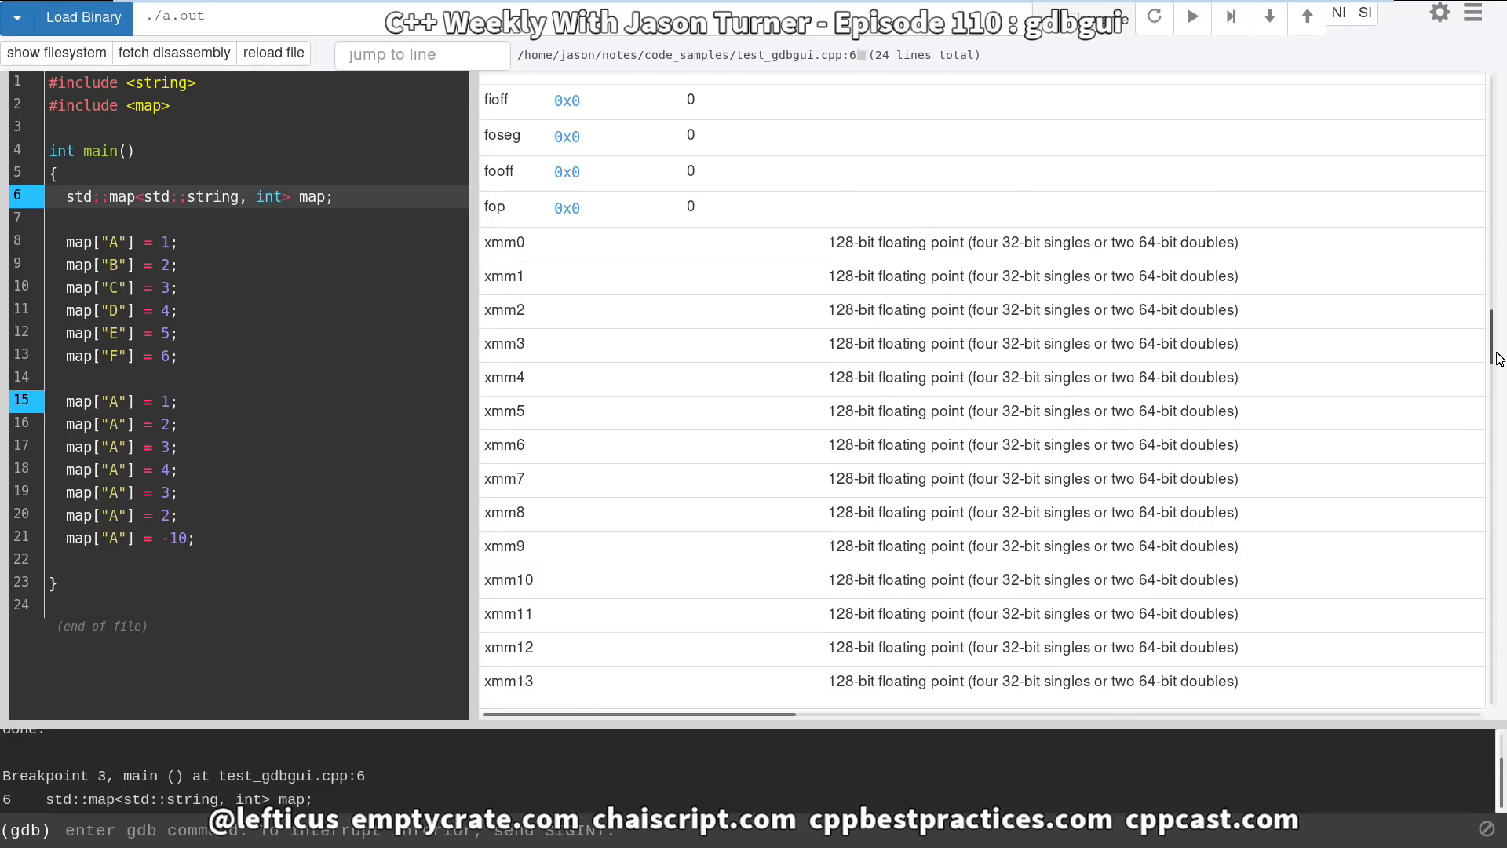
scroll(down, 3)
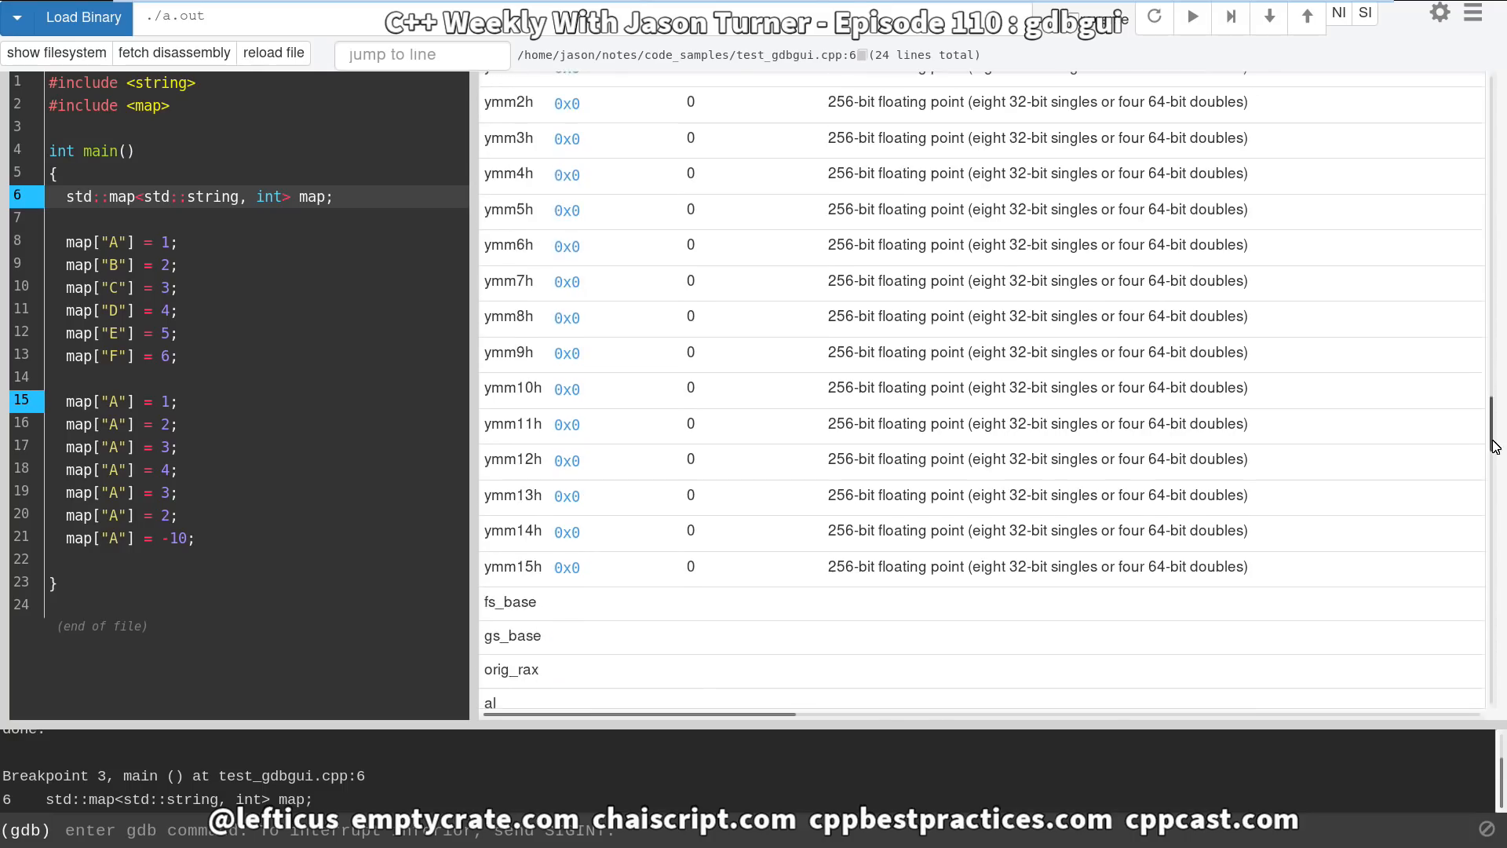
scroll(down, 3)
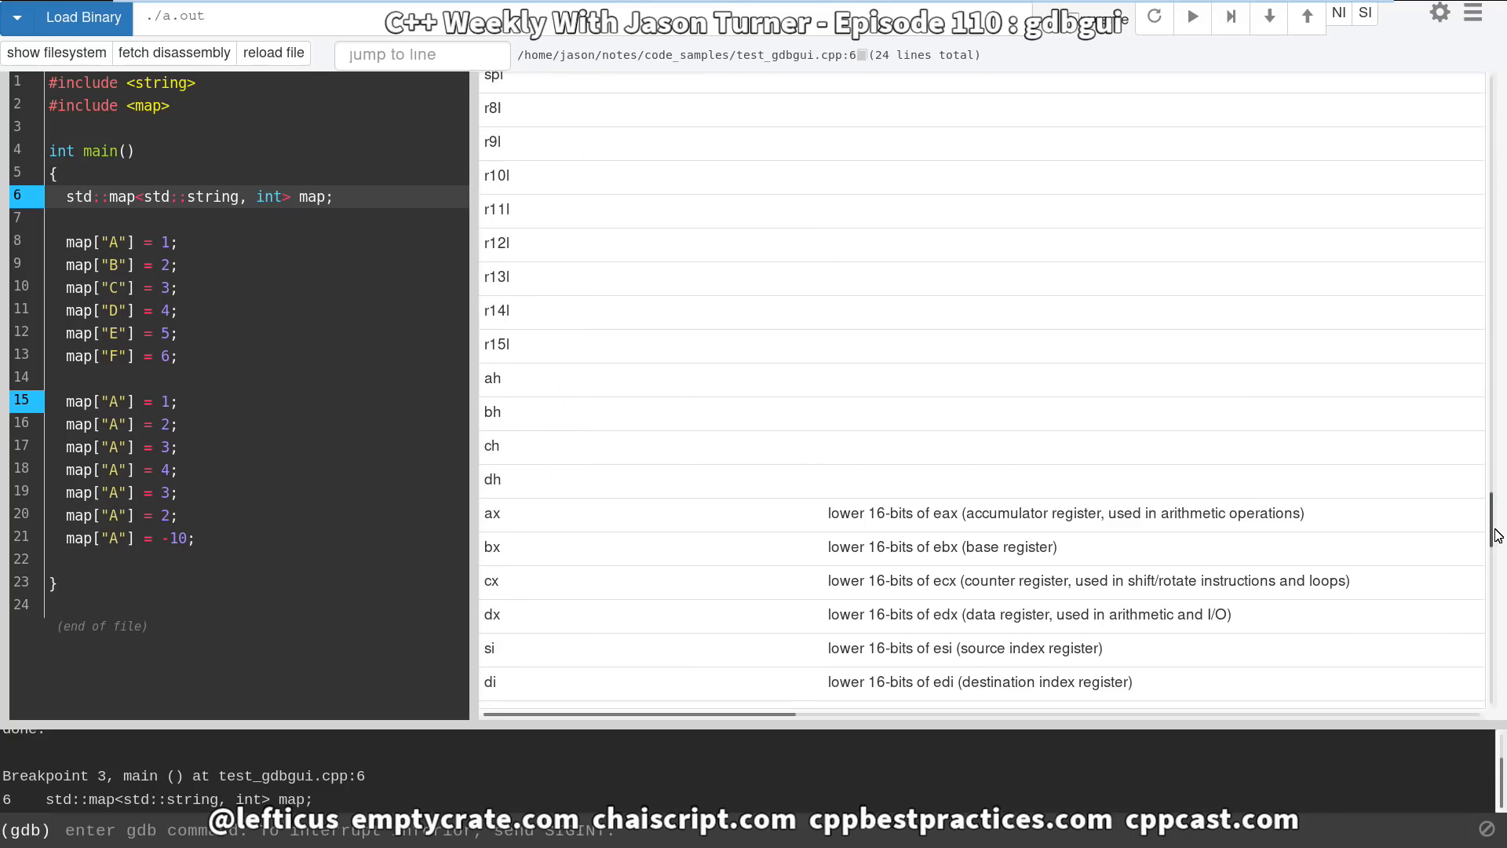
scroll(down, 3)
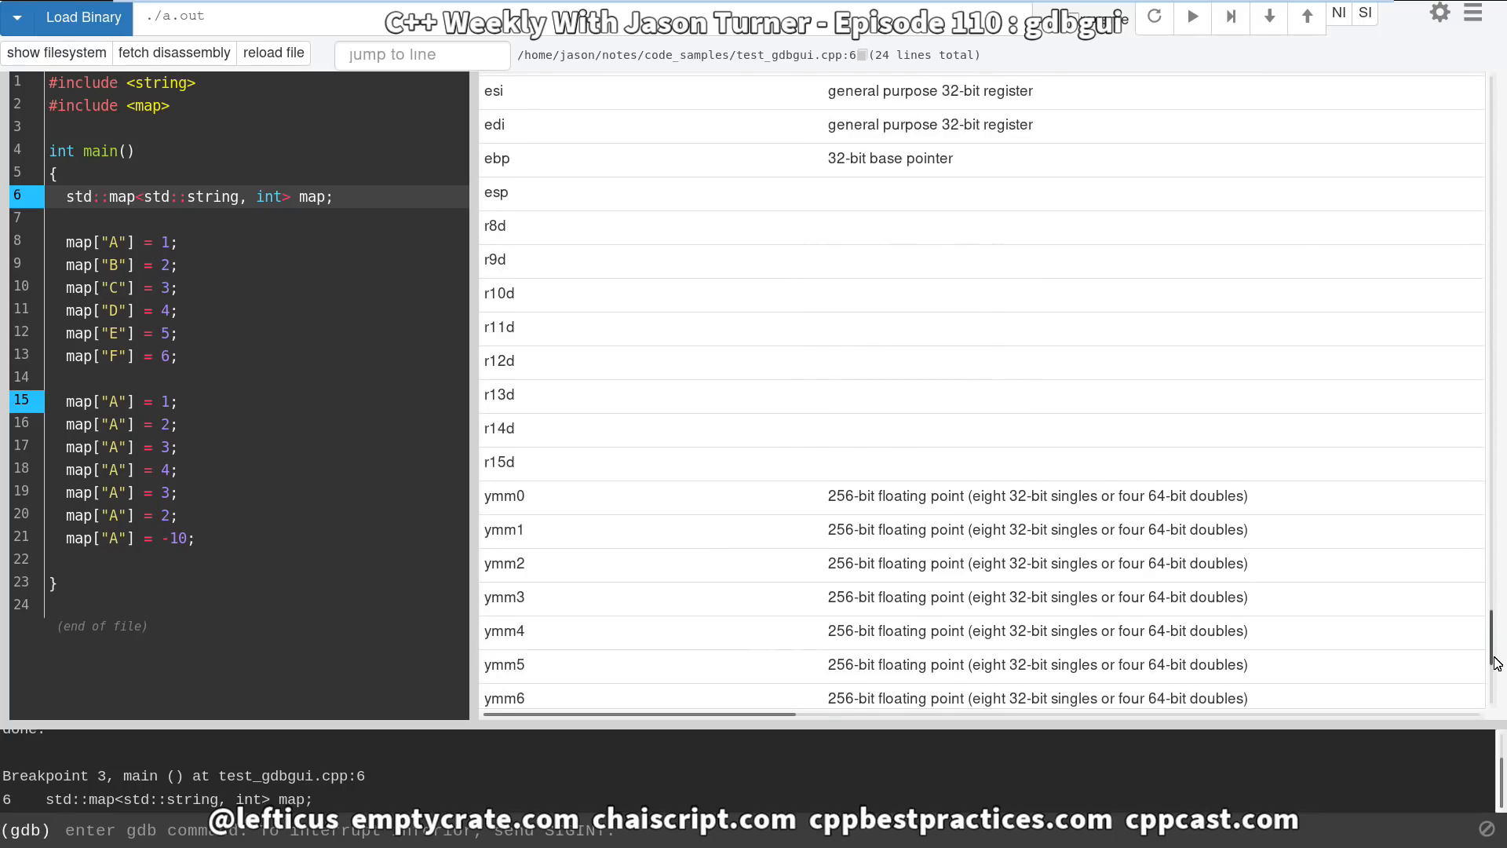
scroll(up, 3)
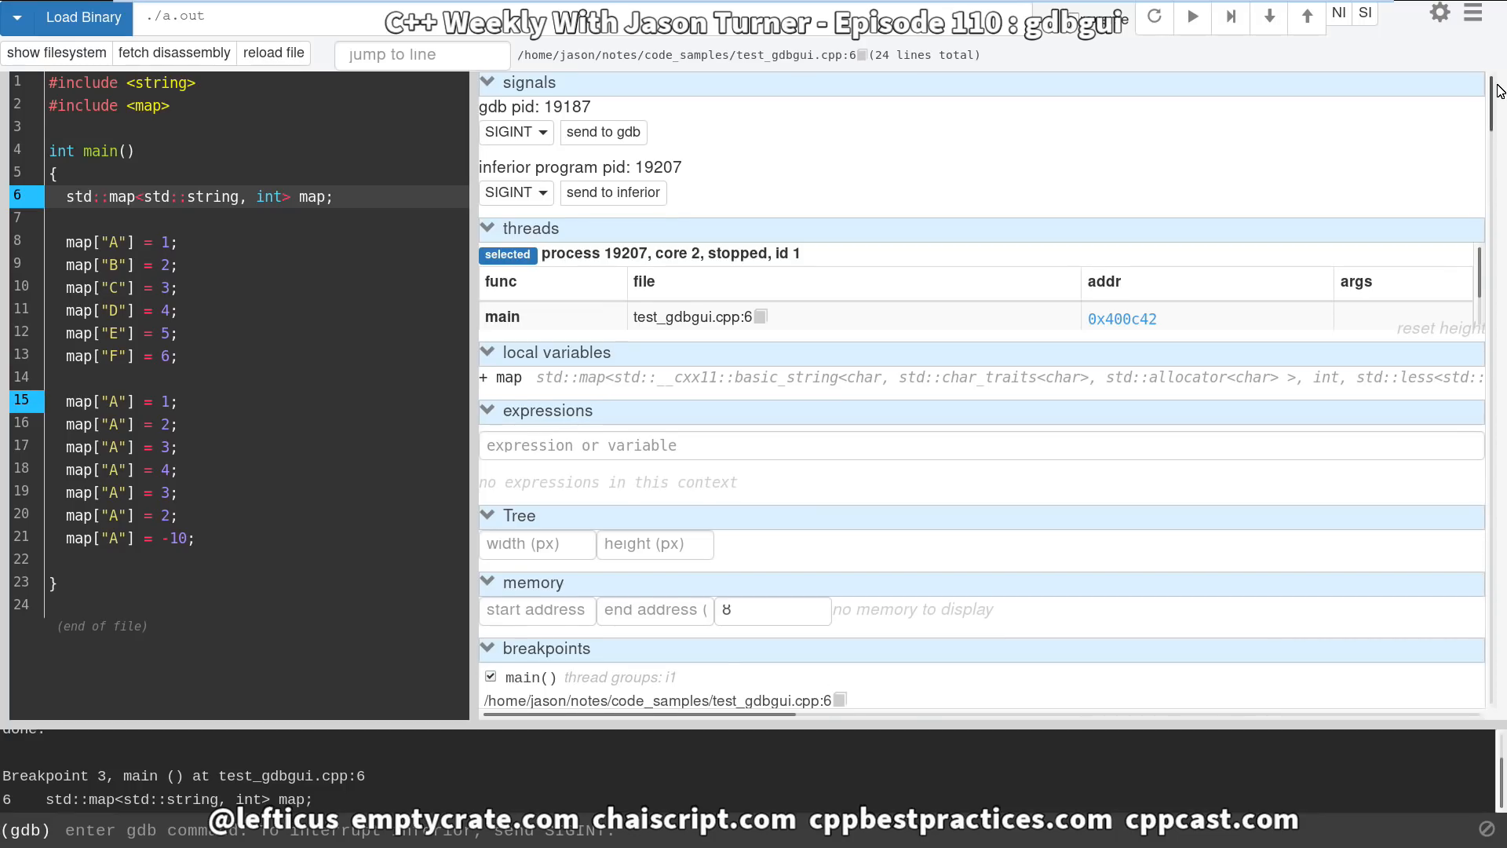
scroll(down, 3)
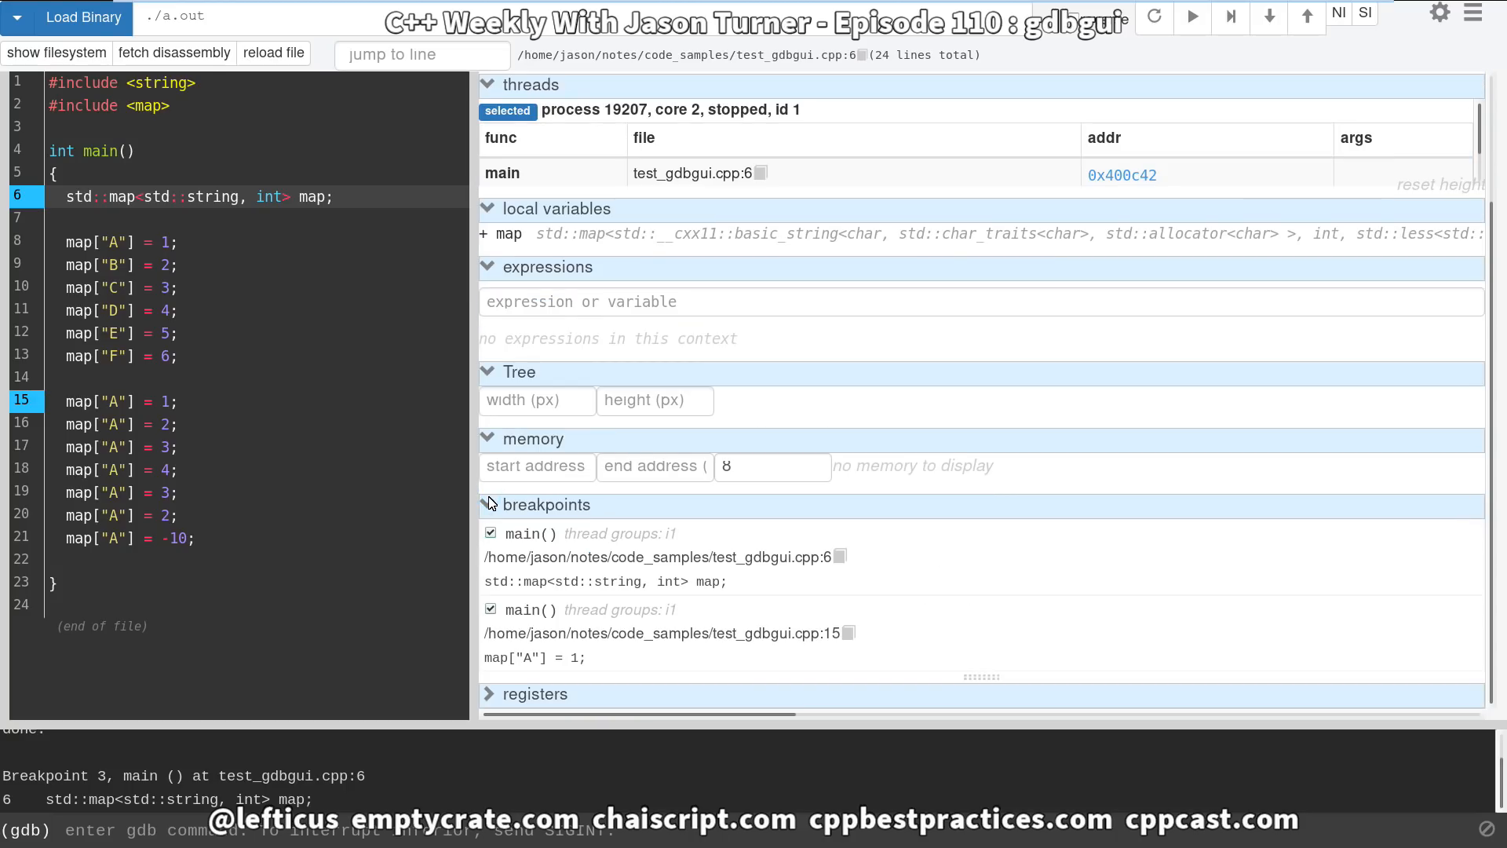
mouse_move(745, 557)
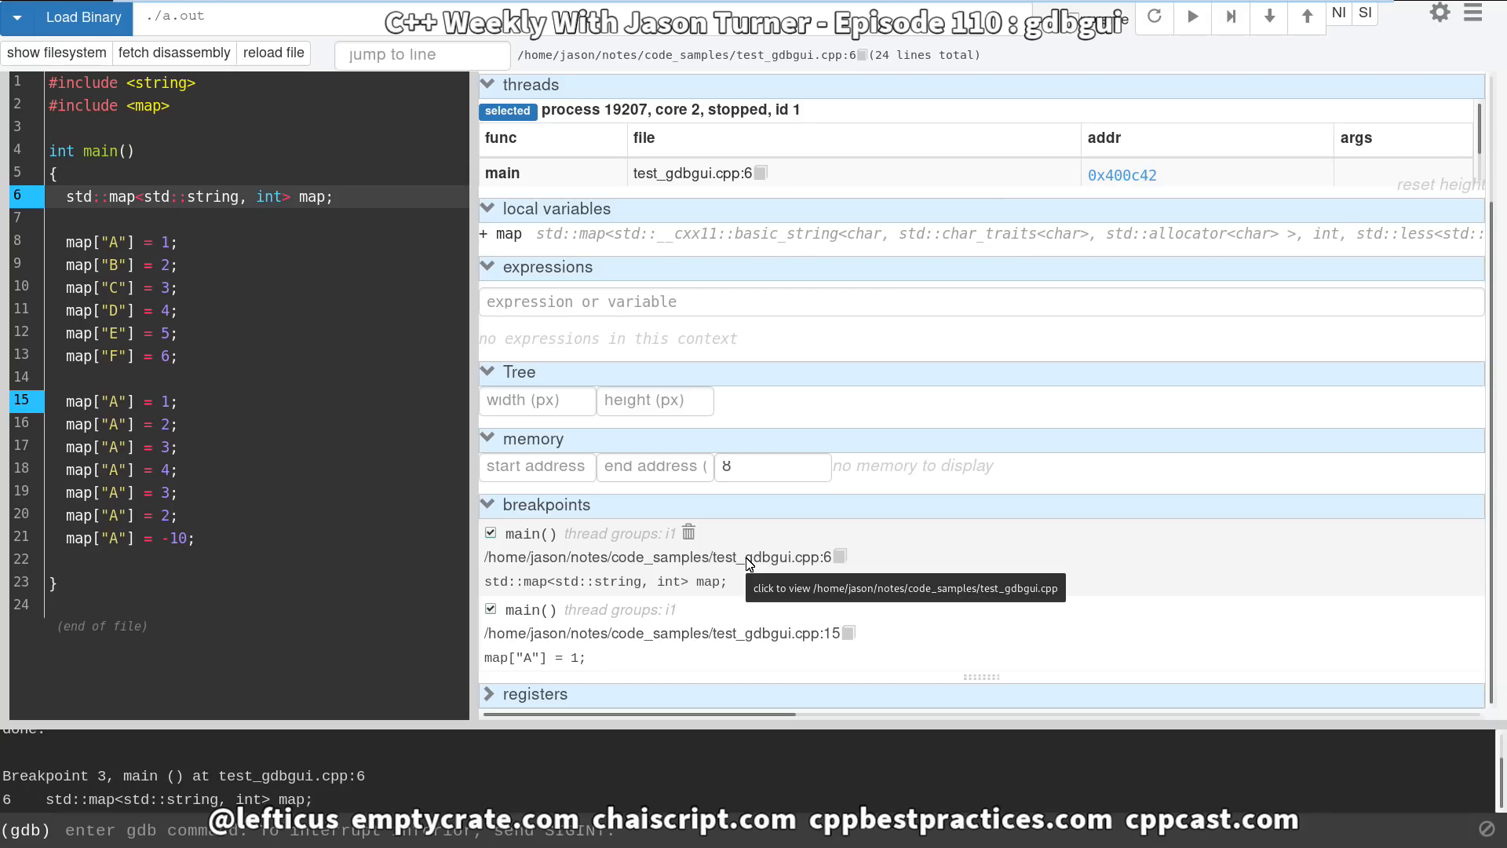
mouse_move(1230, 17)
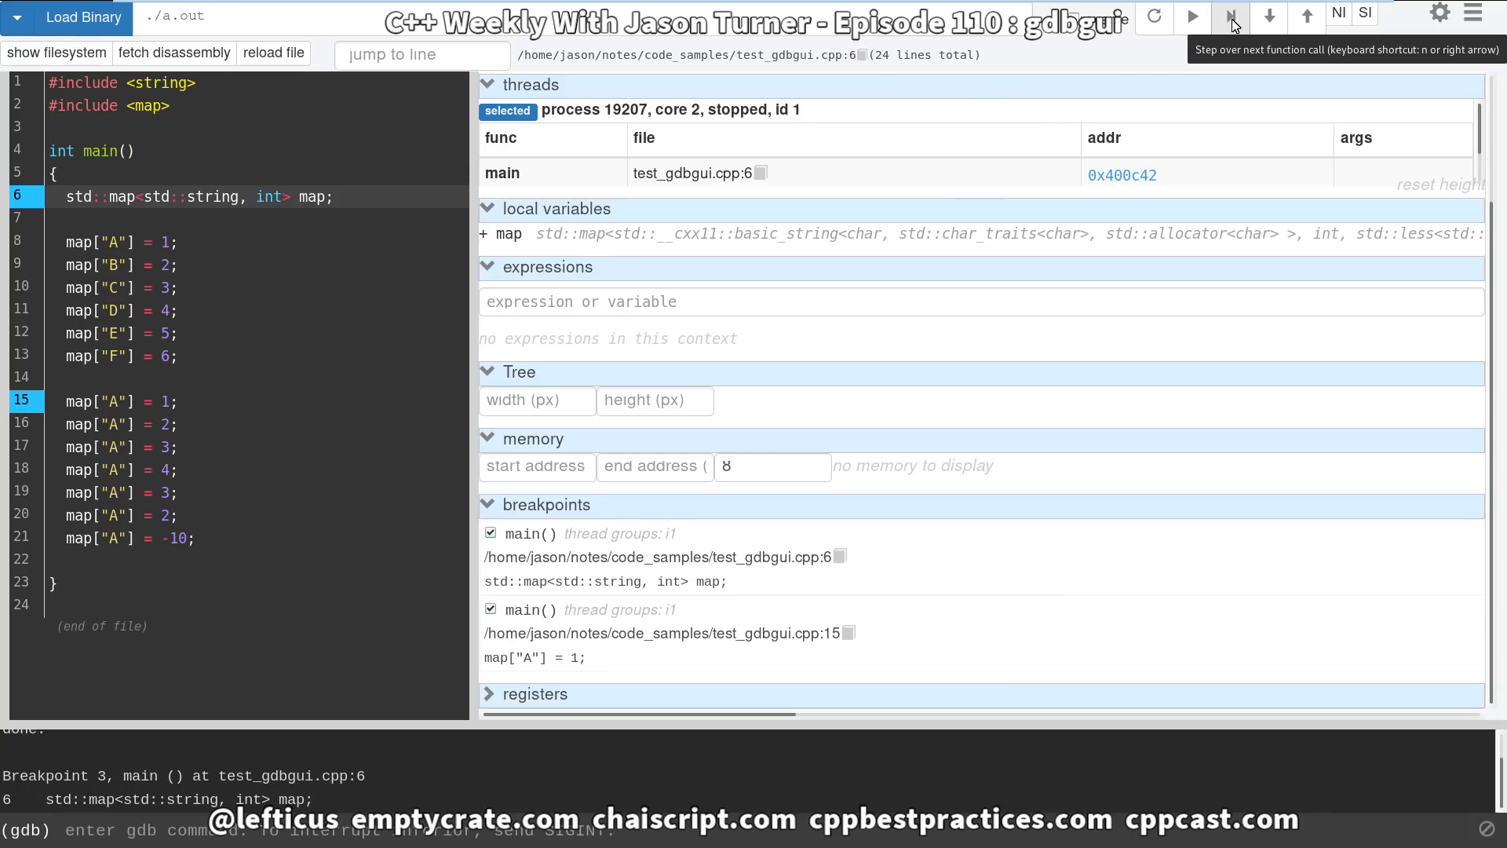
Step over to line 8, expand map in local variables, and select the expressions box.
click(1230, 17)
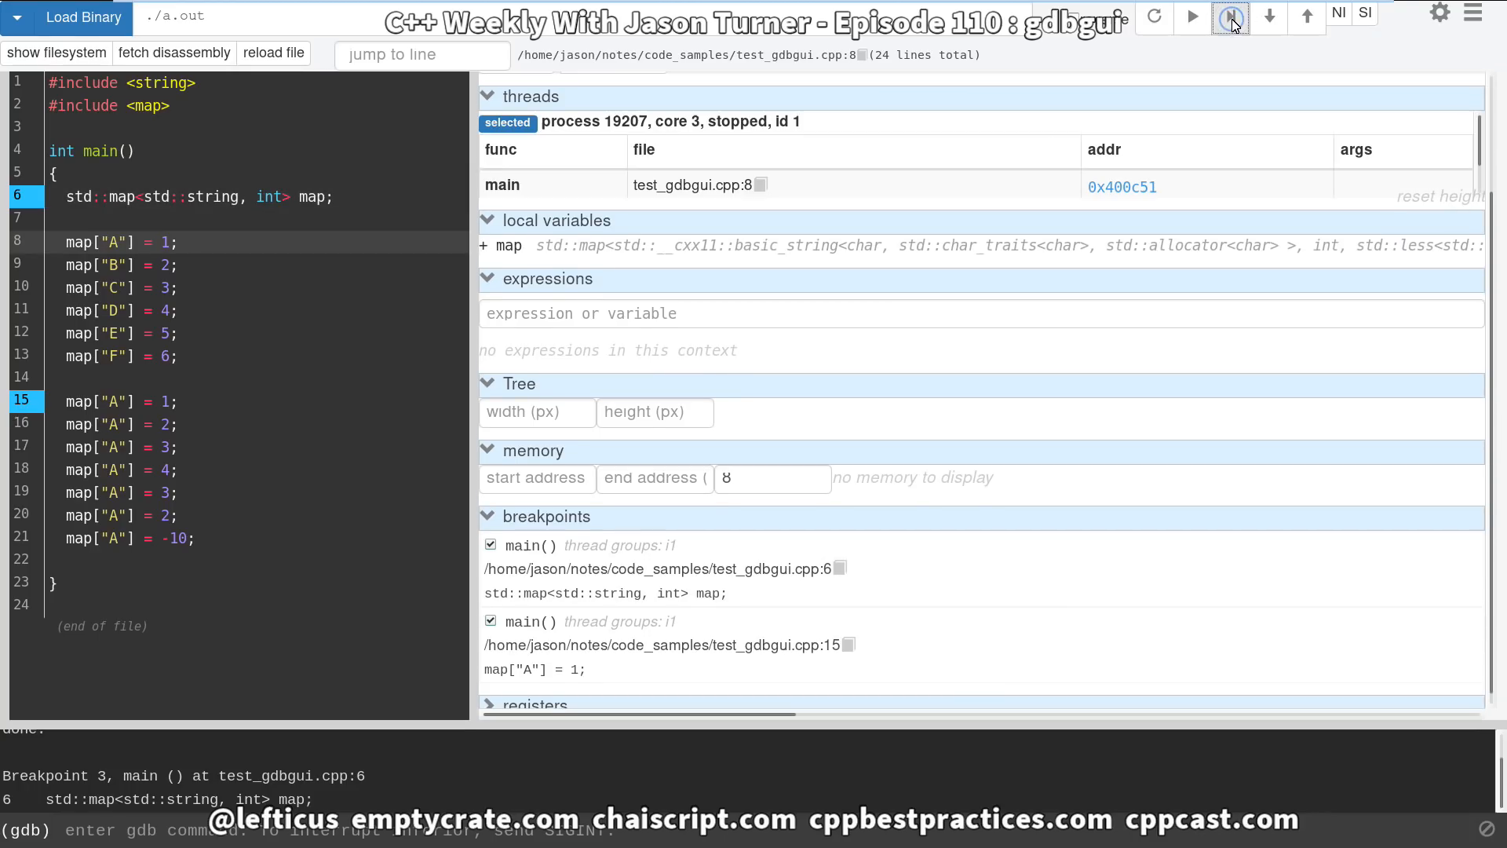
mouse_move(232, 256)
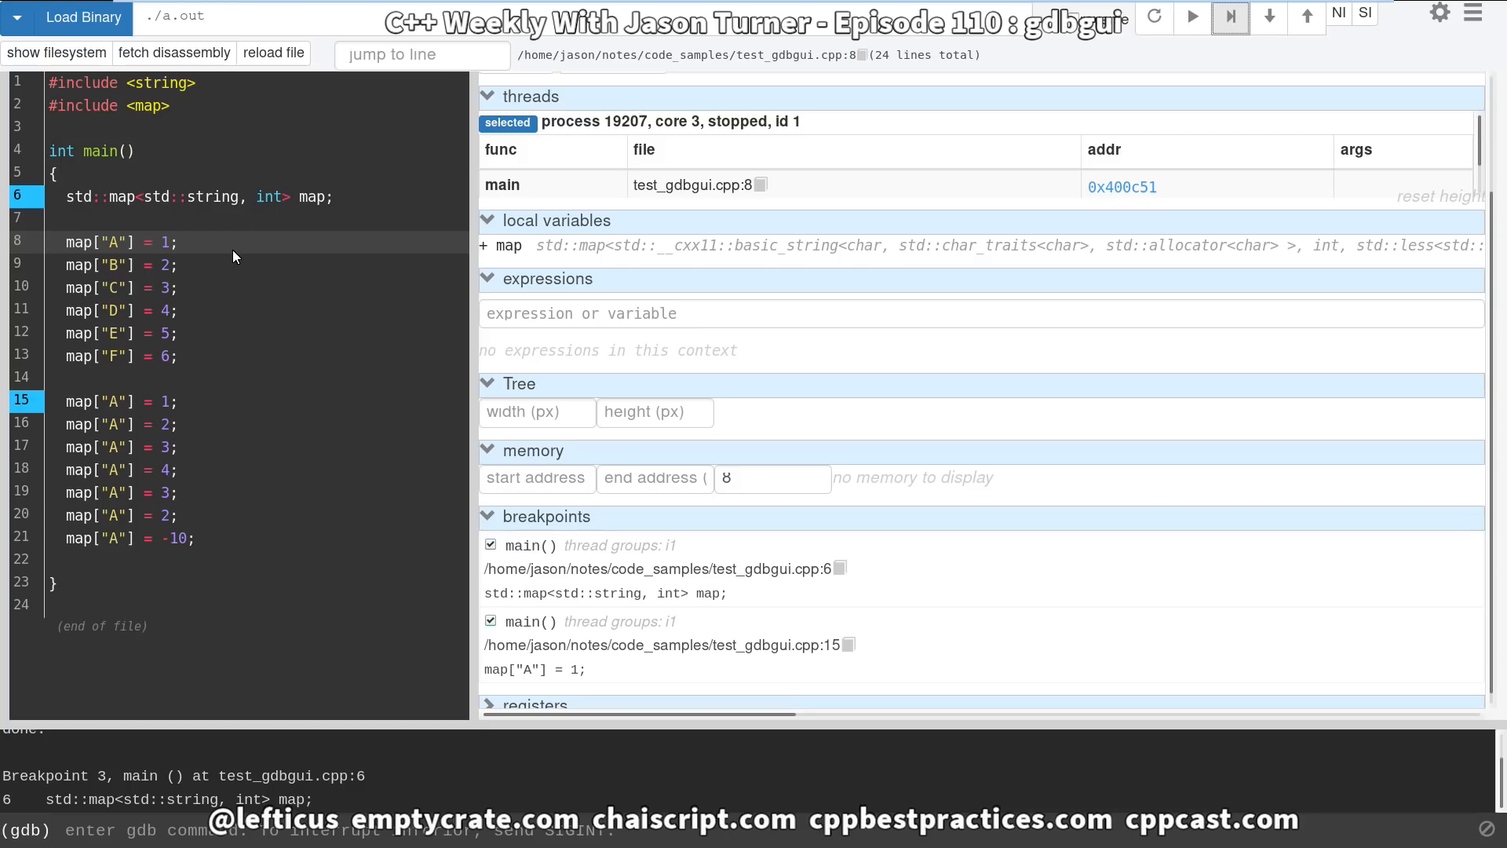
mouse_move(380, 288)
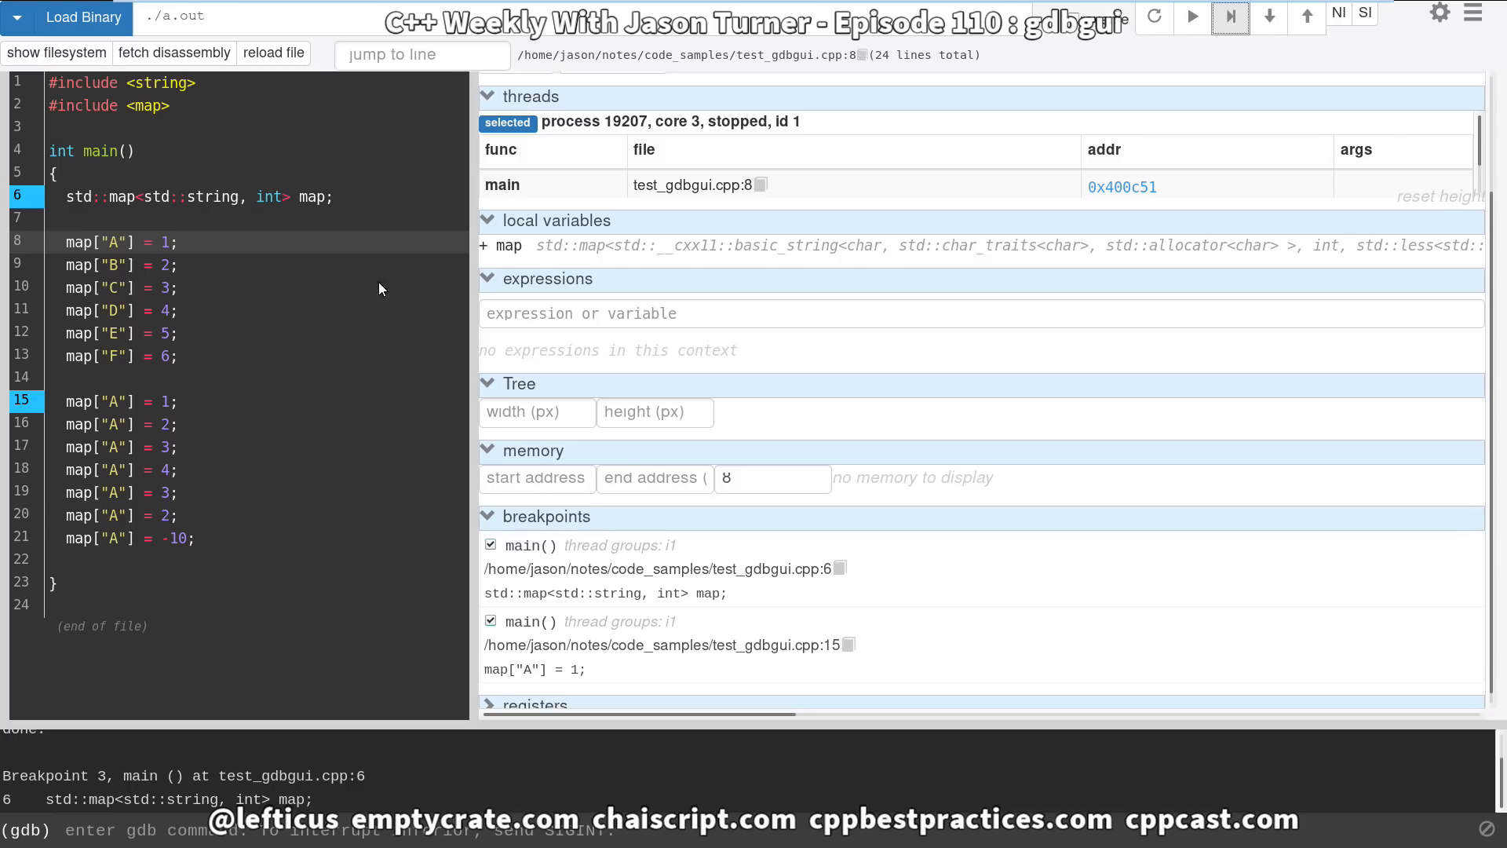
scroll(up, 3)
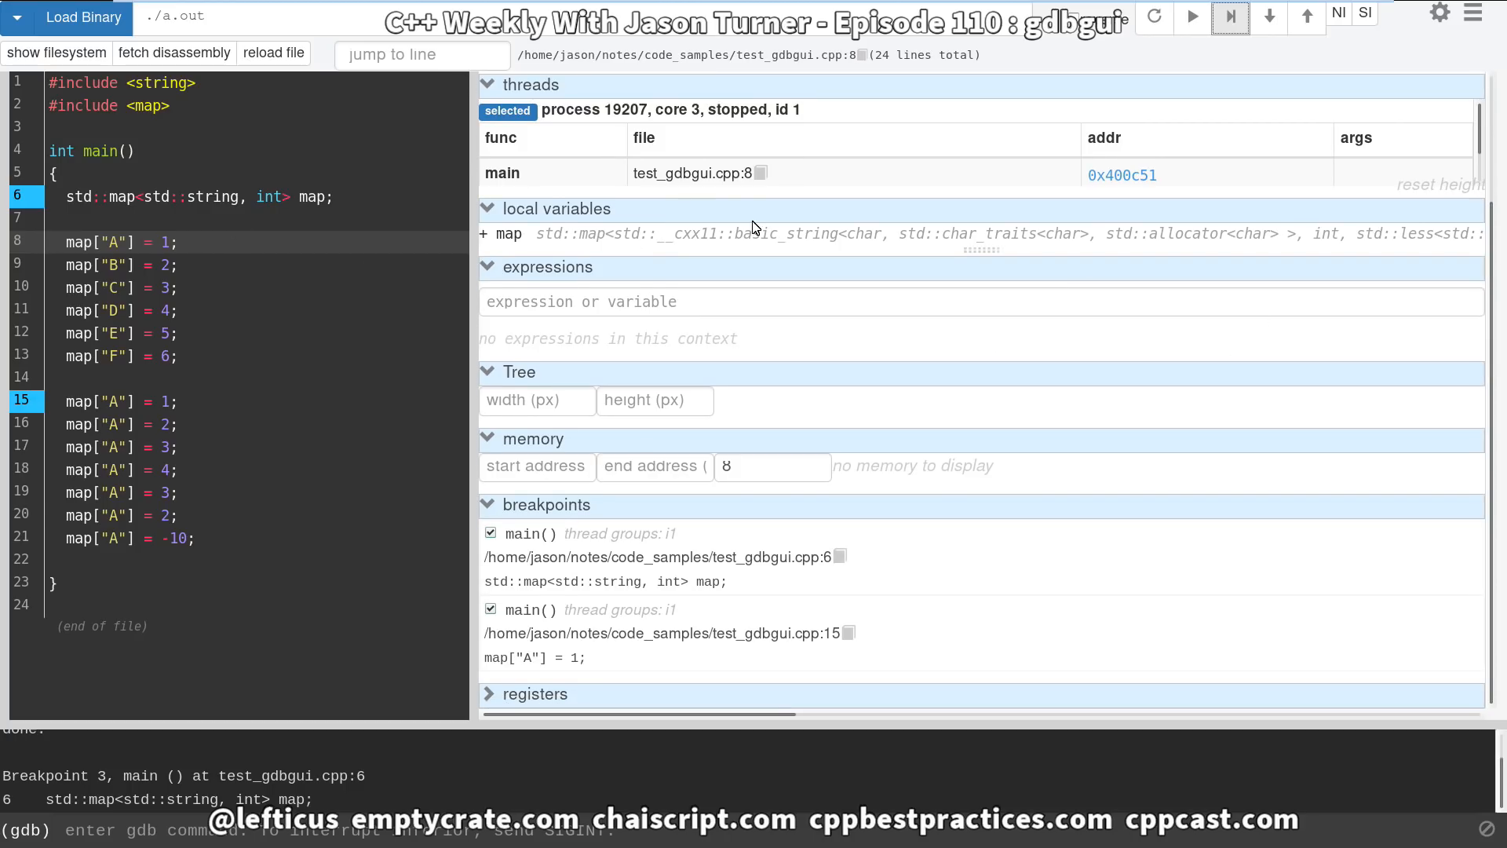
click(485, 234)
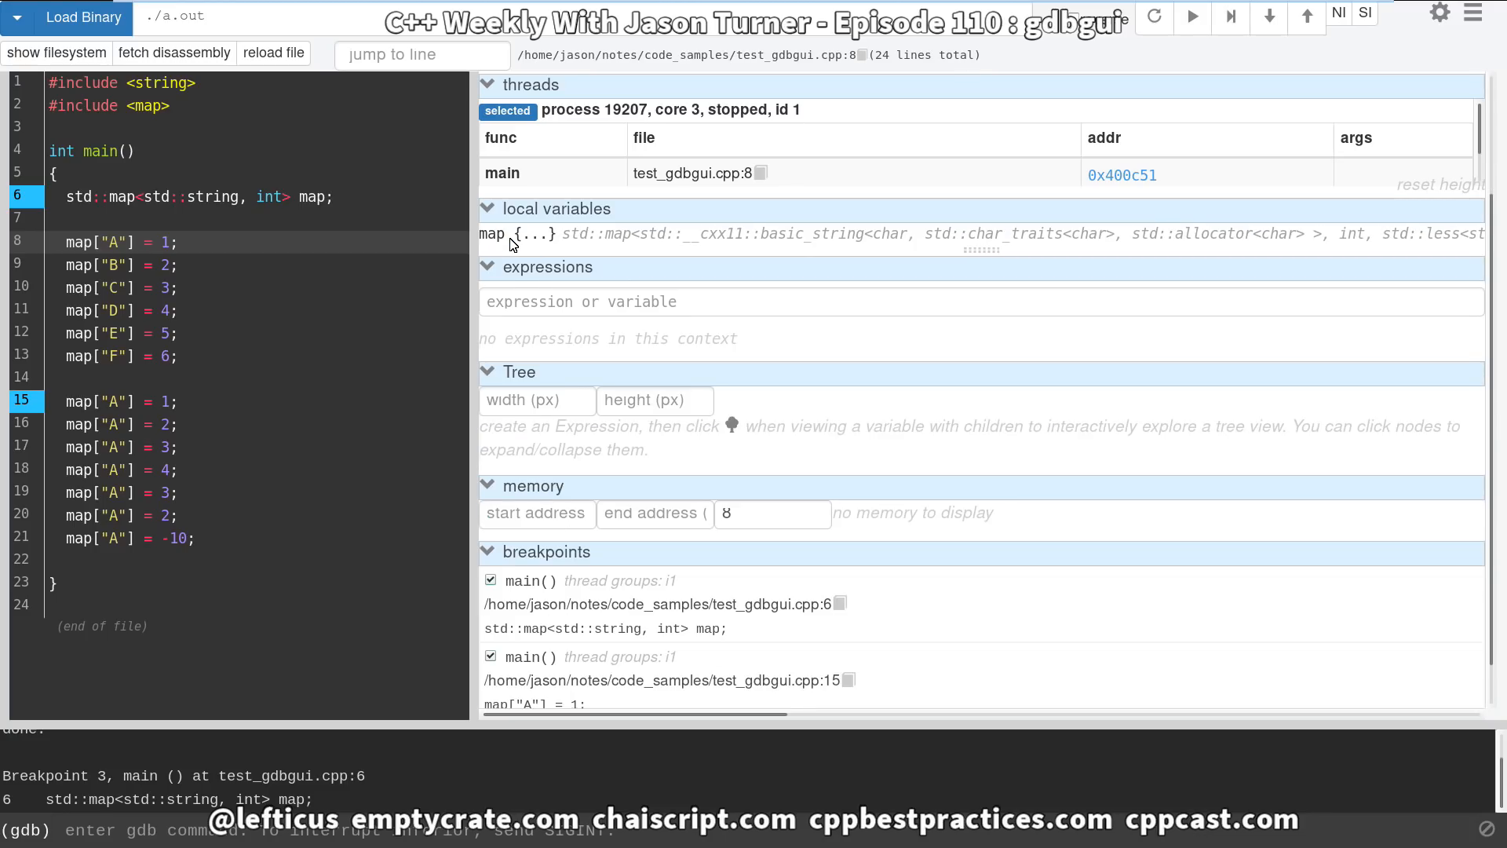
click(577, 300)
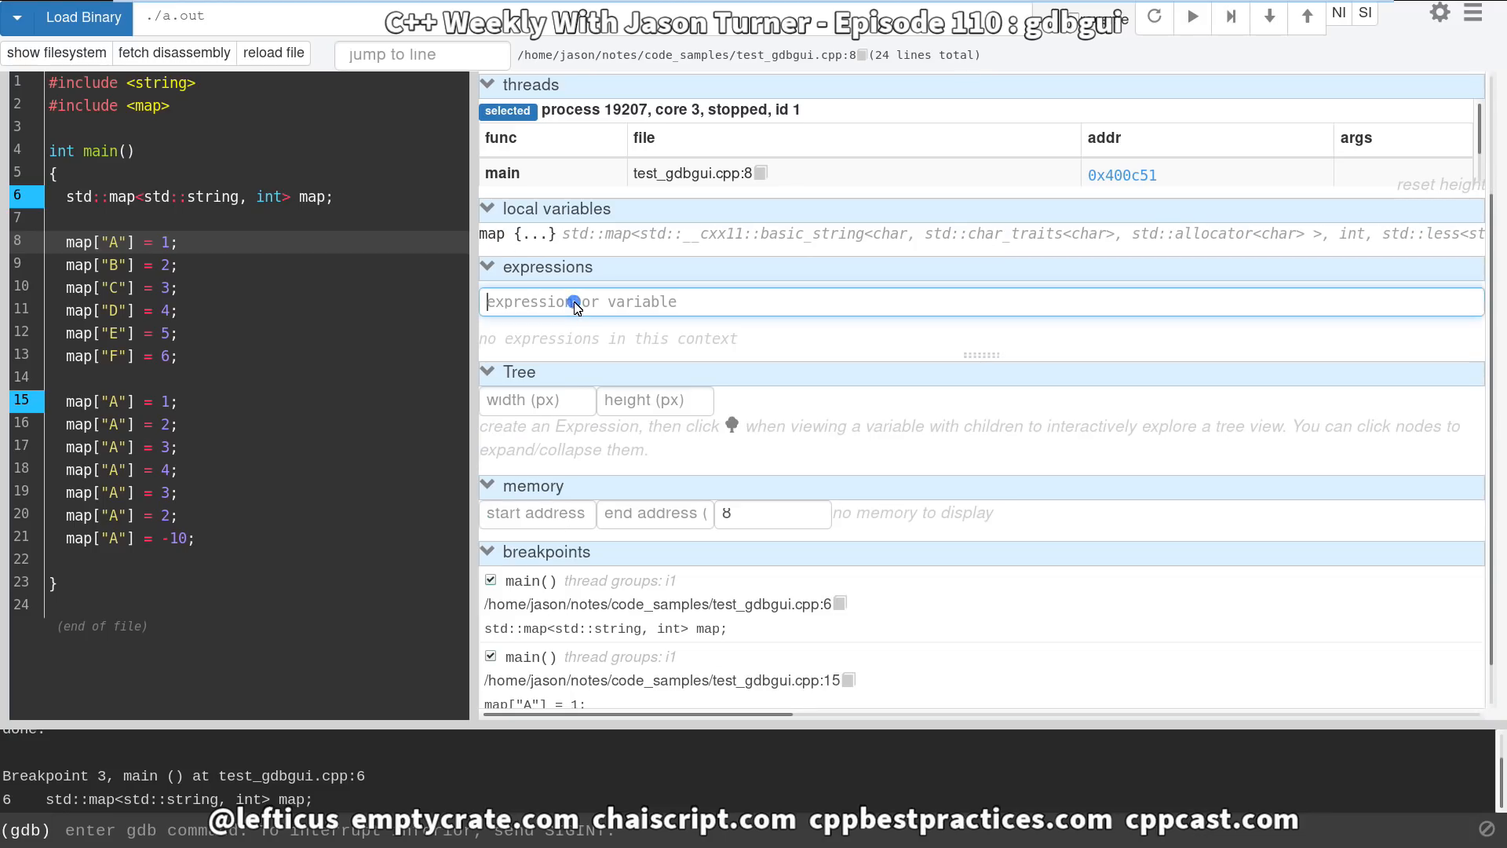
Add map as a watched expression and step over three insertions to line 12.
text(map)
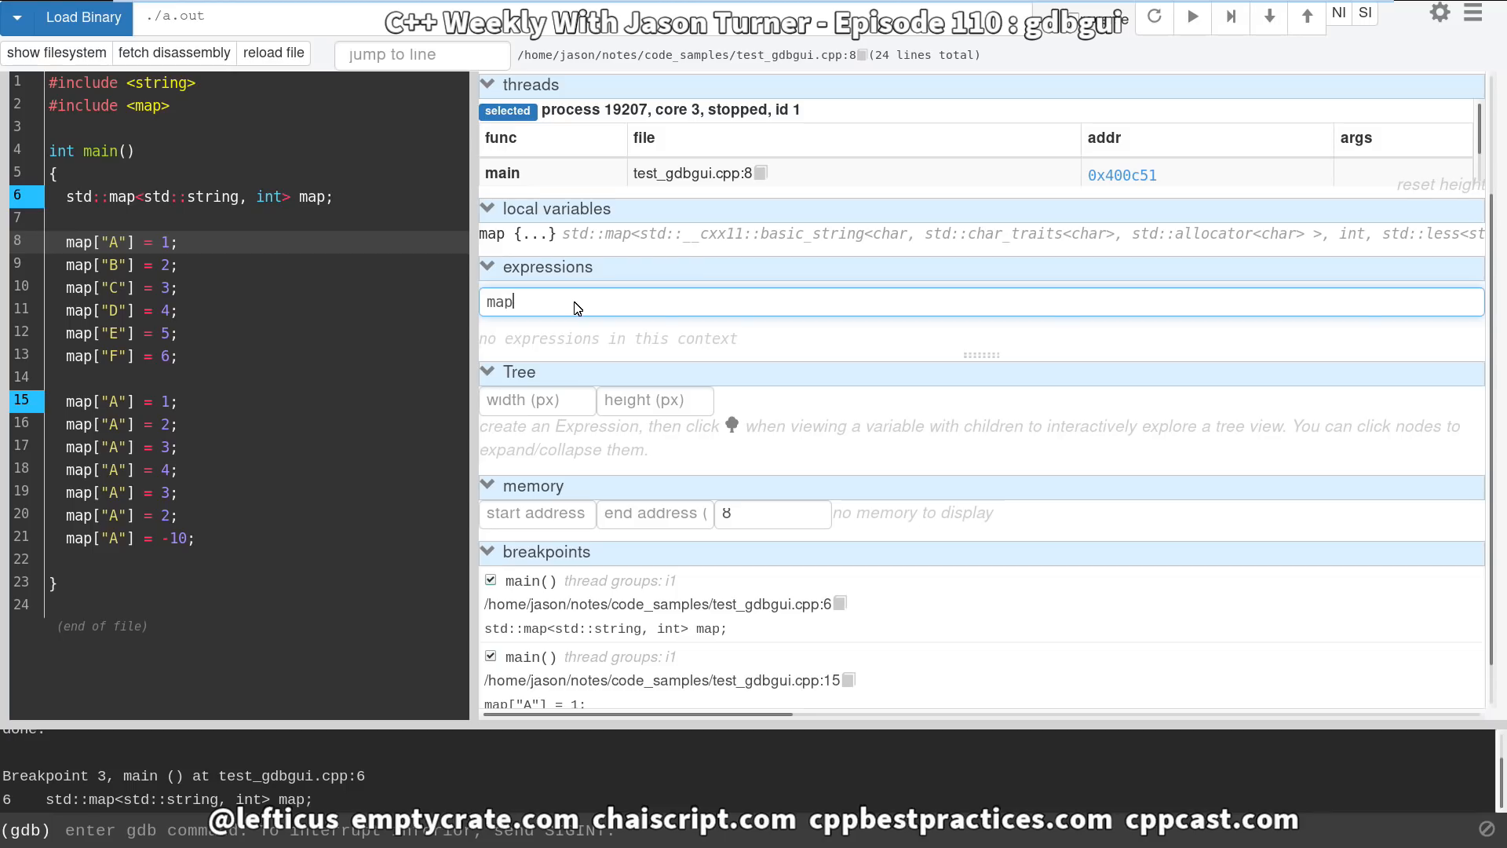
key(Return)
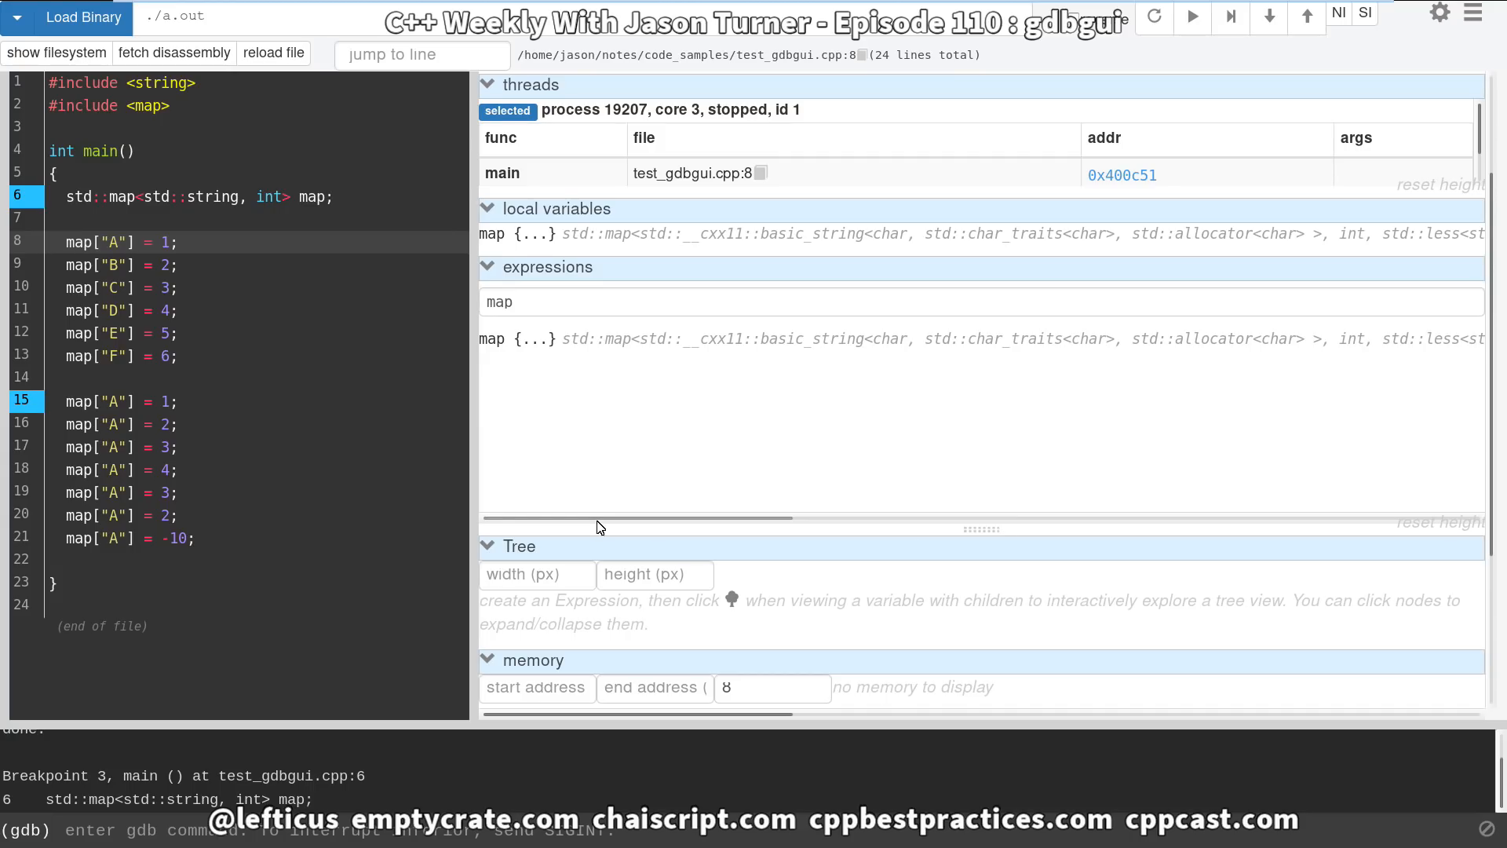
mouse_move(836, 115)
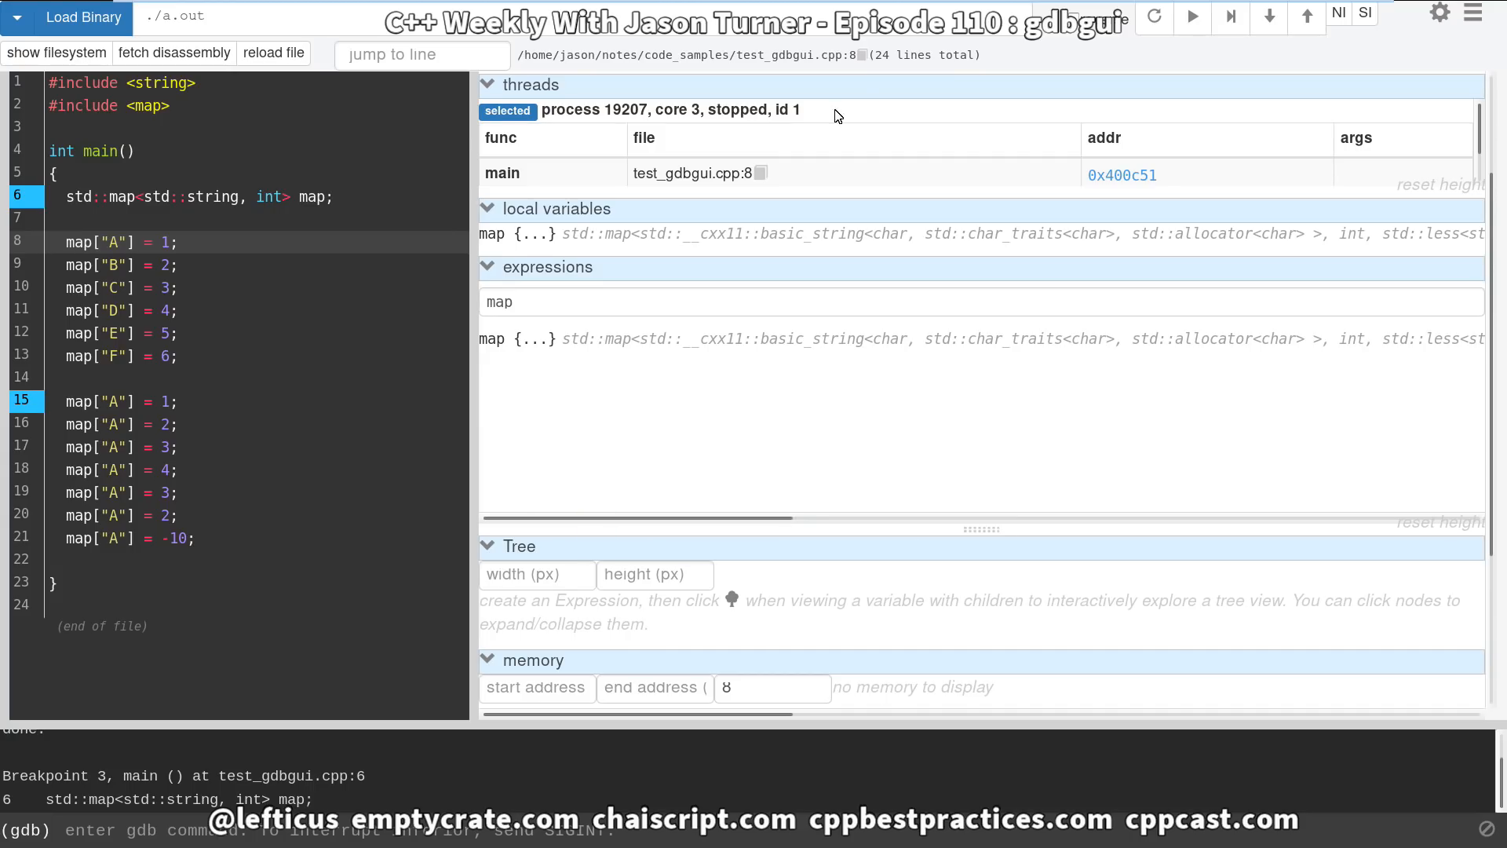
click(1230, 17)
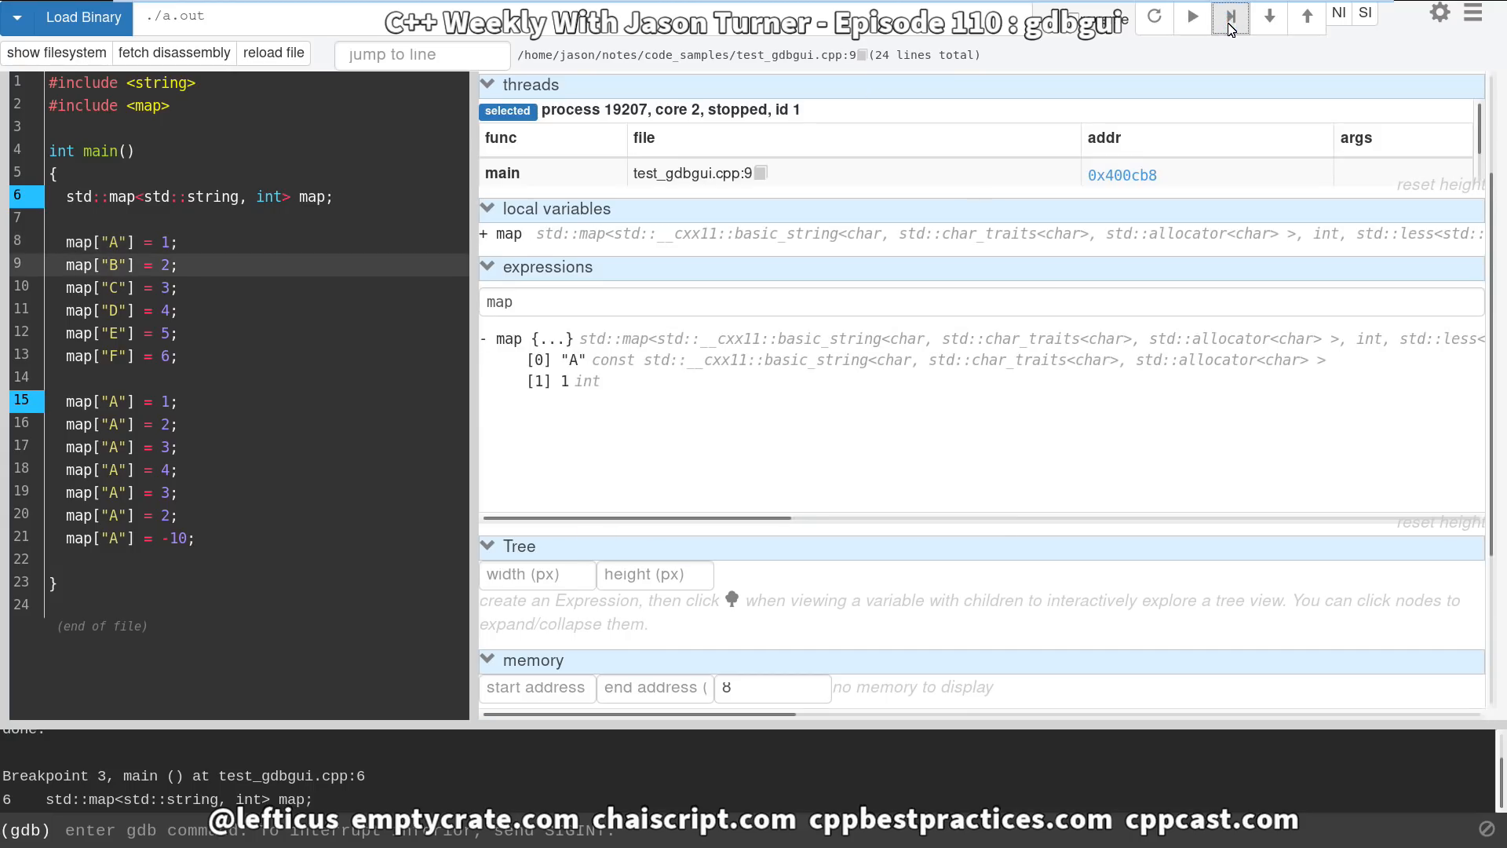
click(1228, 17)
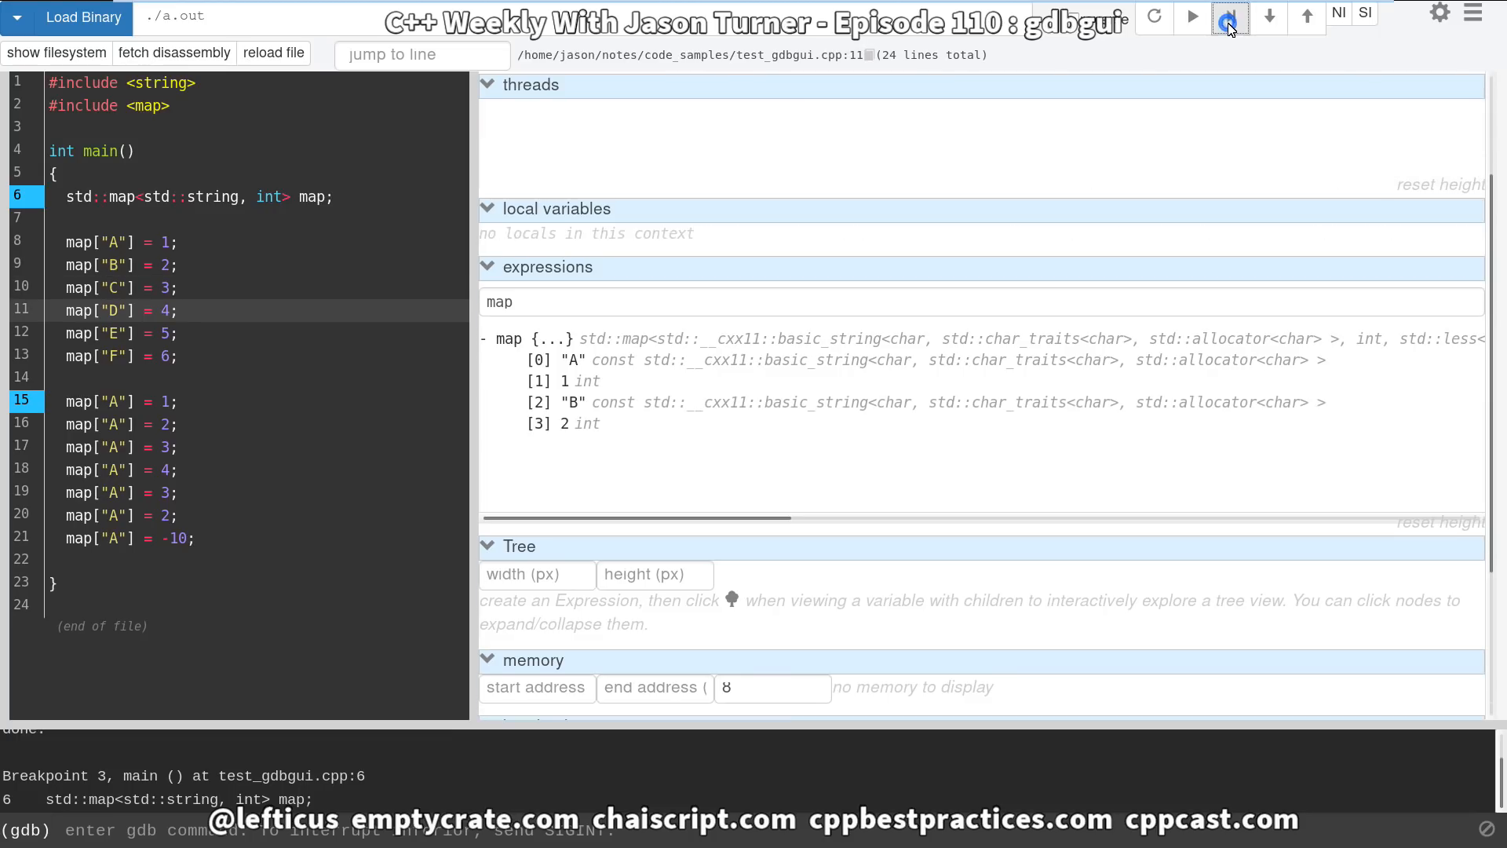
click(1229, 17)
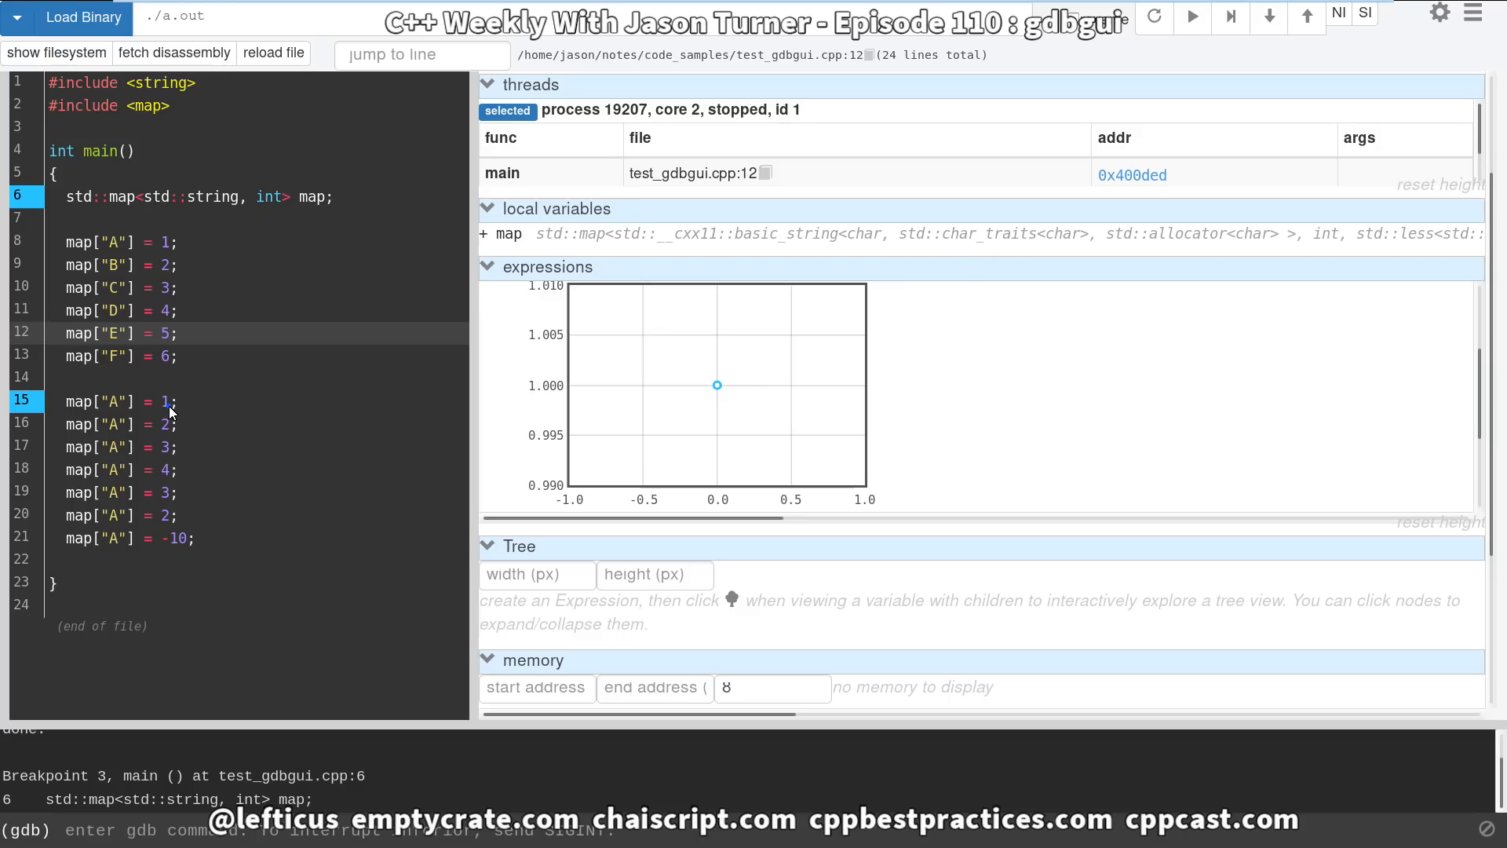
mouse_move(1210, 66)
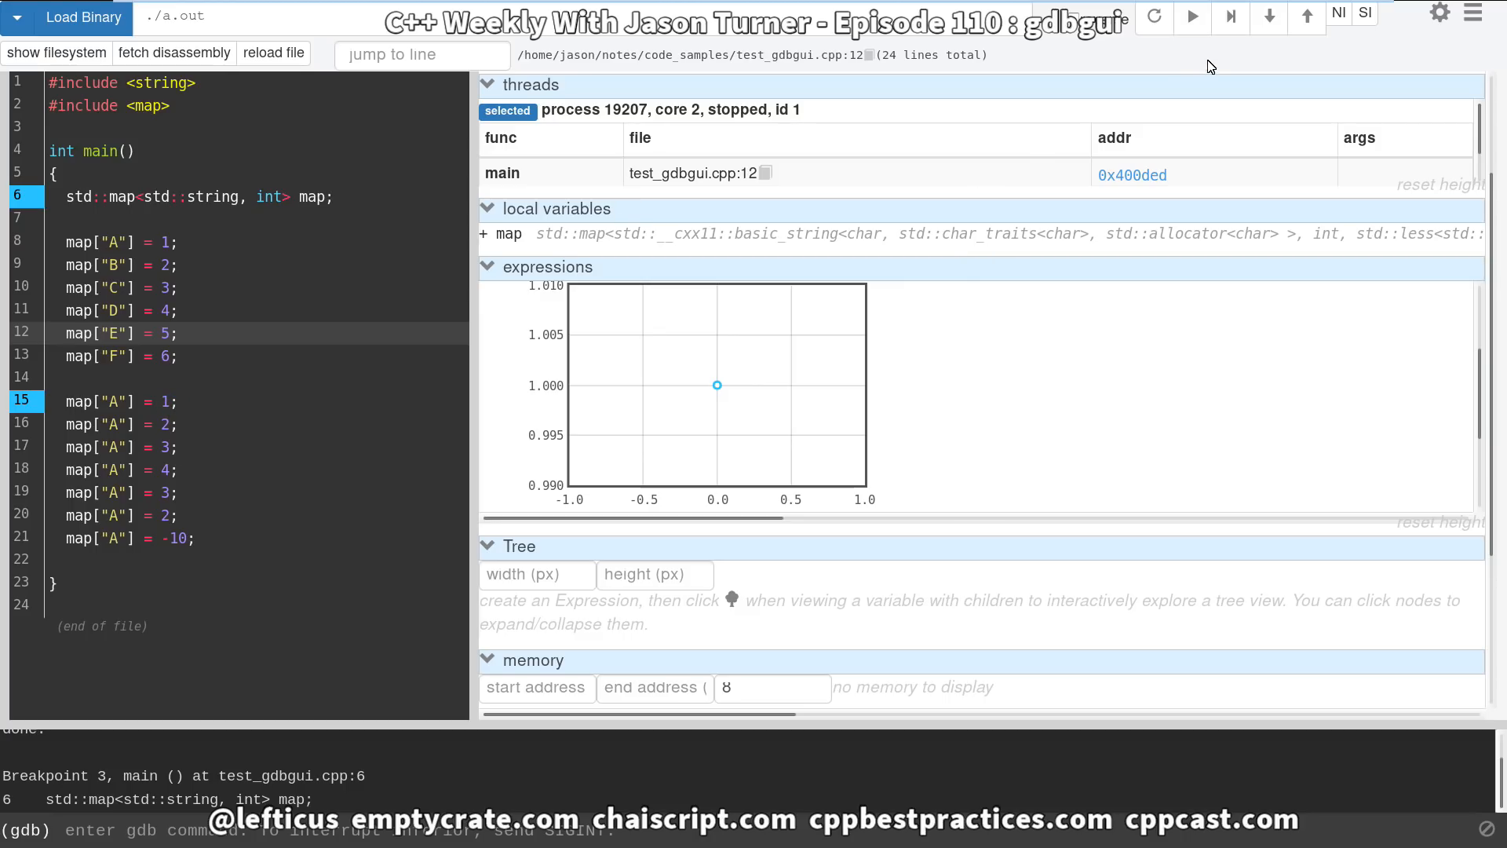
Step over each map["A"] assignment so the graph plots it rising to 4, then -10.
click(1229, 18)
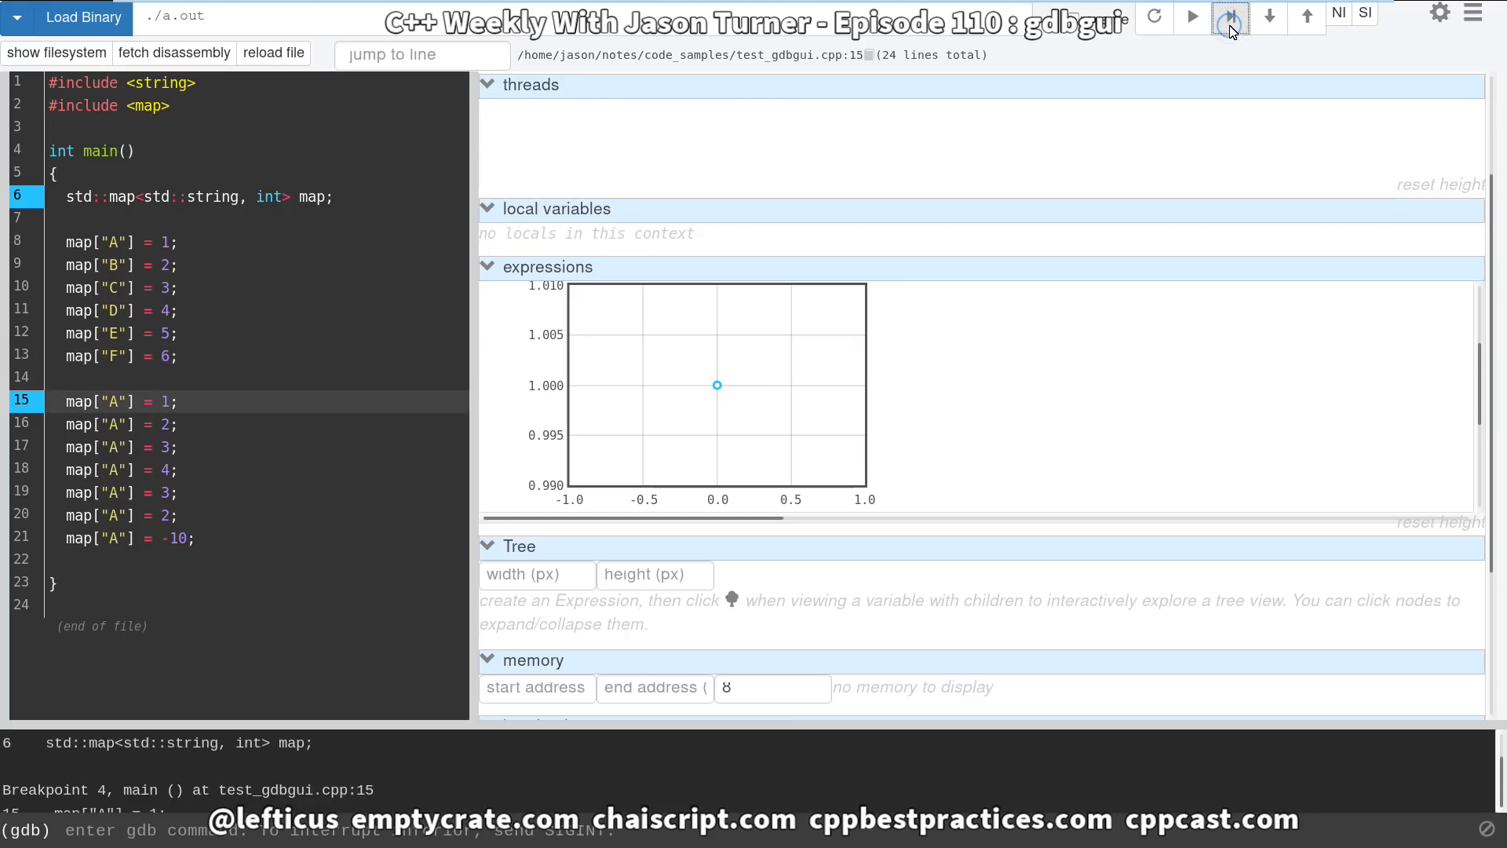
click(1230, 17)
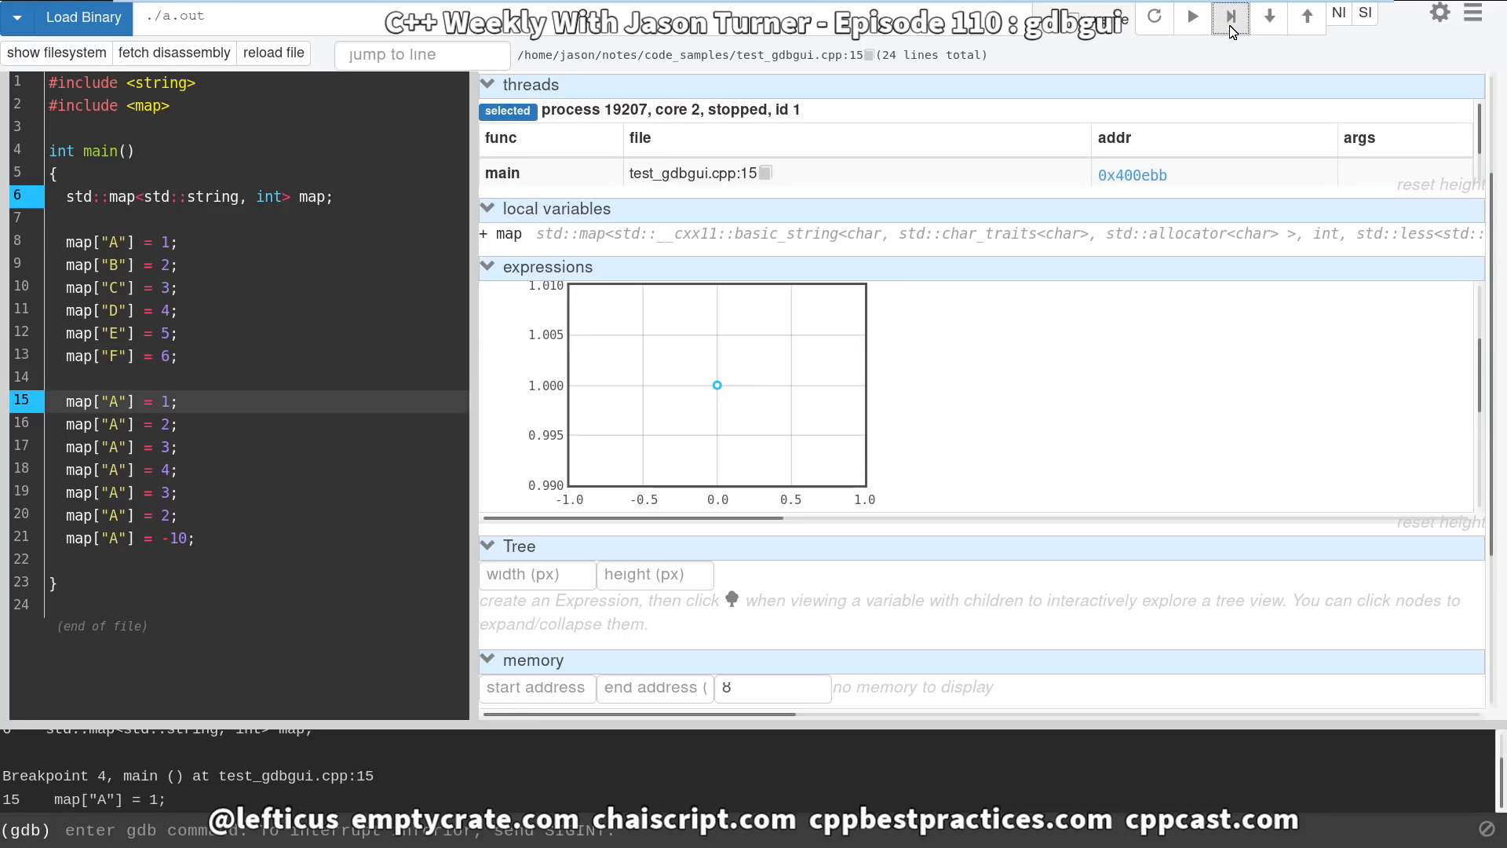
click(1267, 17)
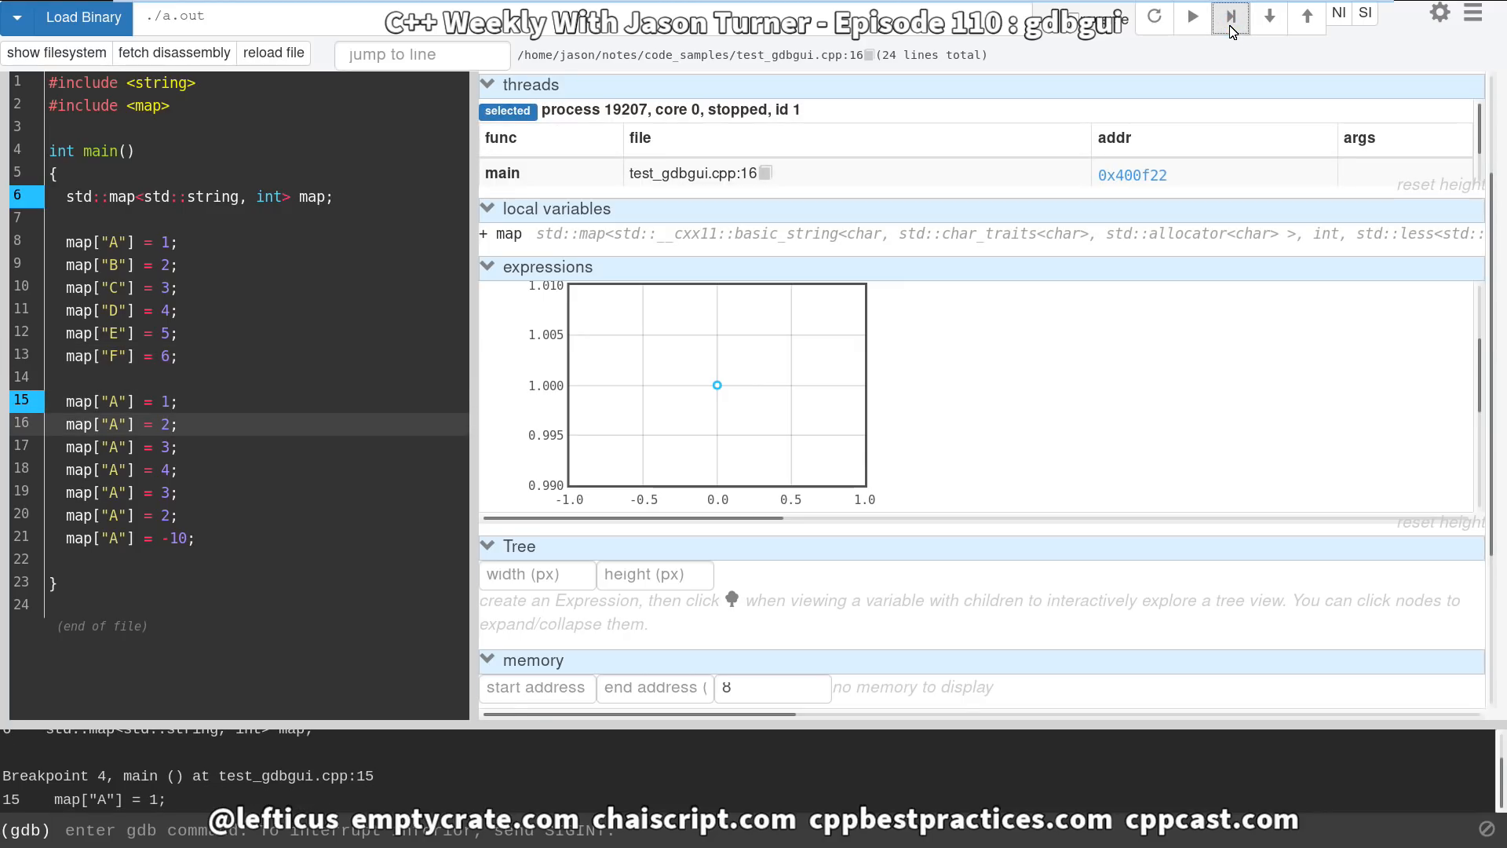
click(1269, 18)
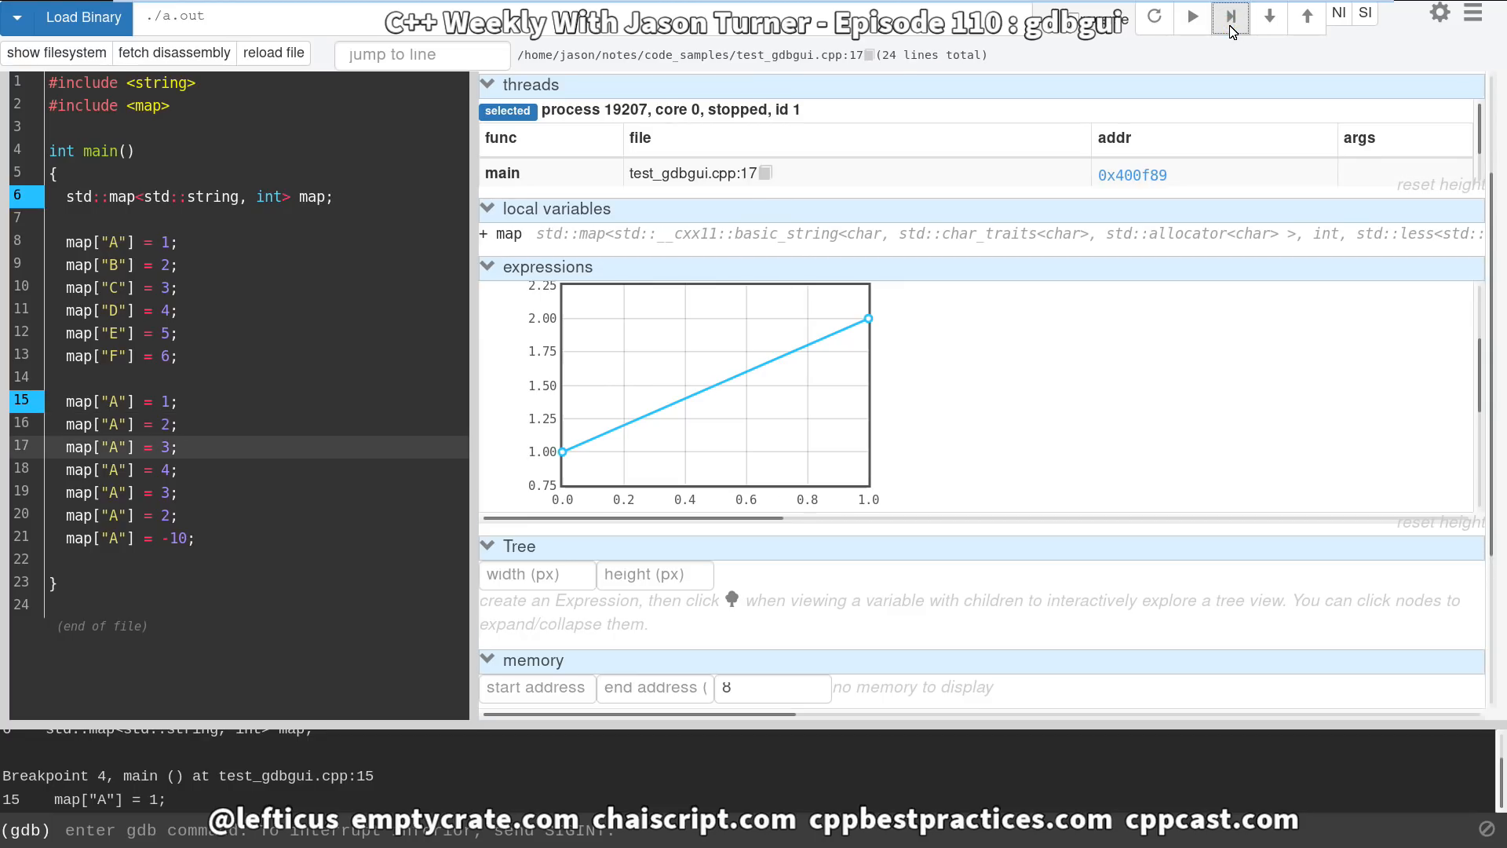
click(1269, 17)
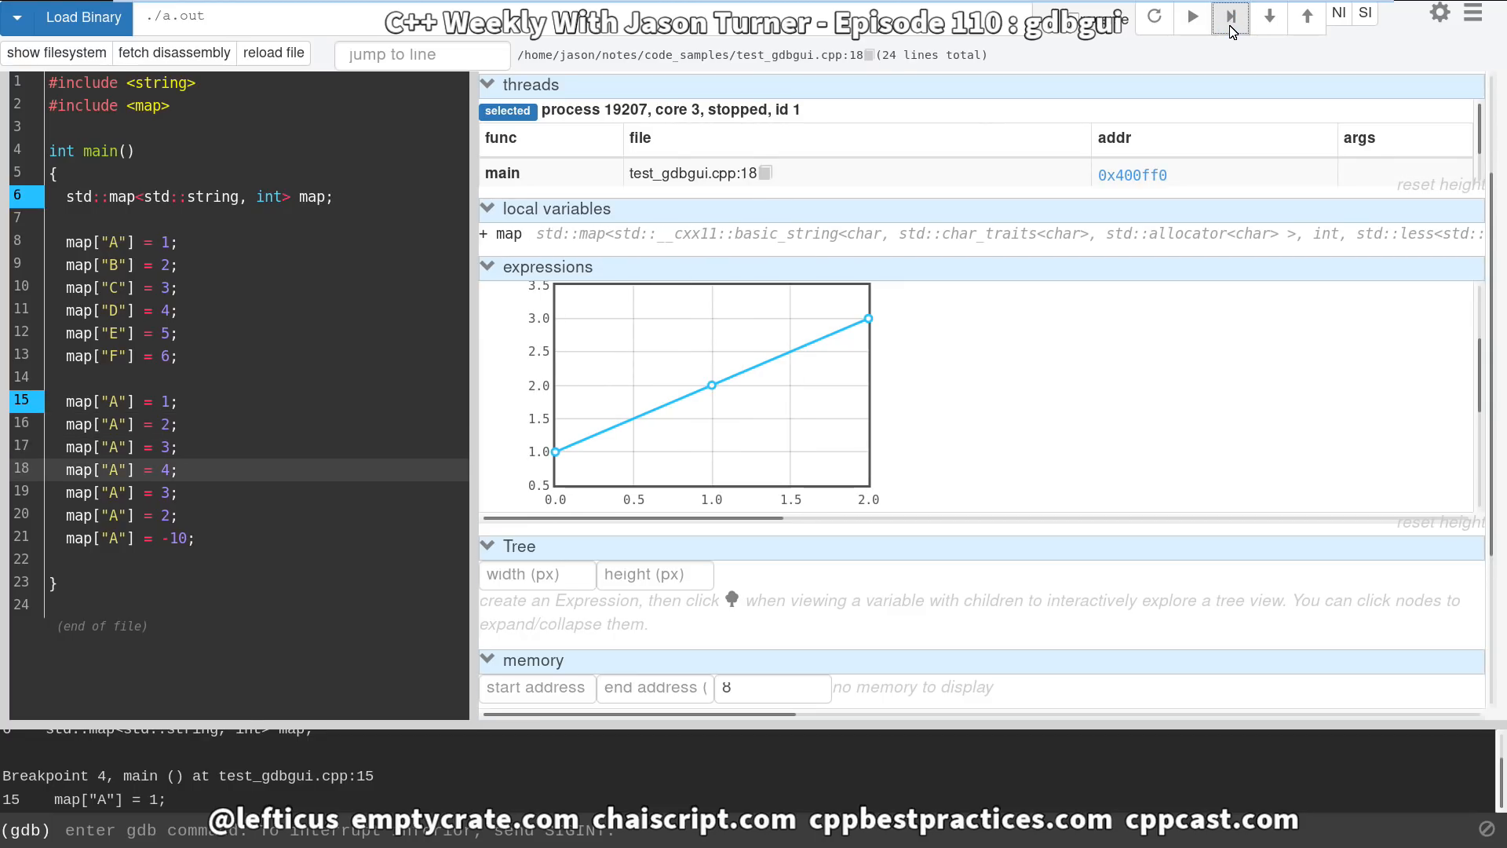
click(1268, 18)
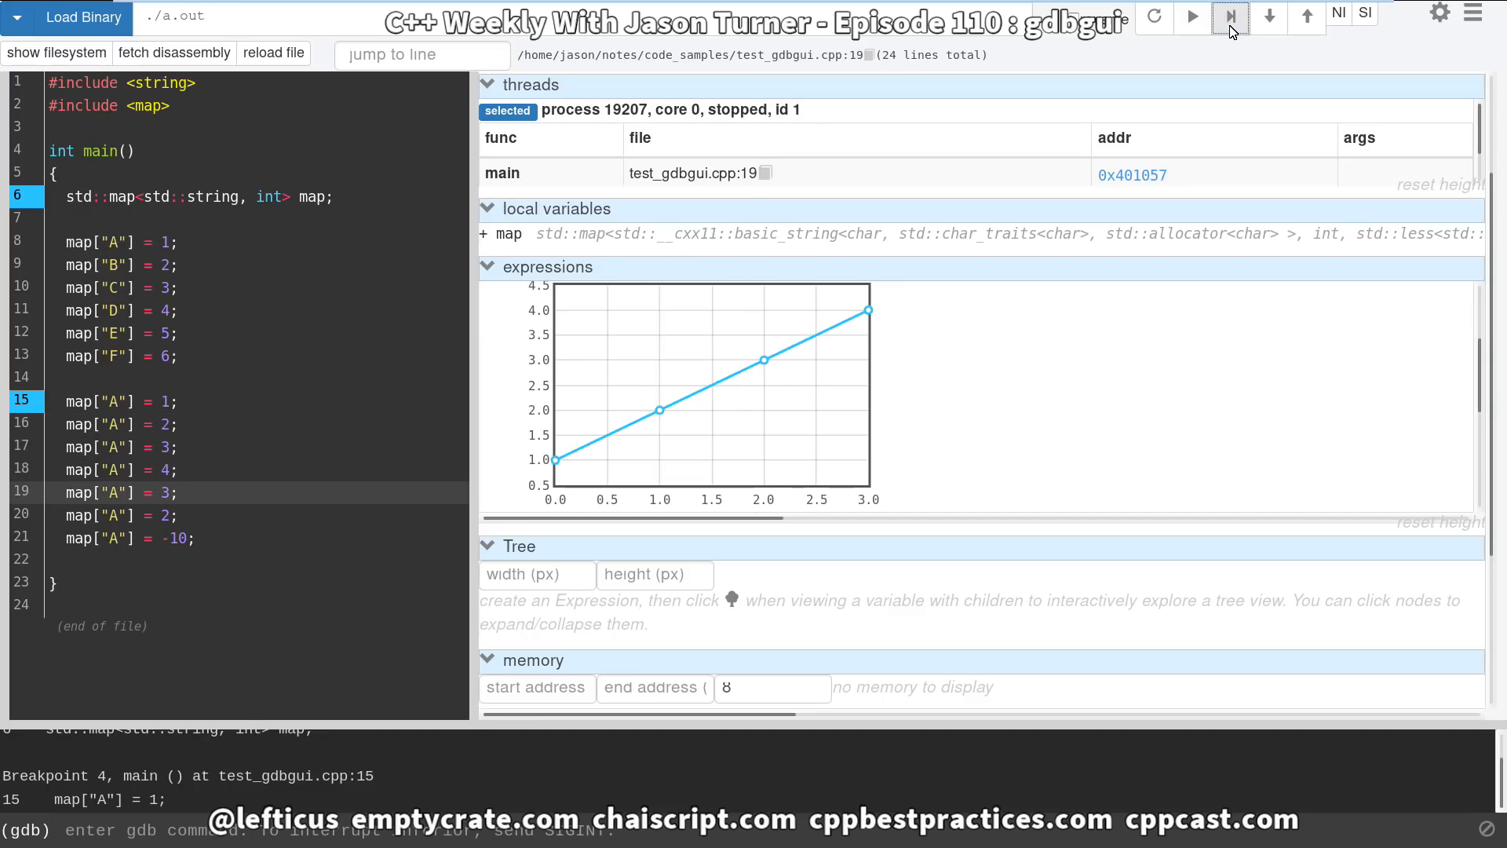
click(1230, 17)
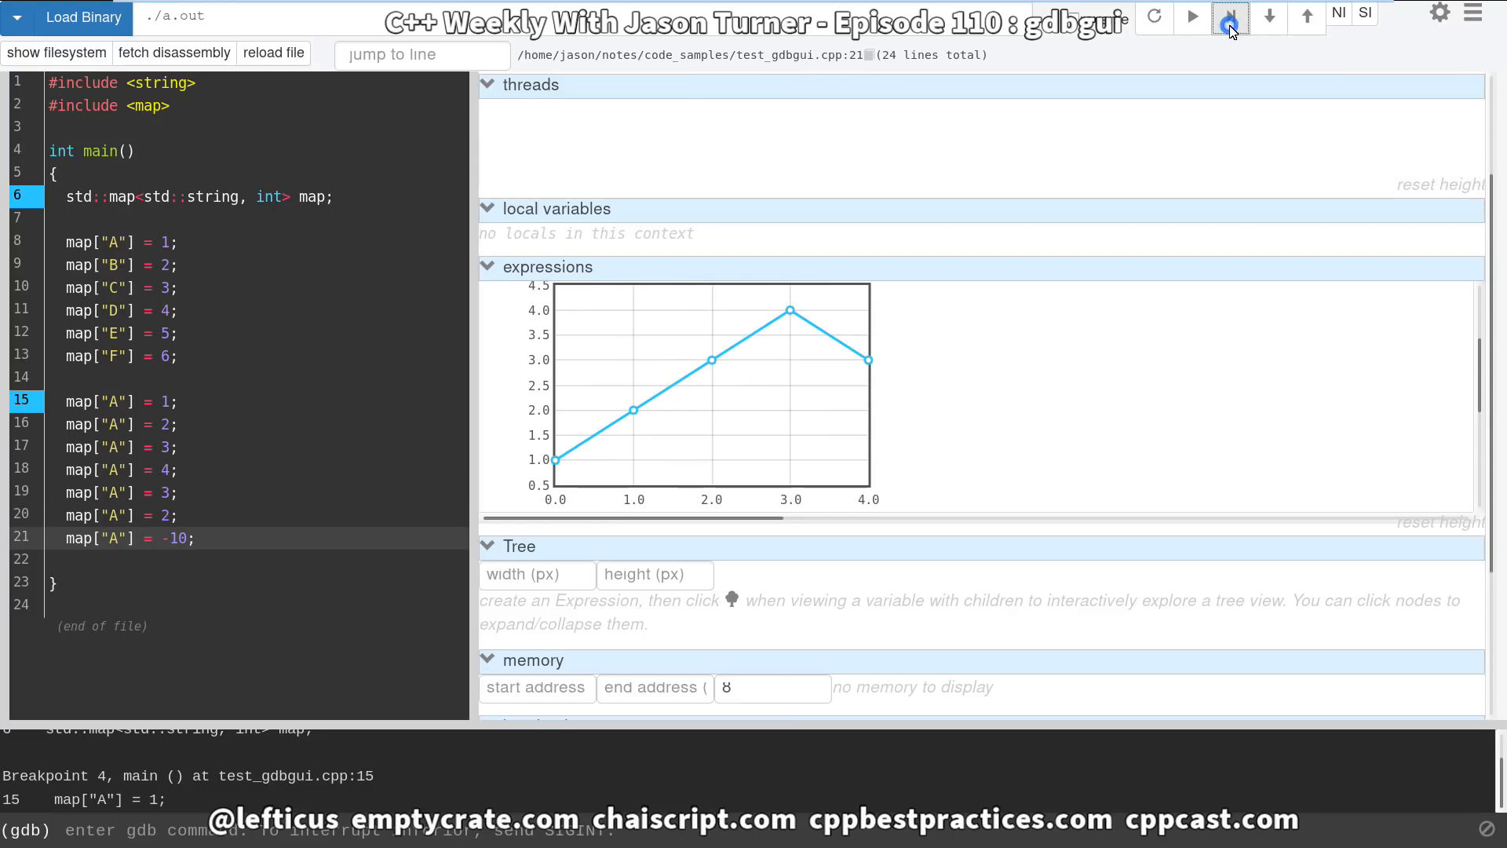
click(1229, 17)
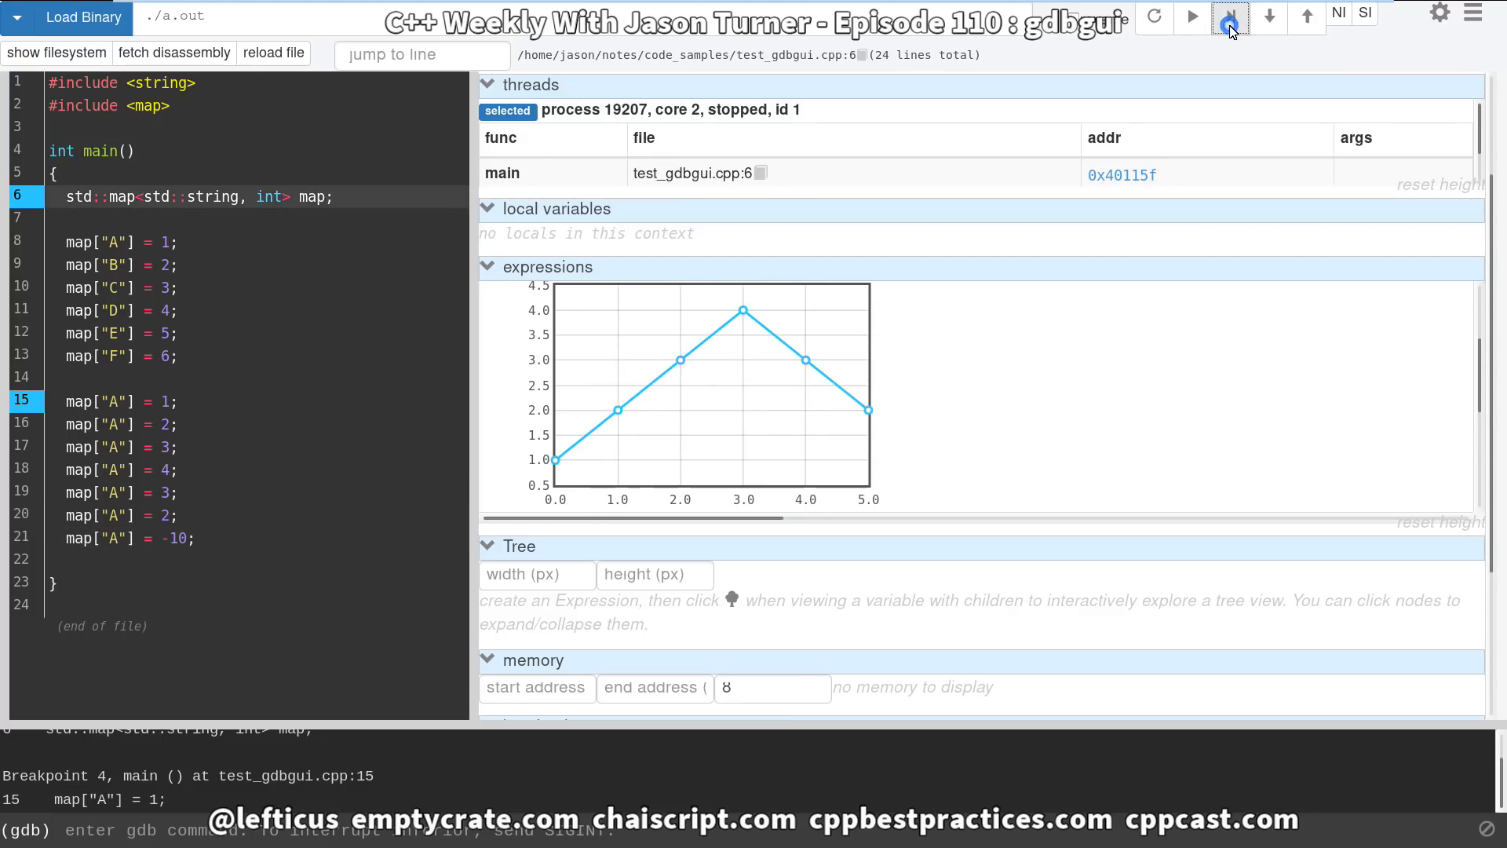
click(1230, 17)
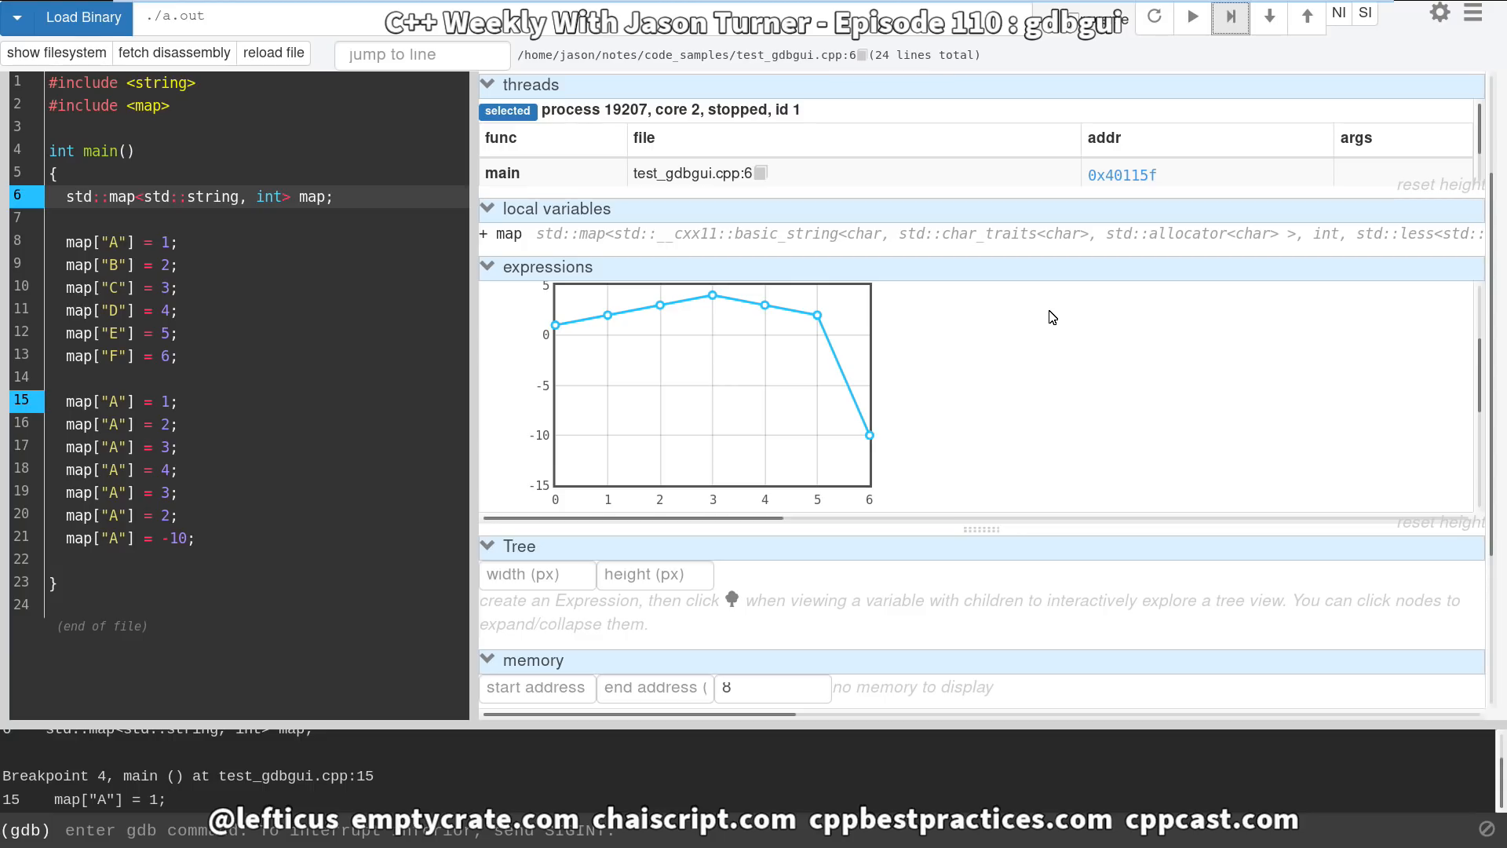
mouse_move(1460, 363)
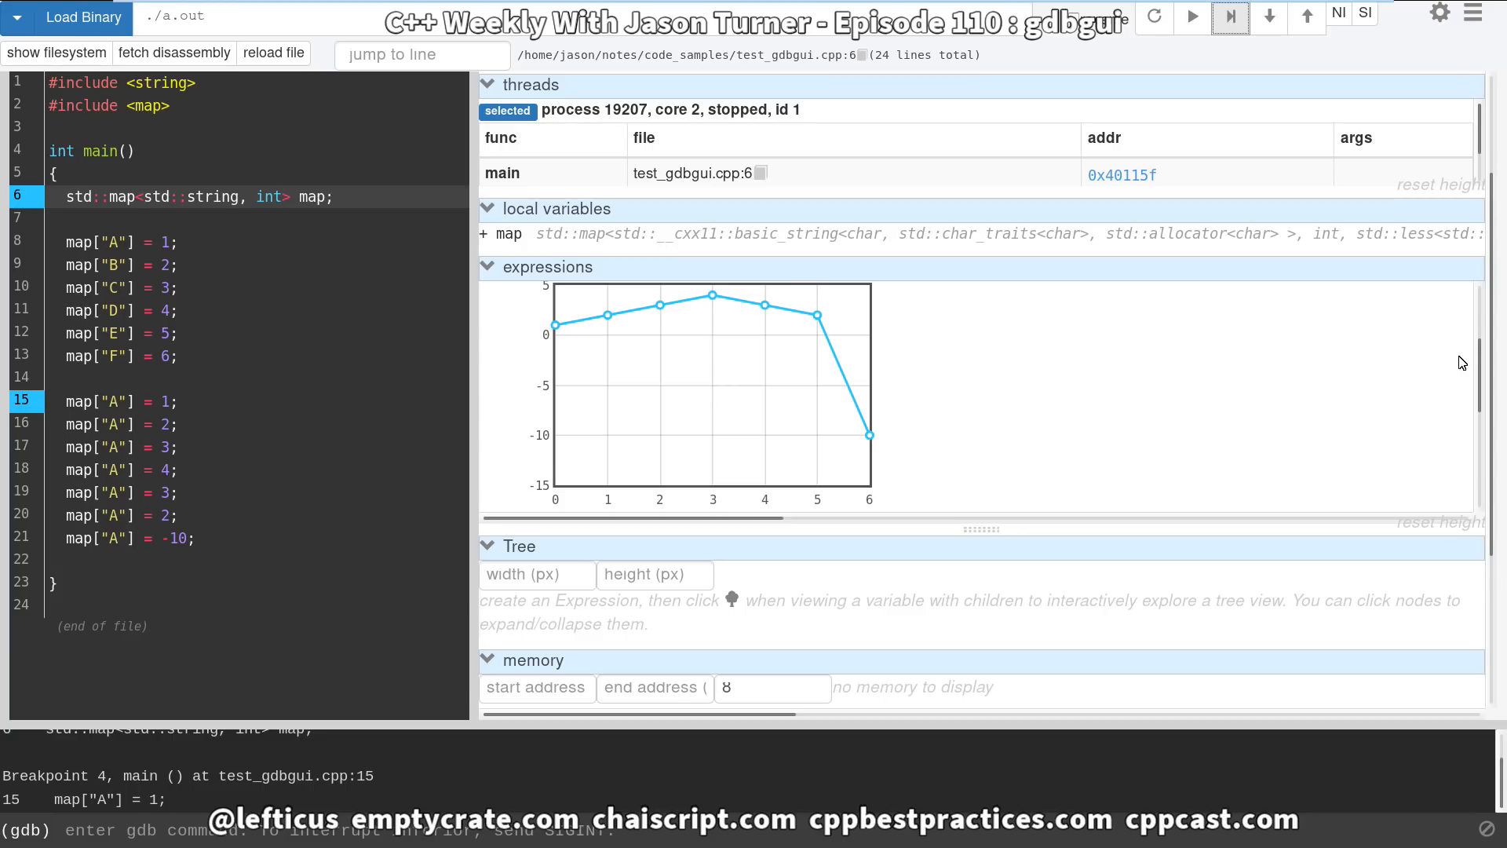
mouse_move(472, 385)
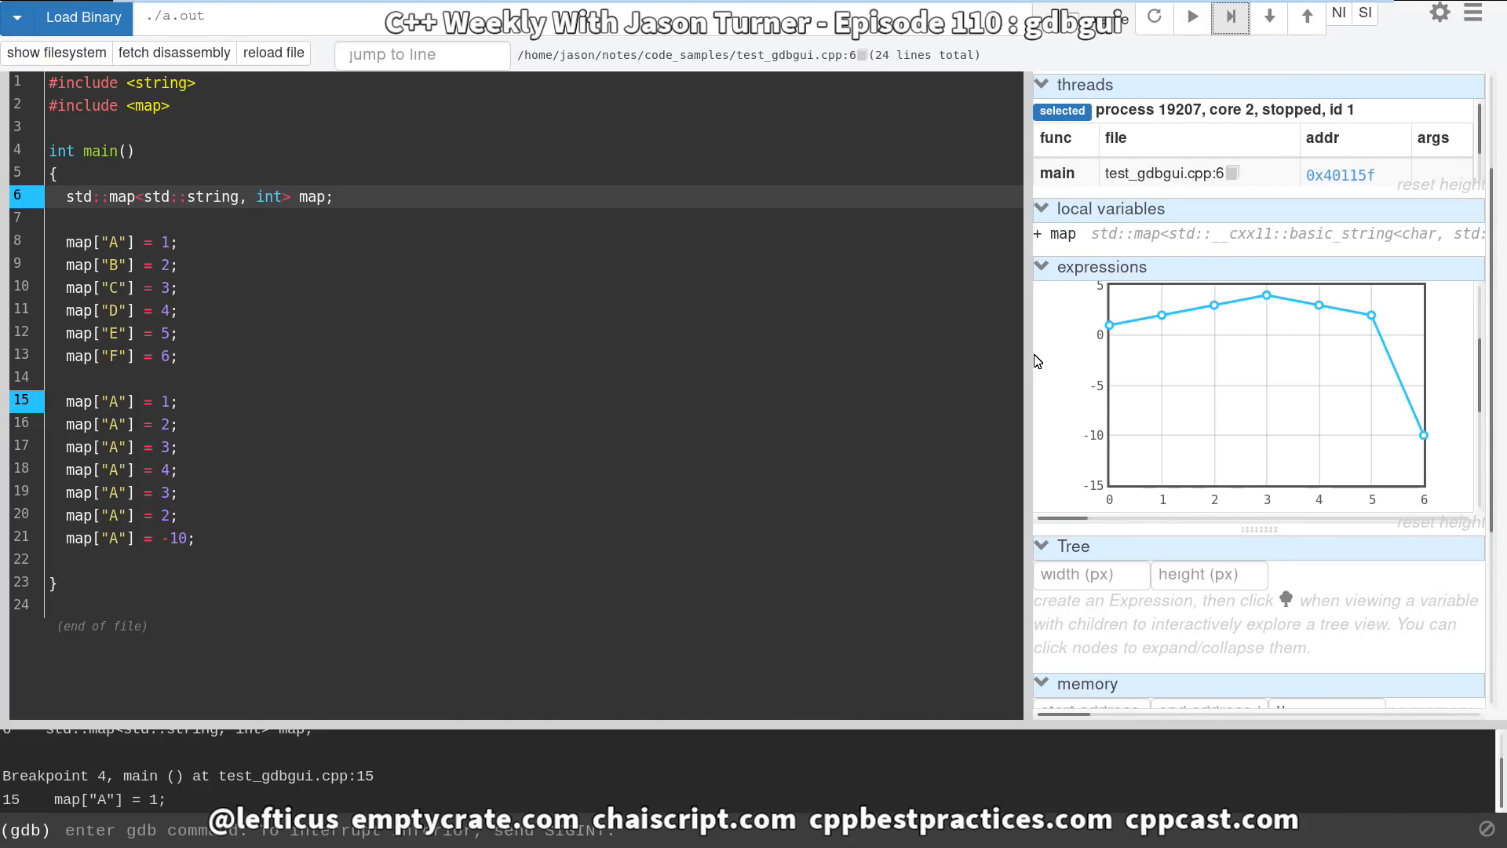
mouse_move(880, 384)
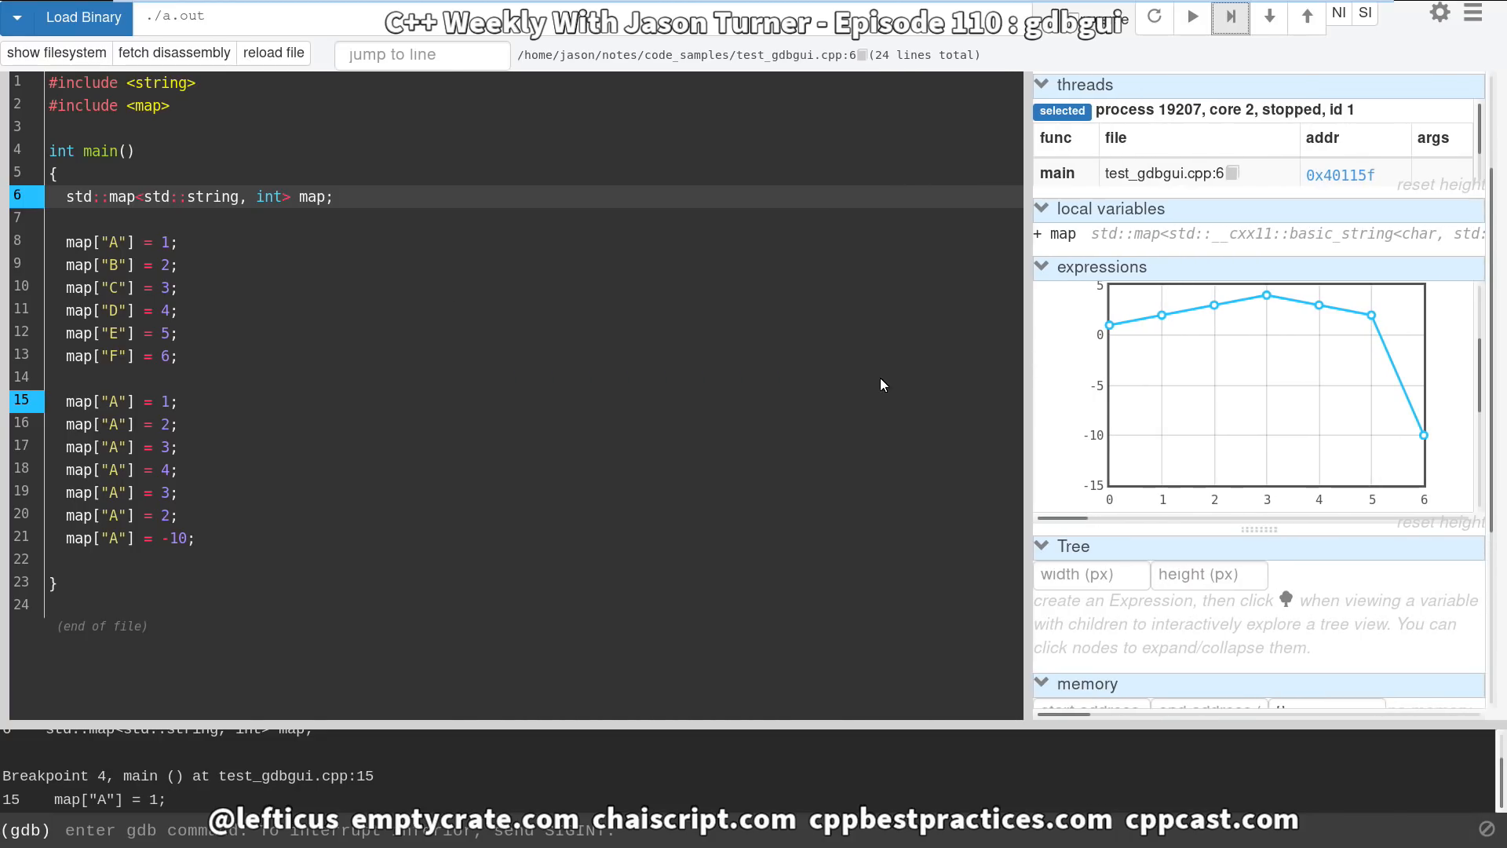
mouse_move(447, 305)
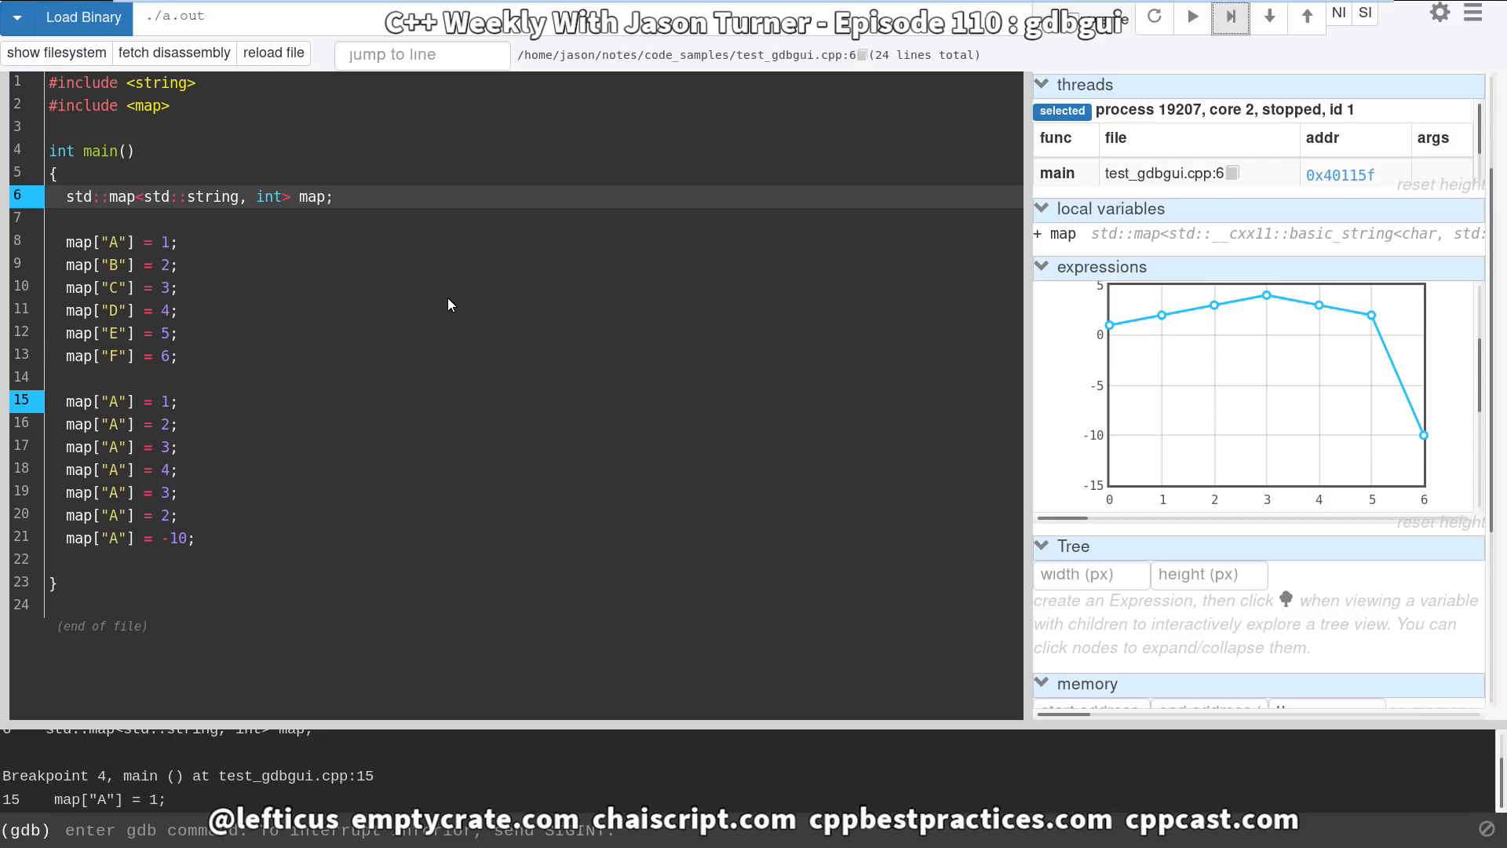
mouse_move(291, 160)
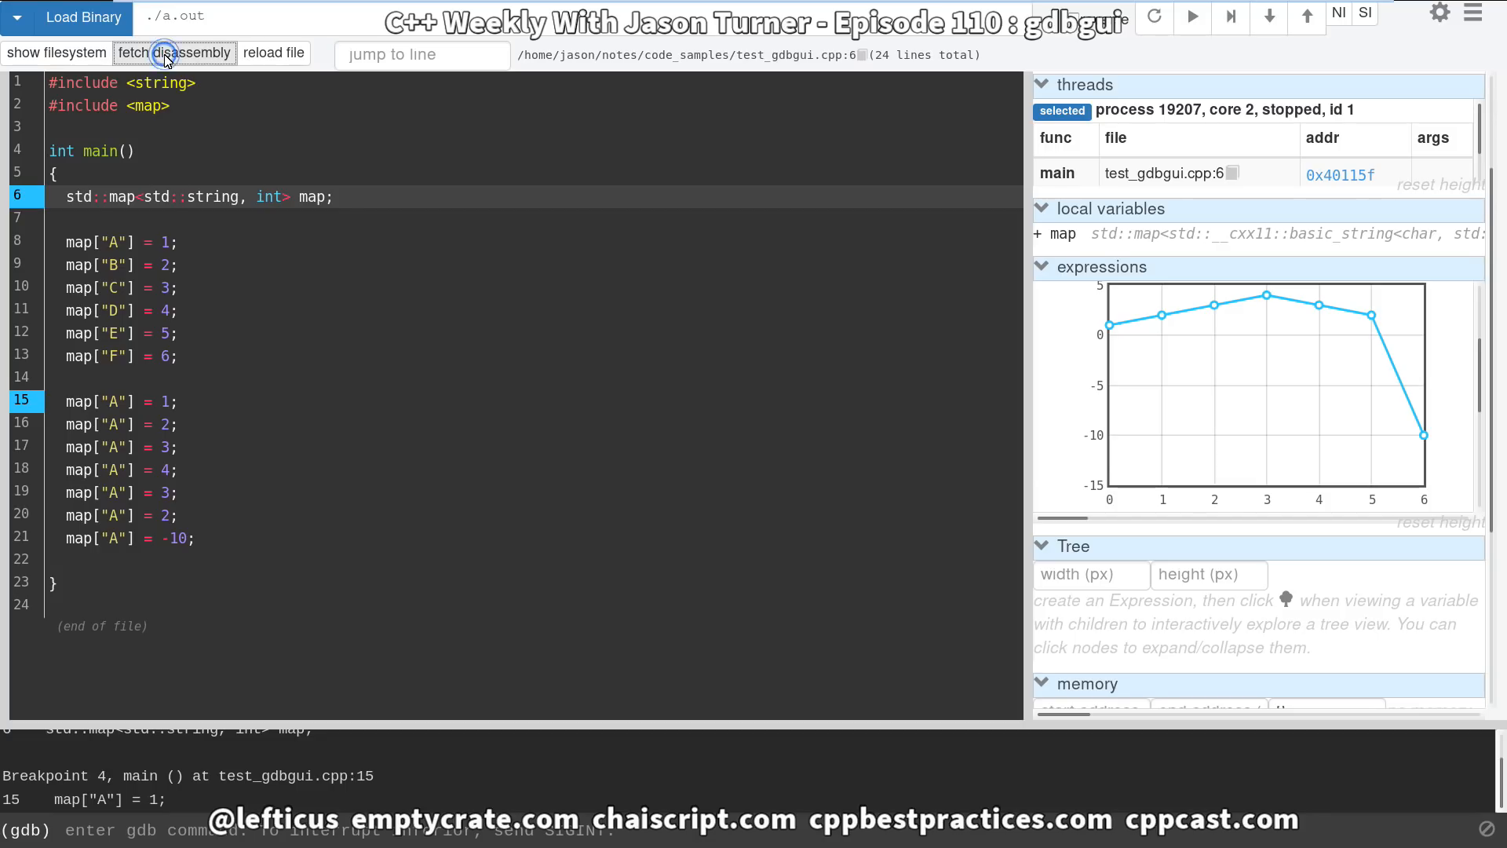
Fetch main's disassembly interleaved with the source and scroll through the map assignments.
click(174, 52)
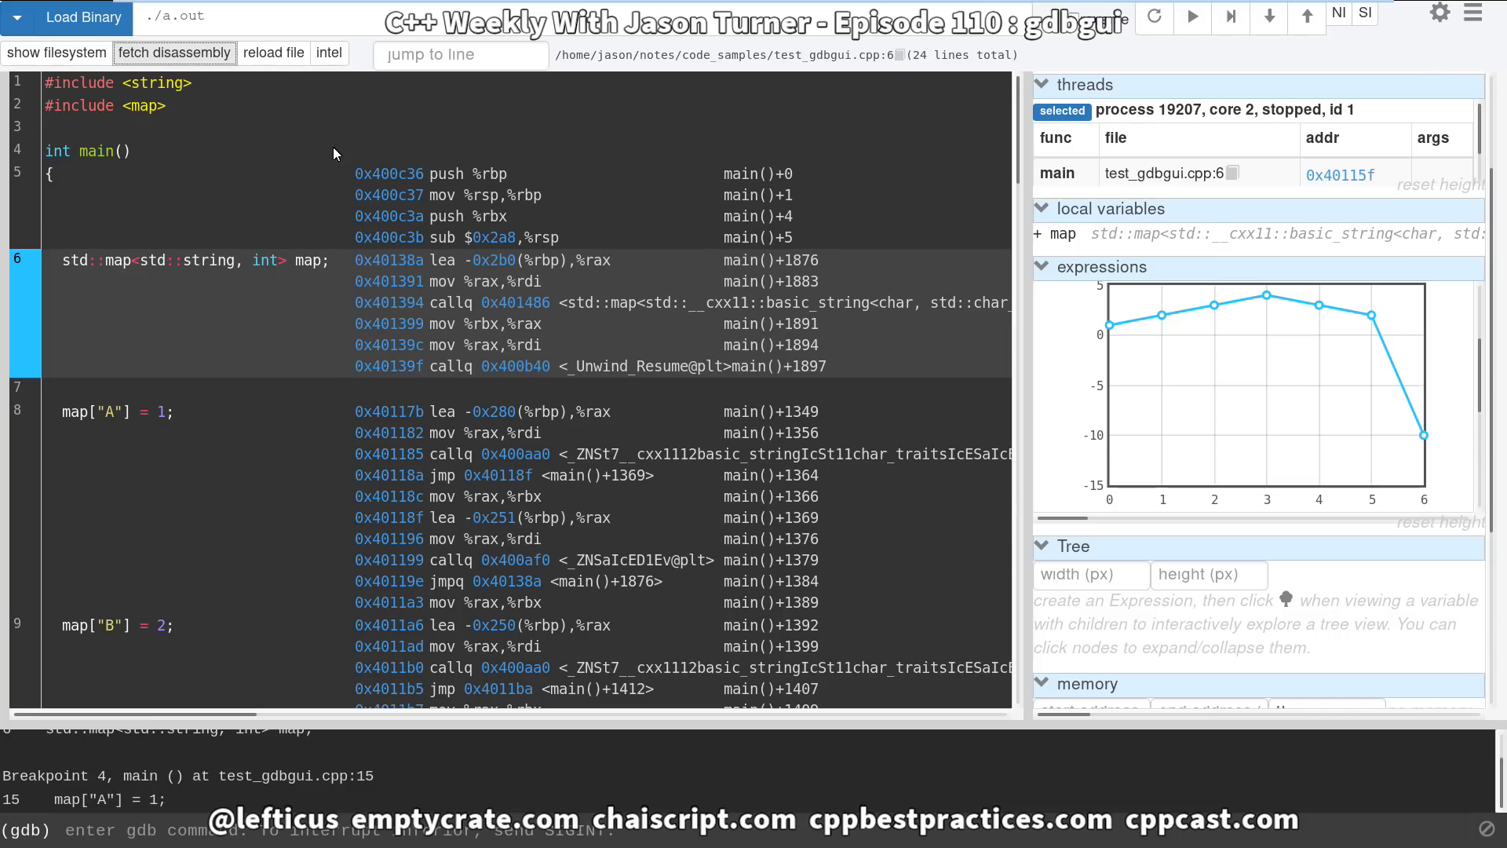
mouse_move(900, 298)
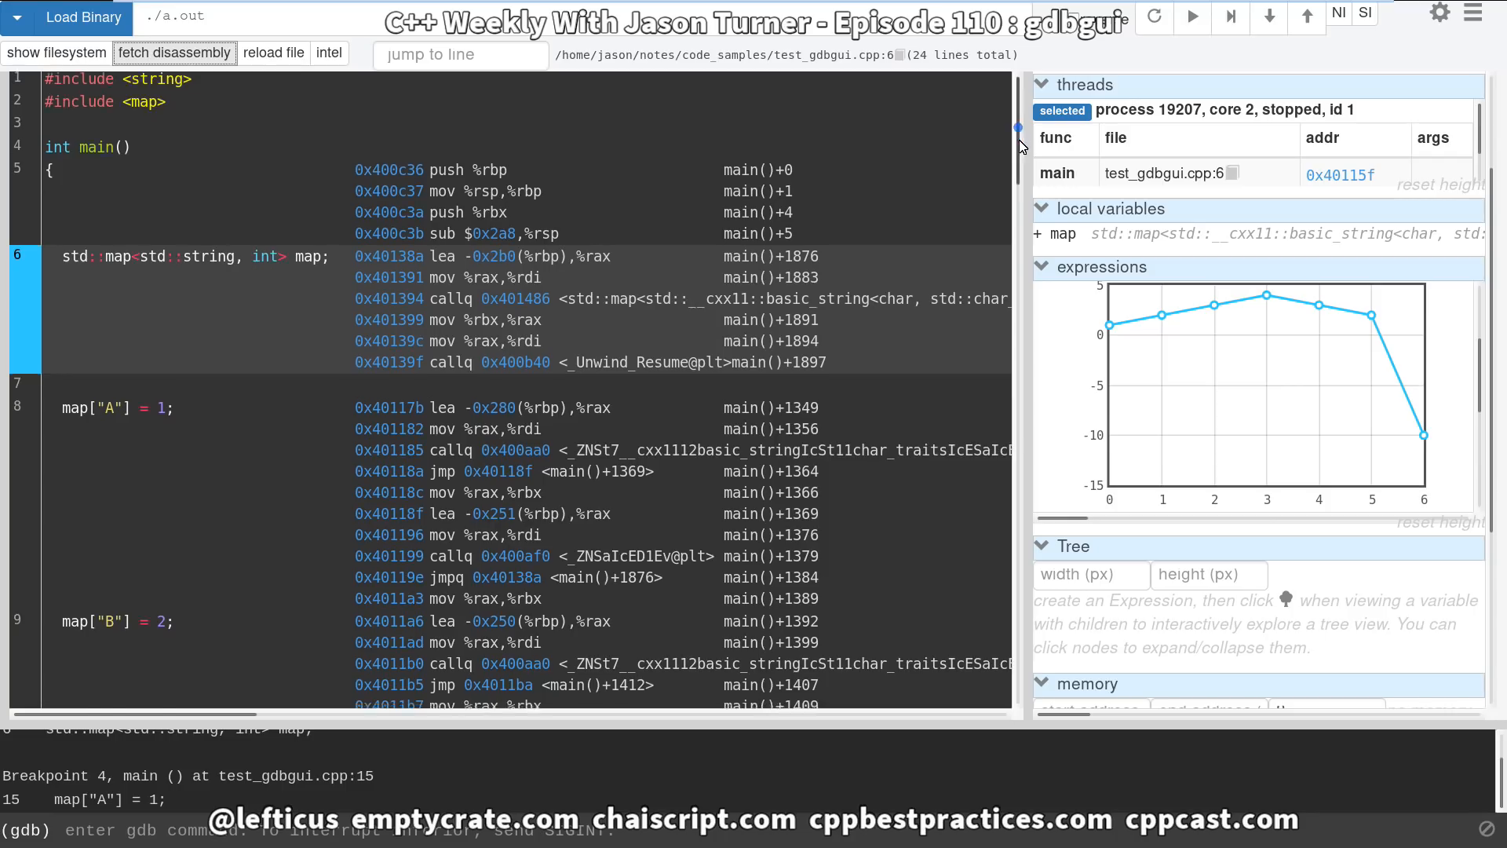
scroll(down, 3)
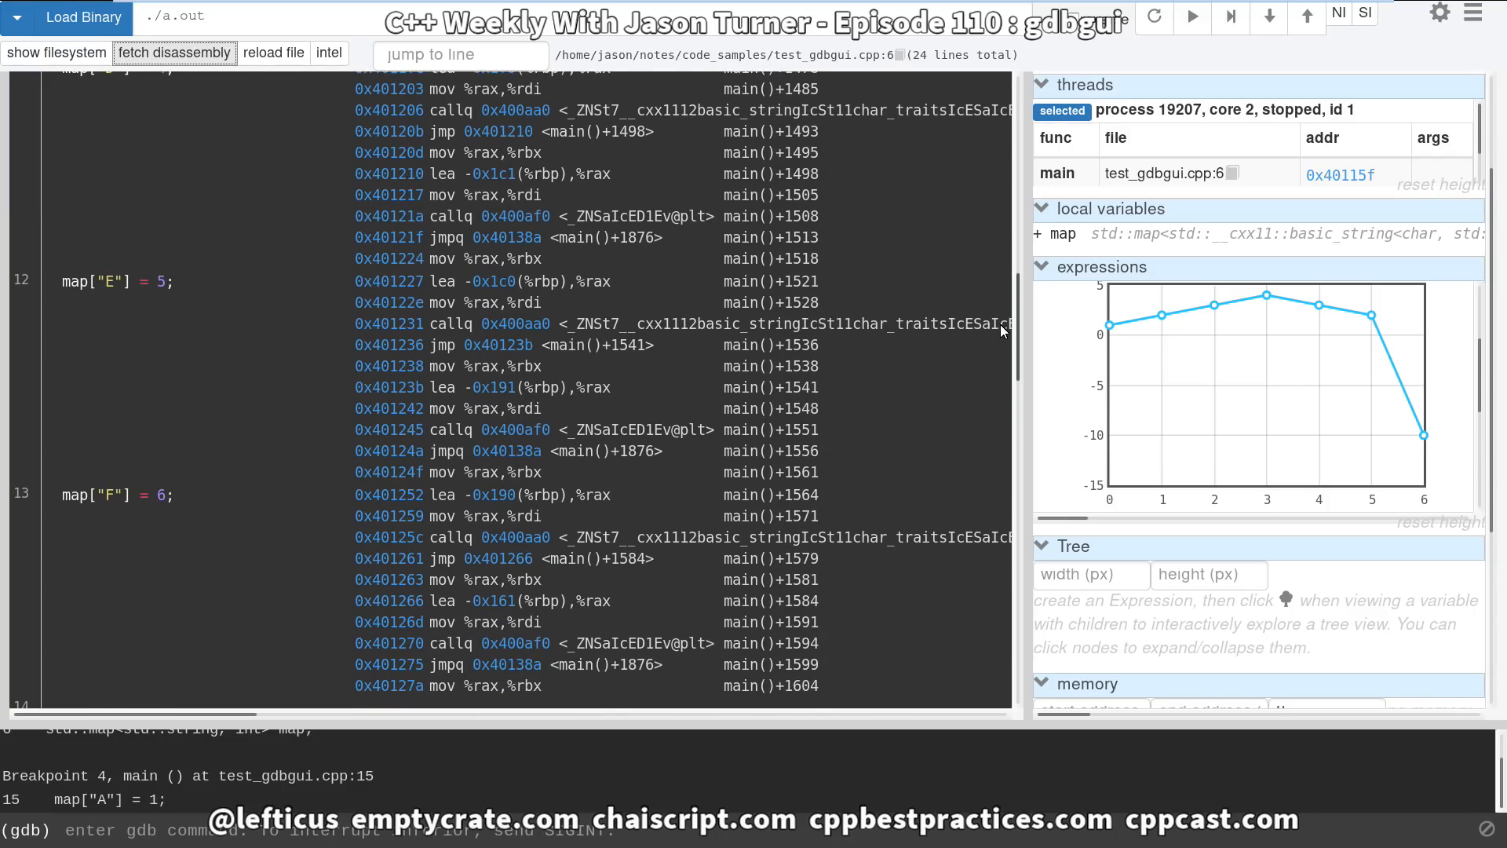
scroll(down, 3)
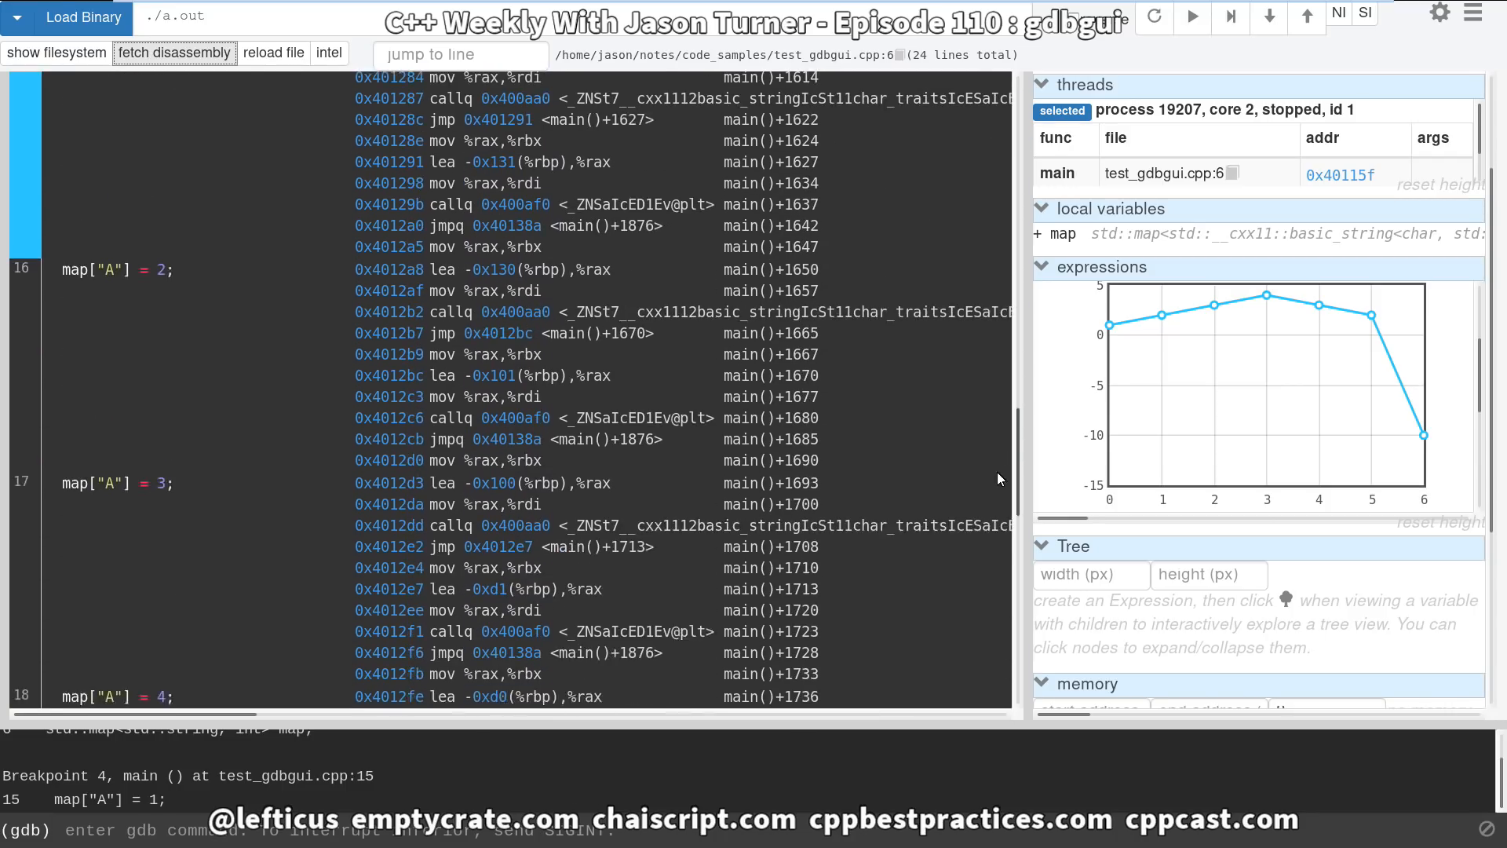
scroll(up, 3)
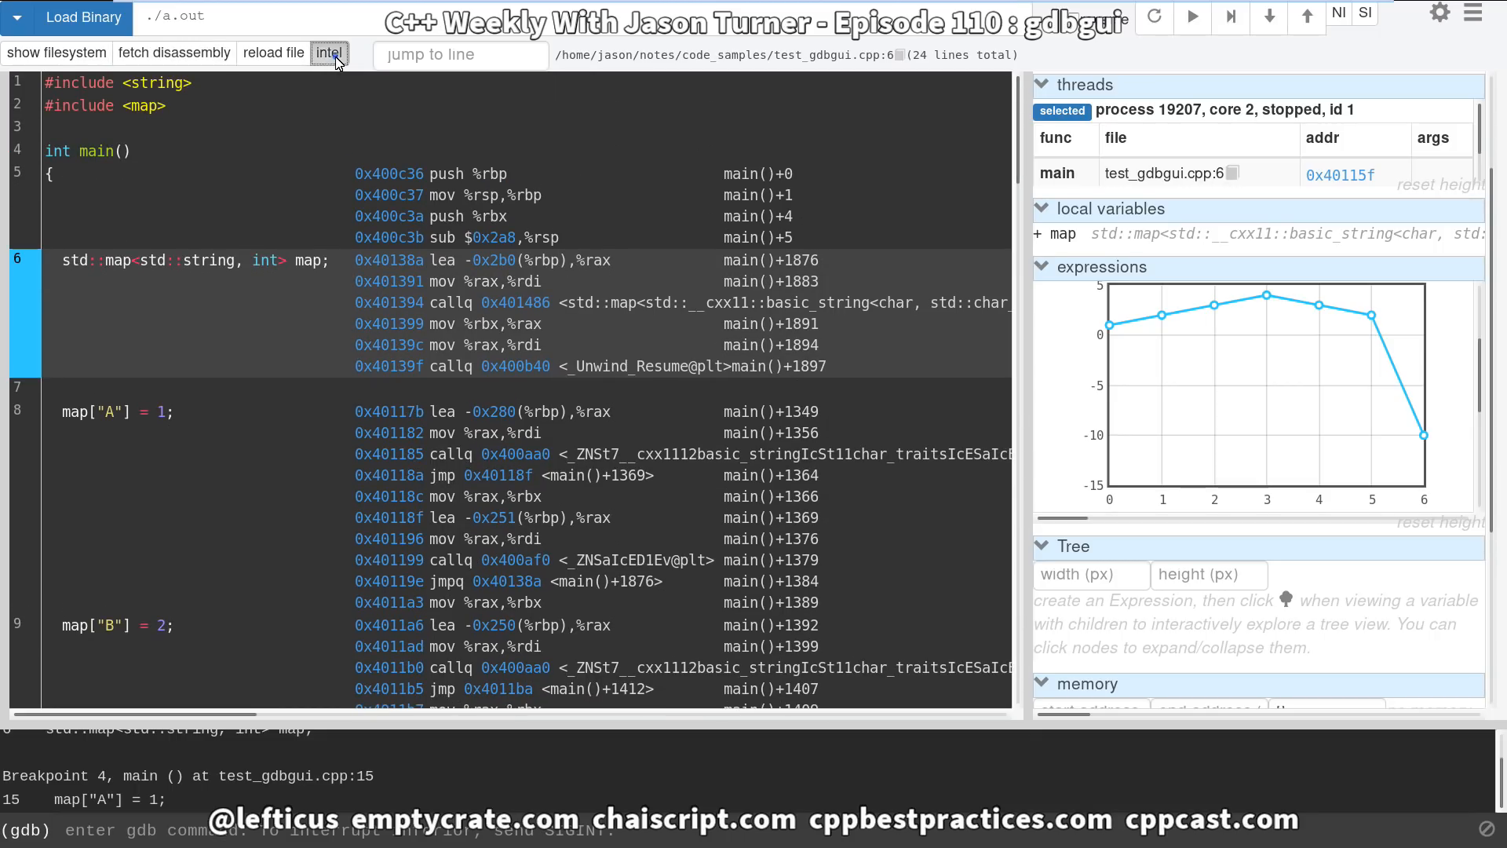
Toggle the disassembly flavor from AT&T to Intel syntax.
click(329, 53)
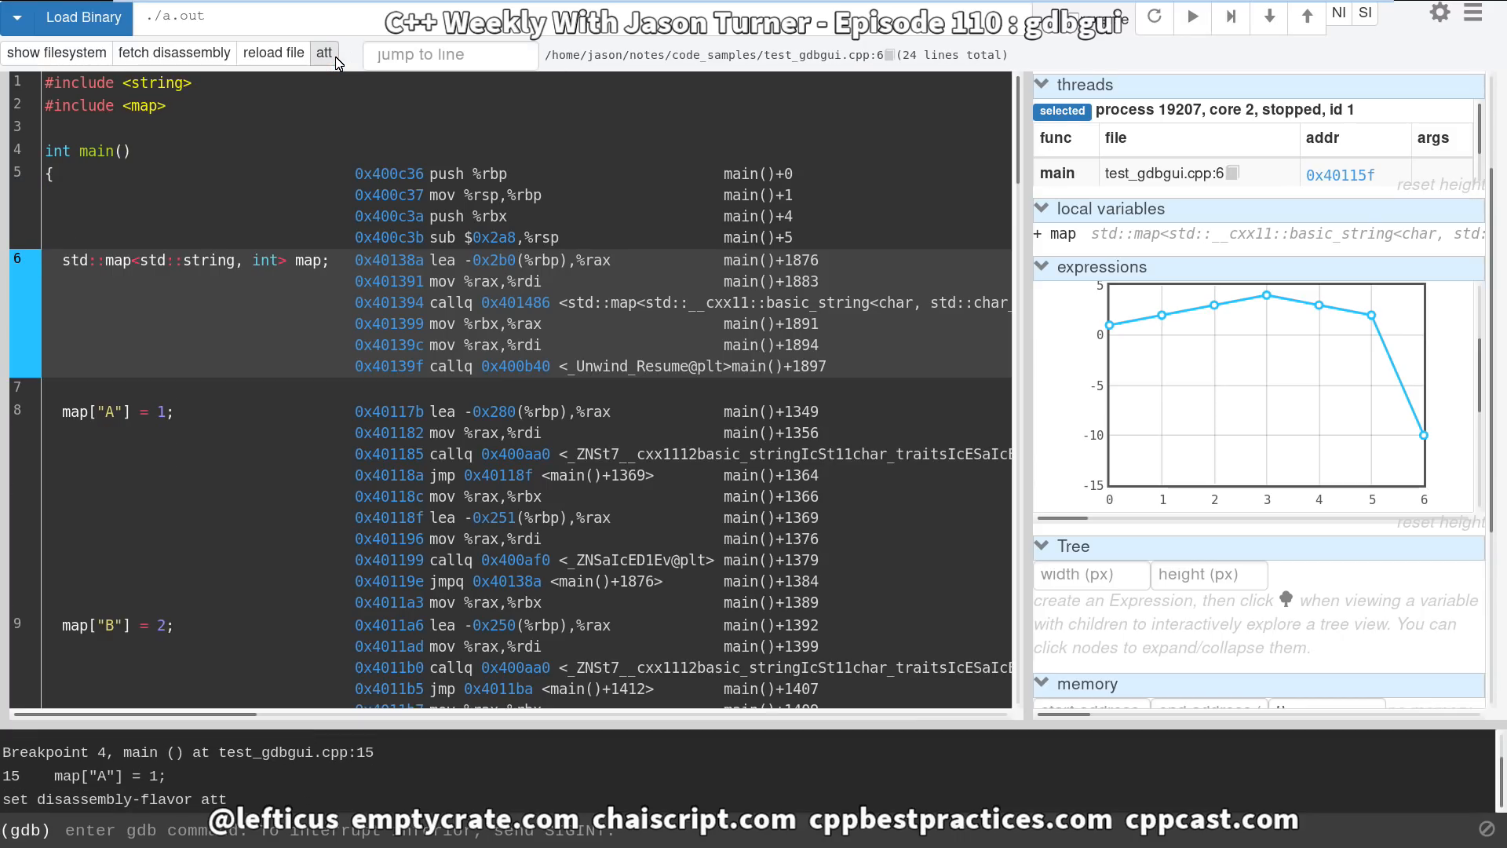
mouse_move(334, 60)
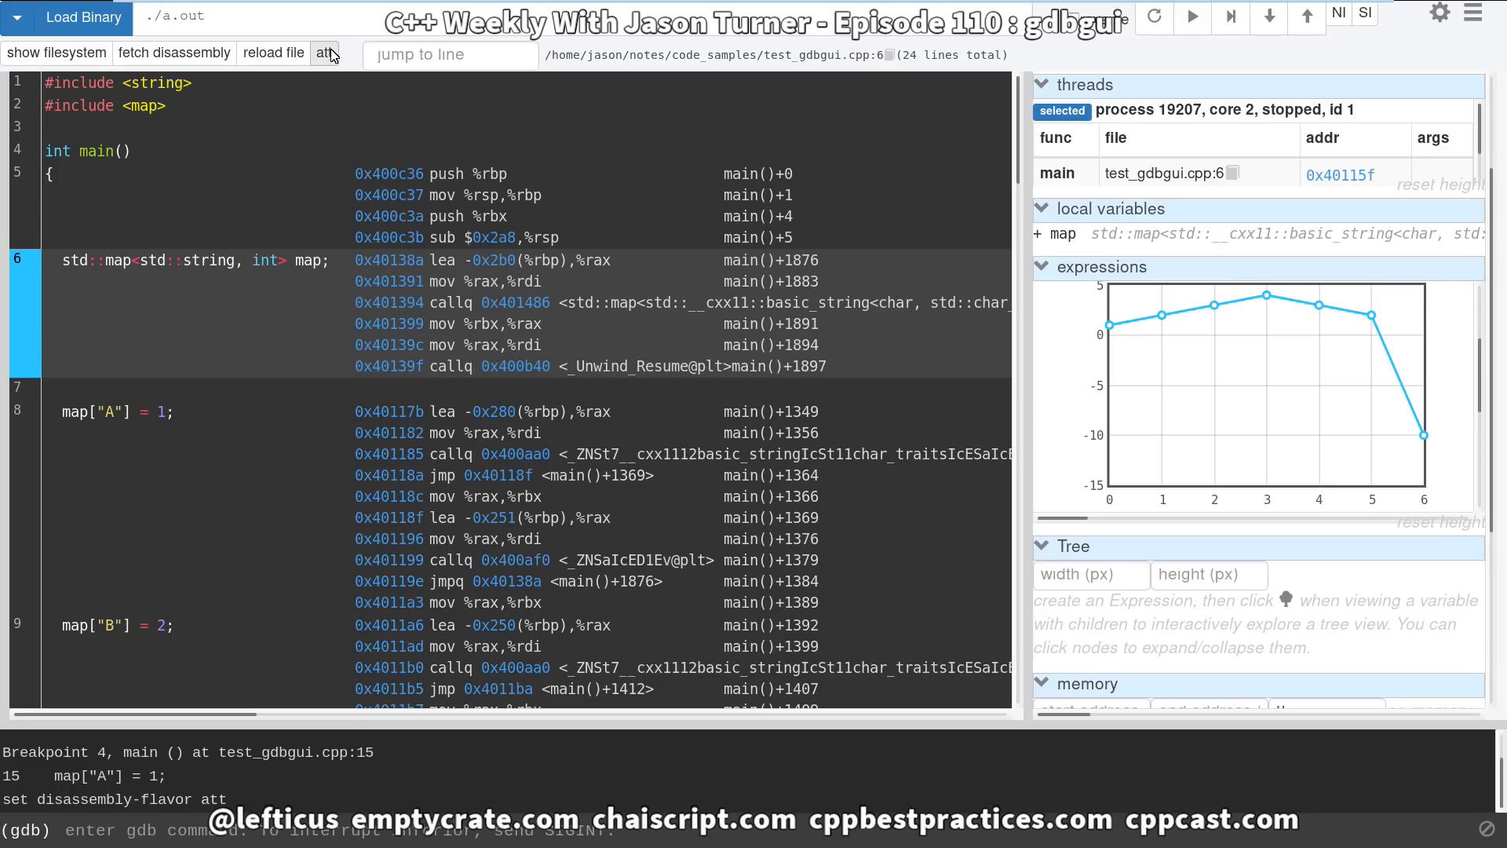
click(327, 52)
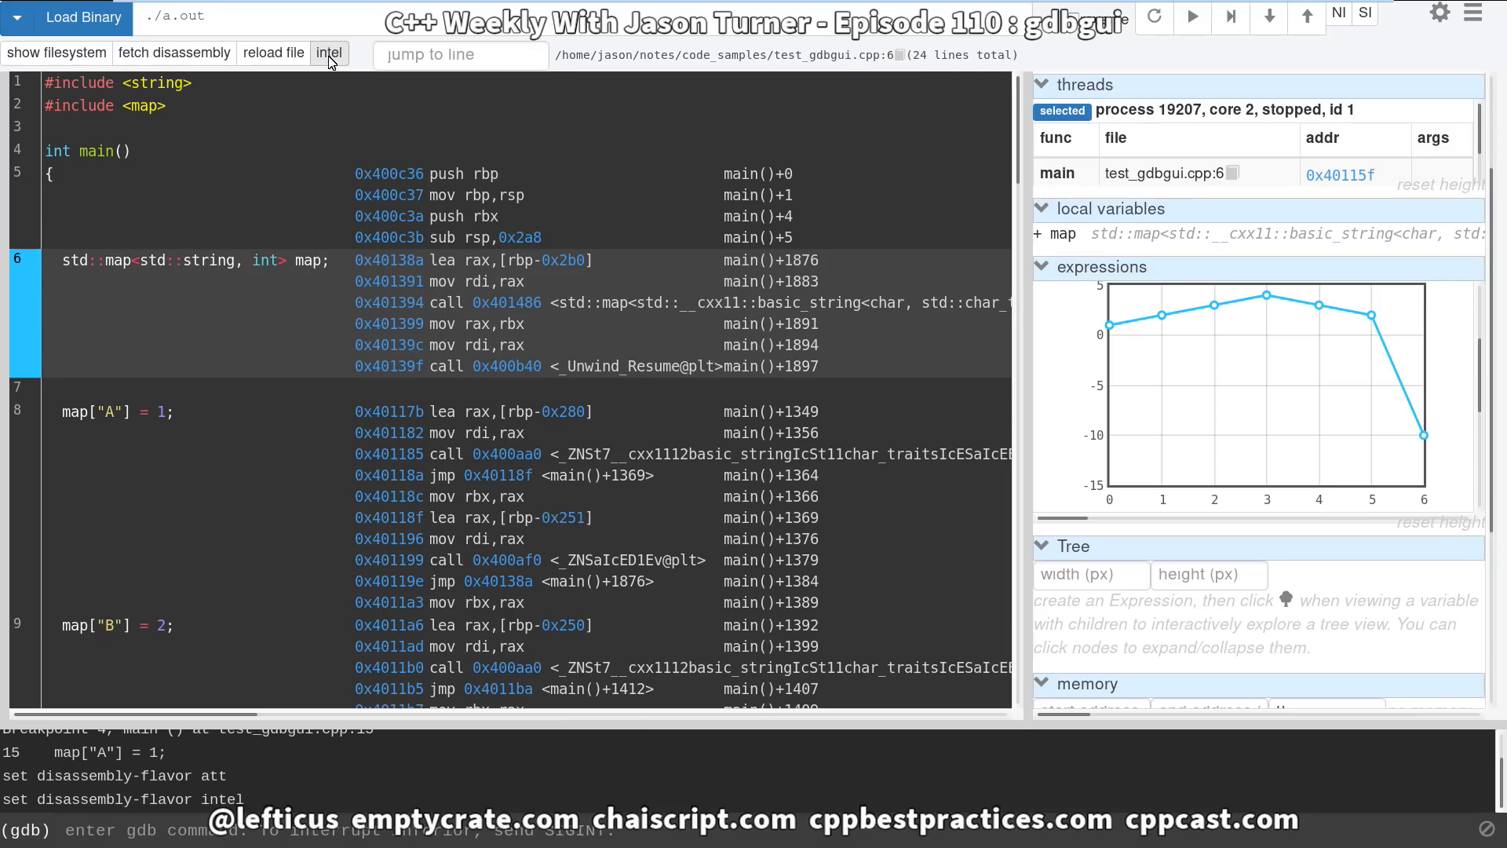
mouse_move(373, 176)
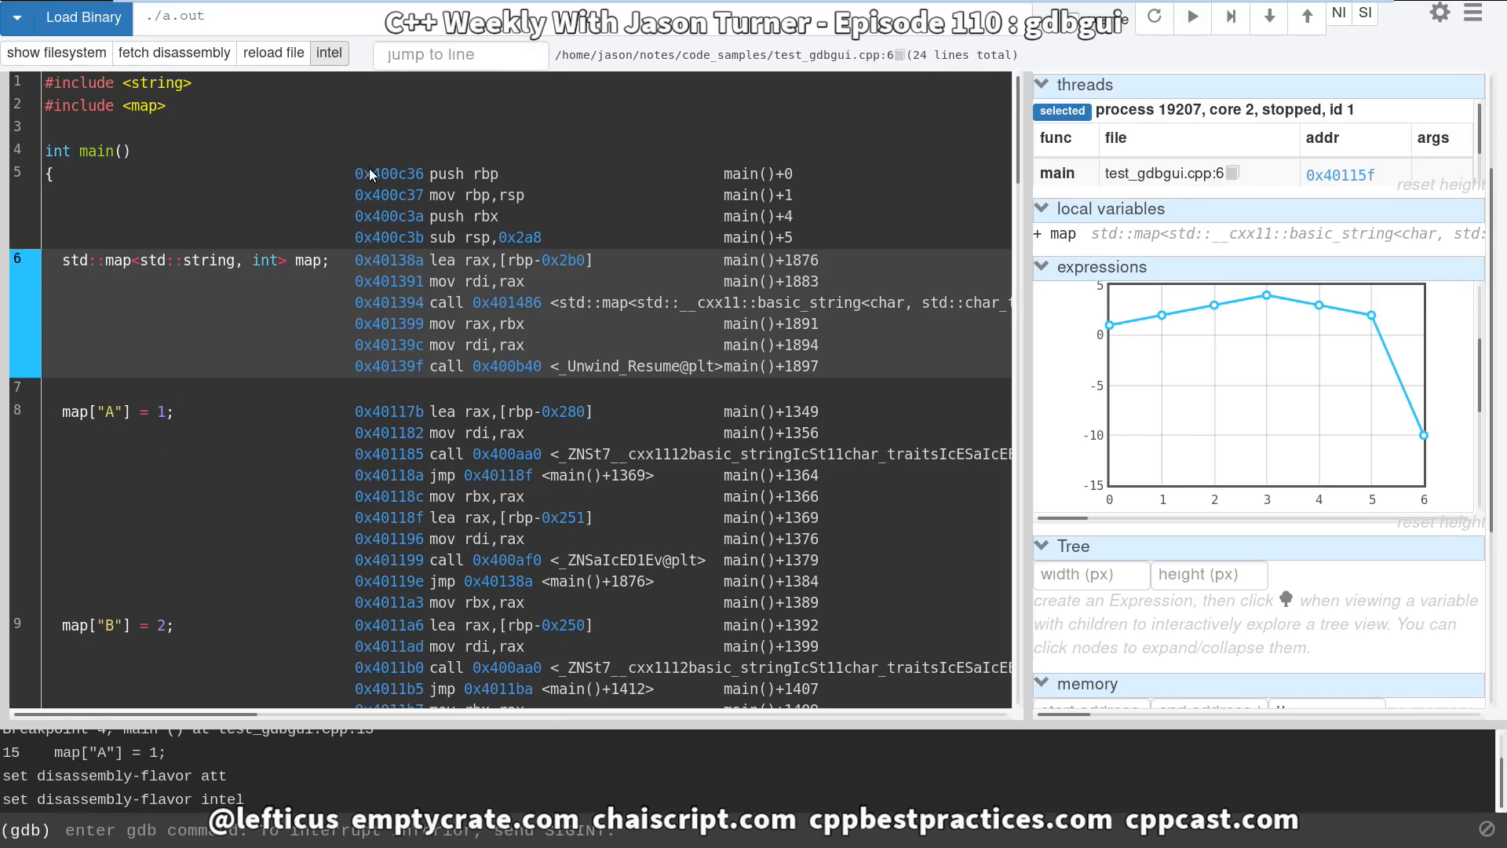
mouse_move(450, 282)
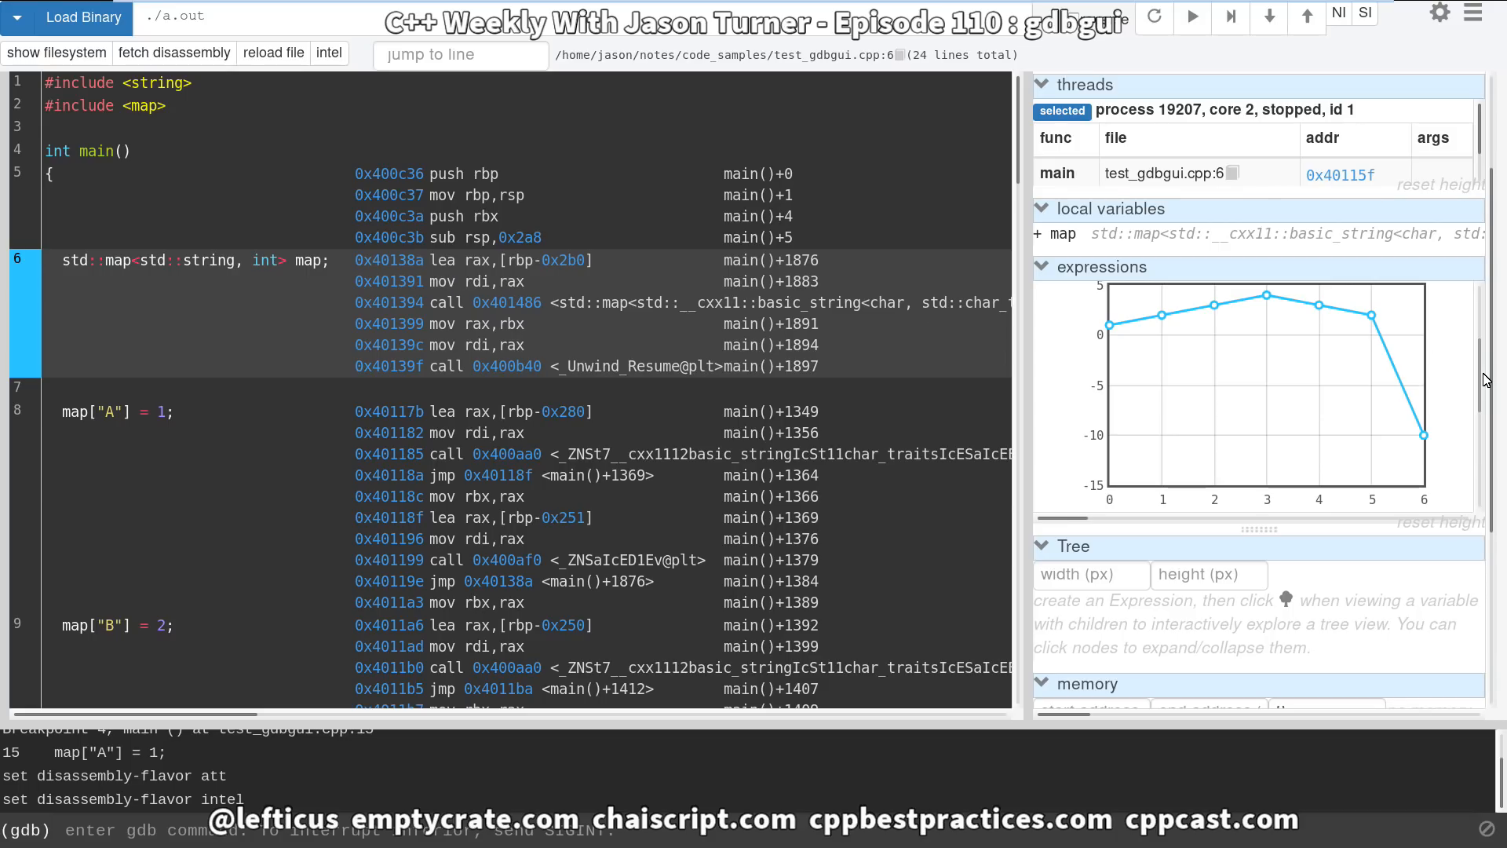
mouse_move(1217, 368)
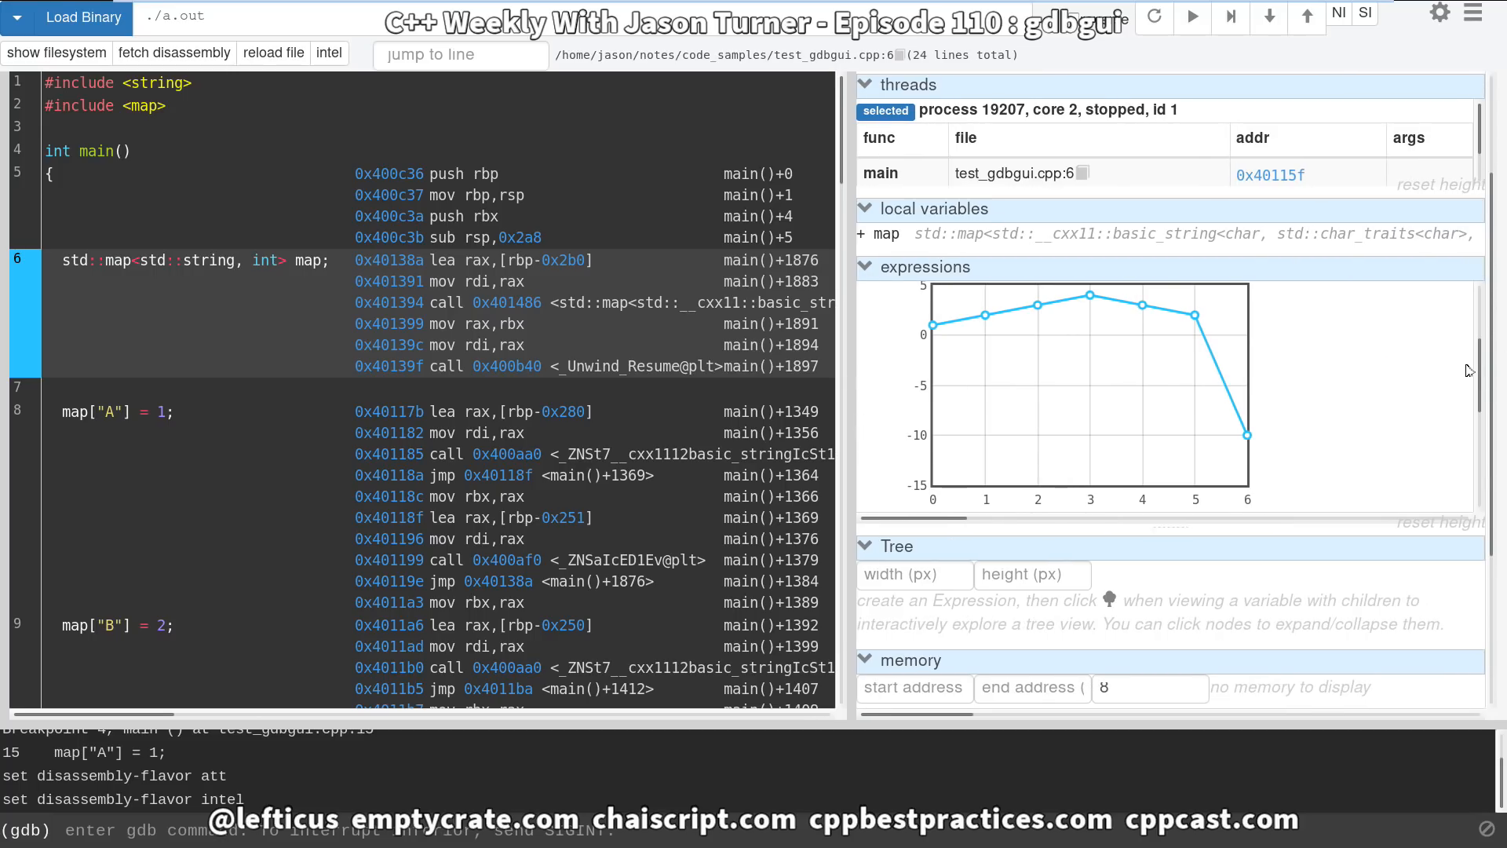
Expand the watched map expression to list keys A, B, C and D with values.
scroll(down, 3)
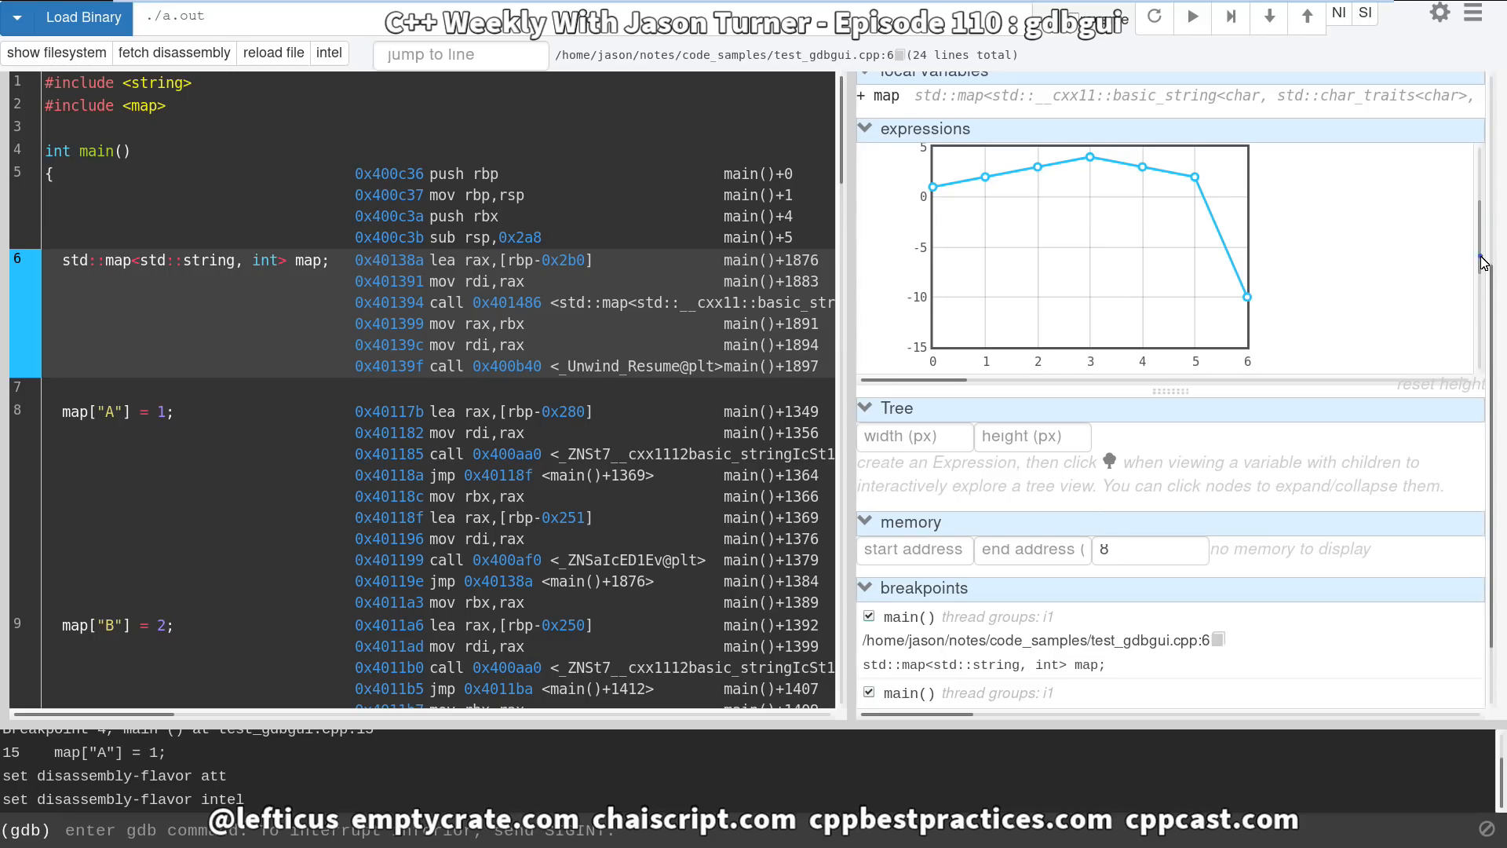
click(864, 174)
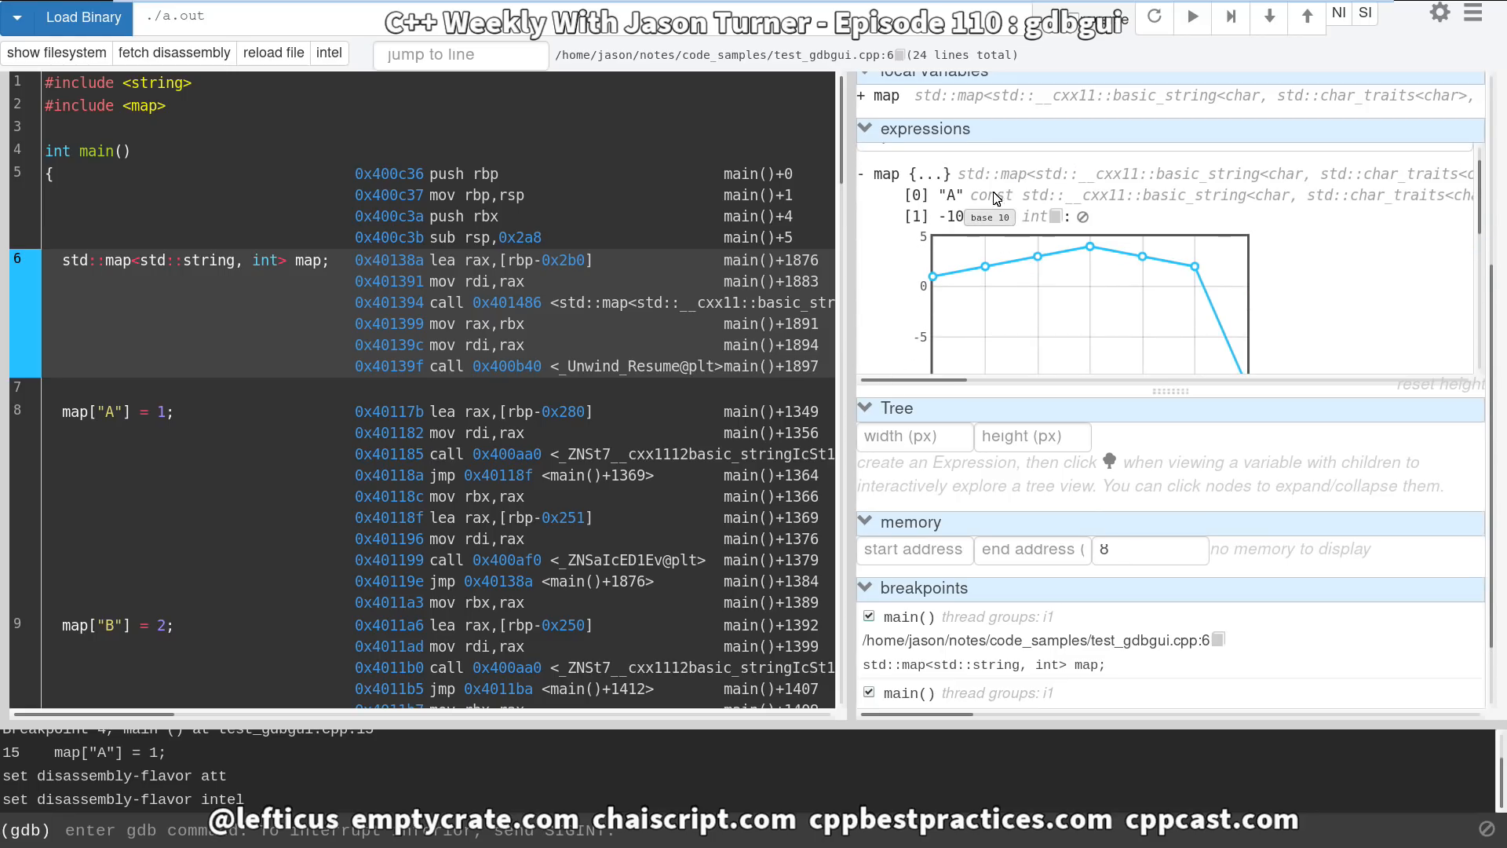
mouse_move(1246, 221)
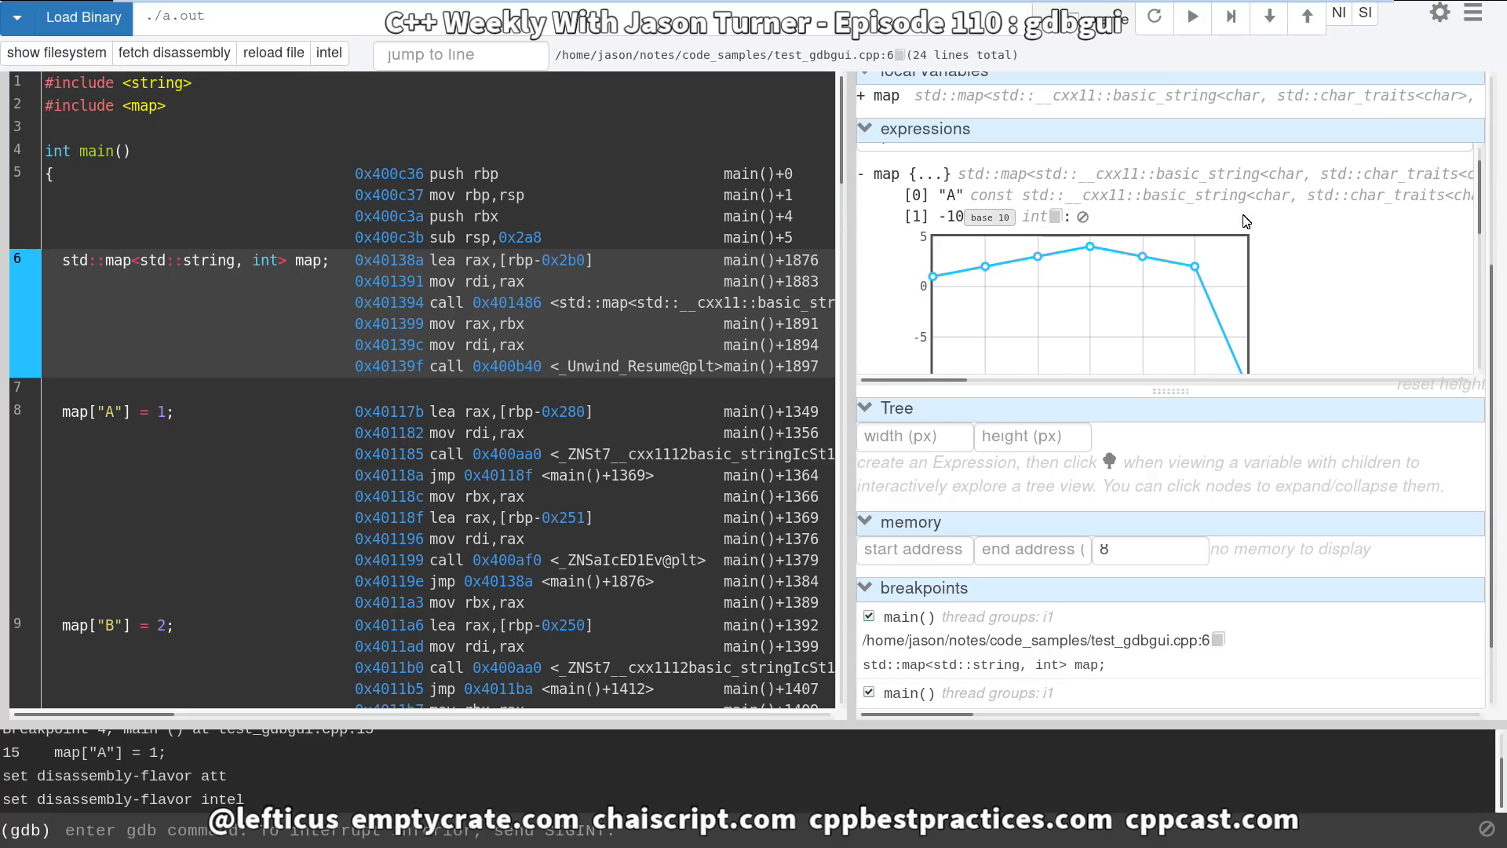
scroll(down, 3)
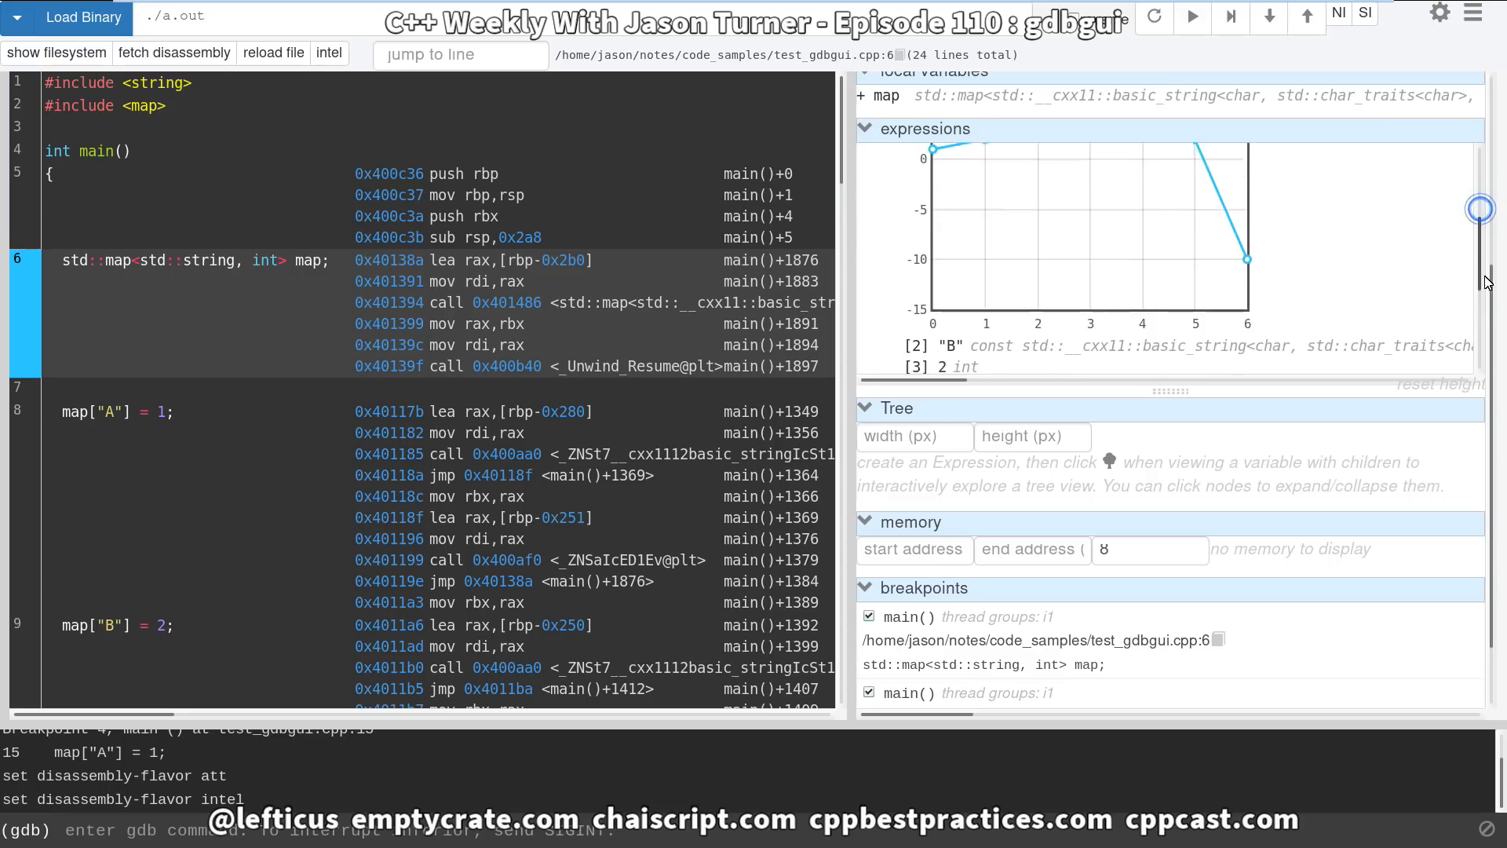
scroll(down, 3)
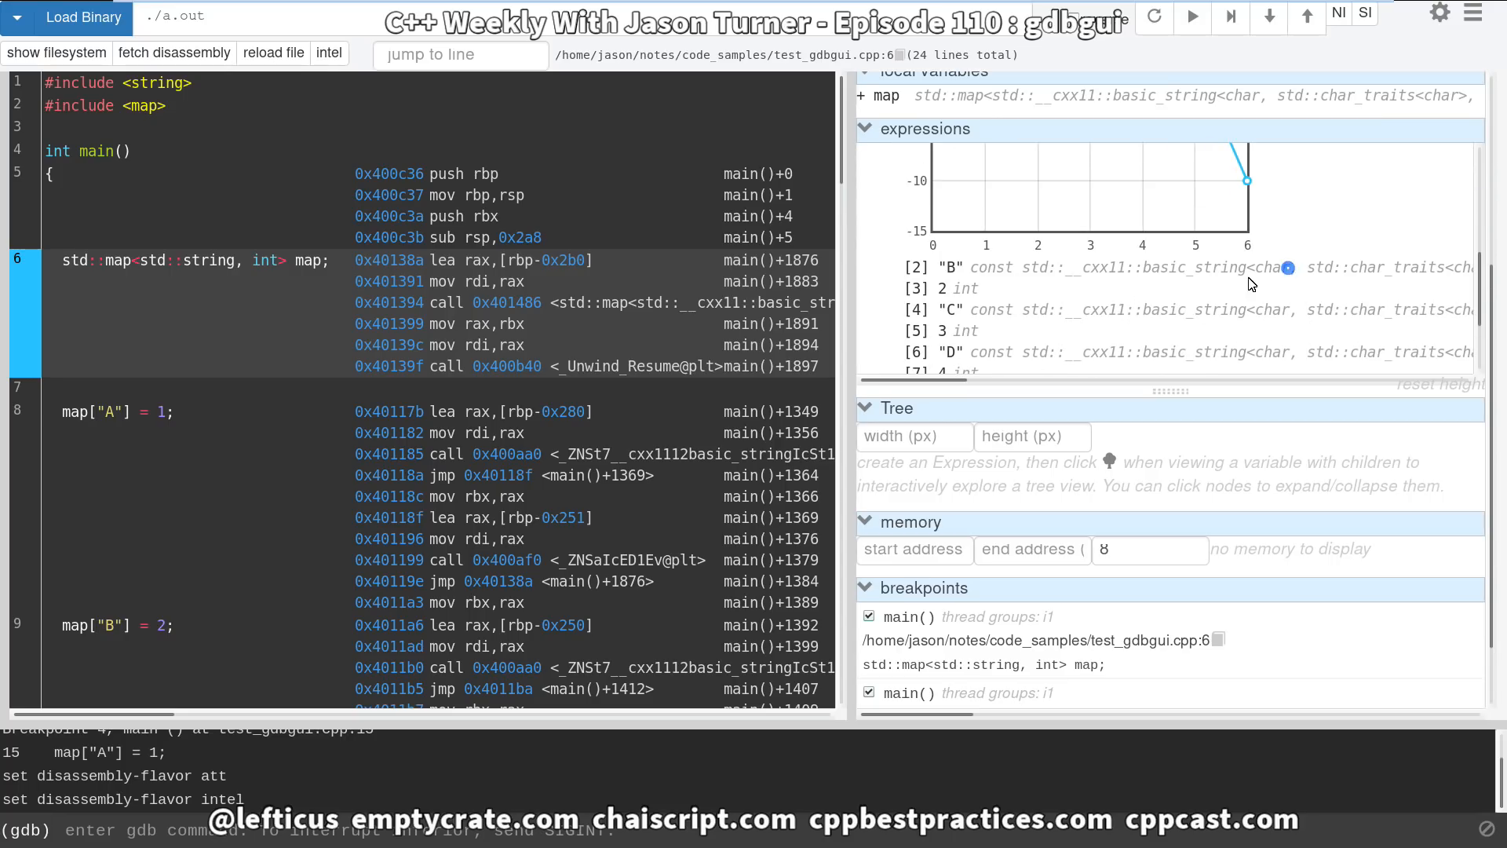
mouse_move(972, 288)
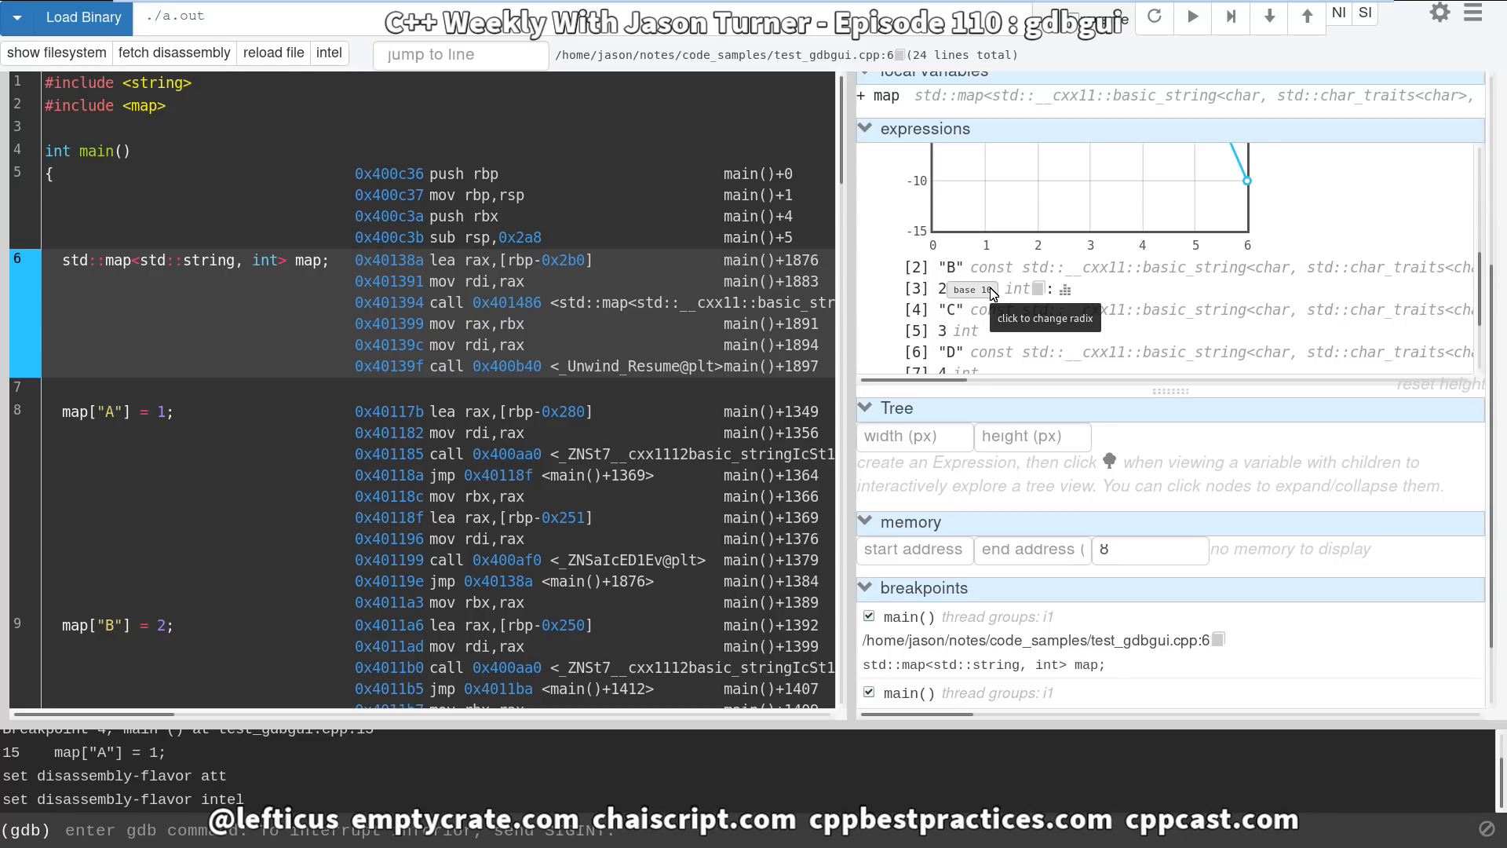